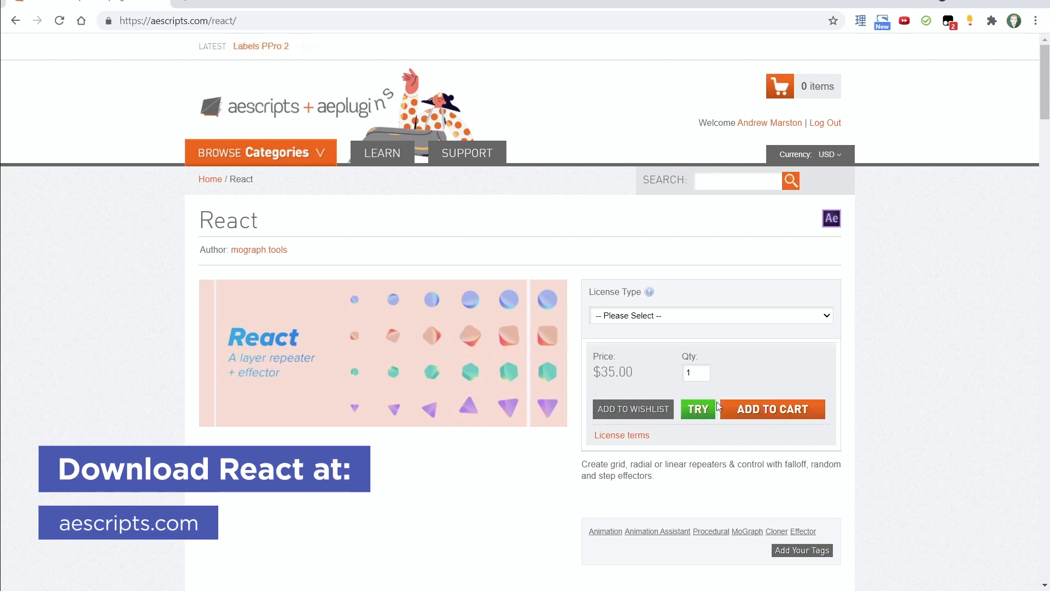
mouse_move(706, 430)
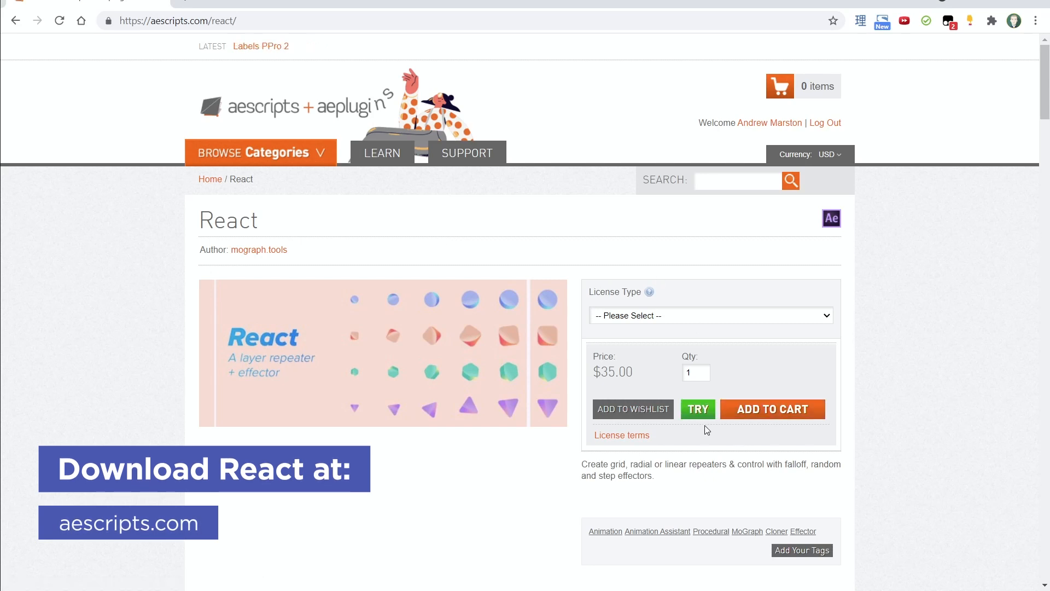
Select the Rectangle layer and enter 50 for the effector's uniform scale.
scroll("down", 3)
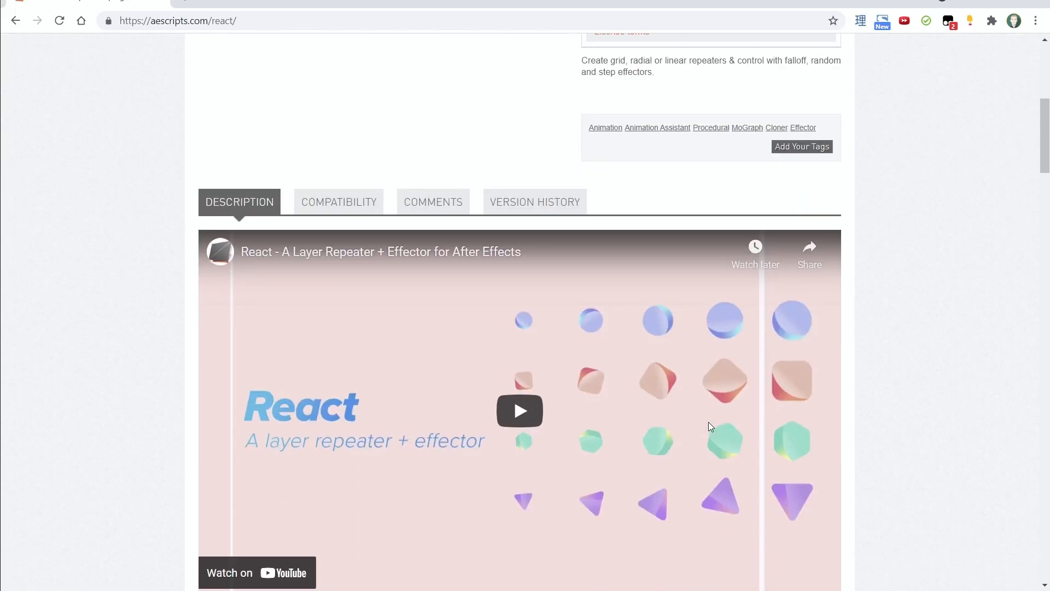
scroll("down", 3)
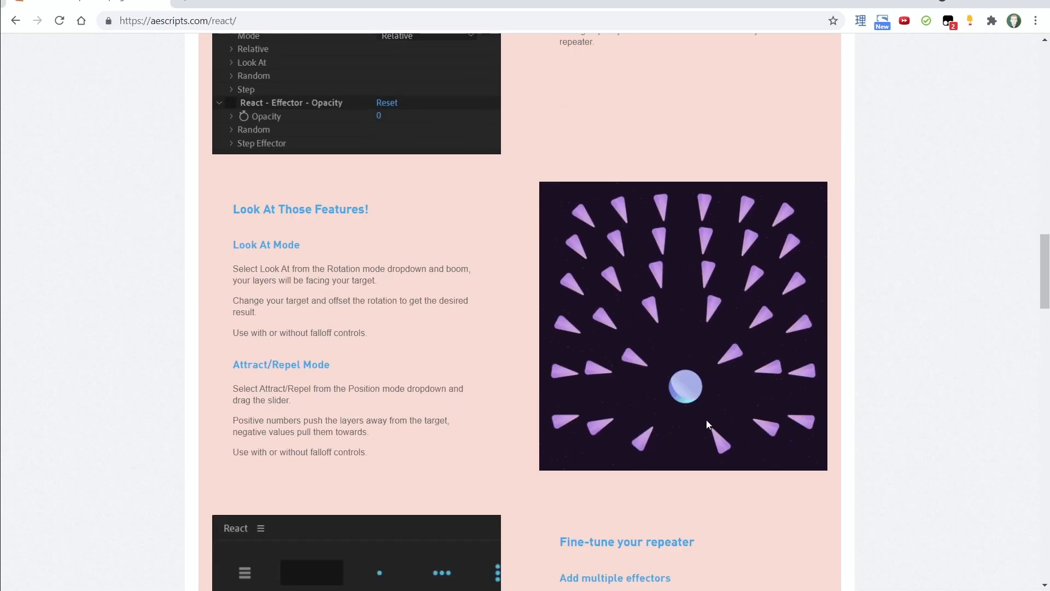
scroll("down", 3)
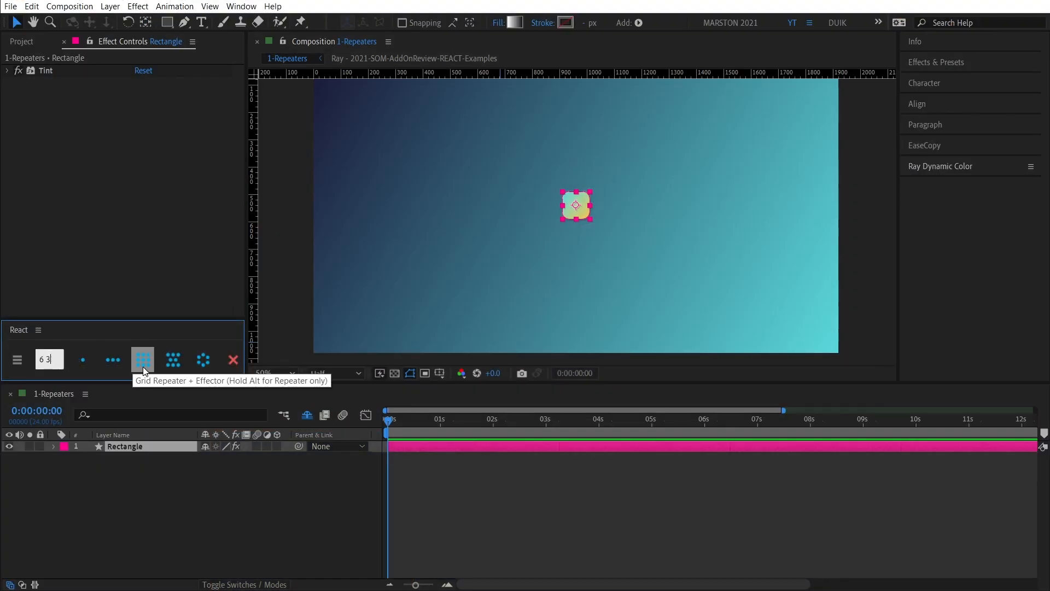
left_click(143, 359)
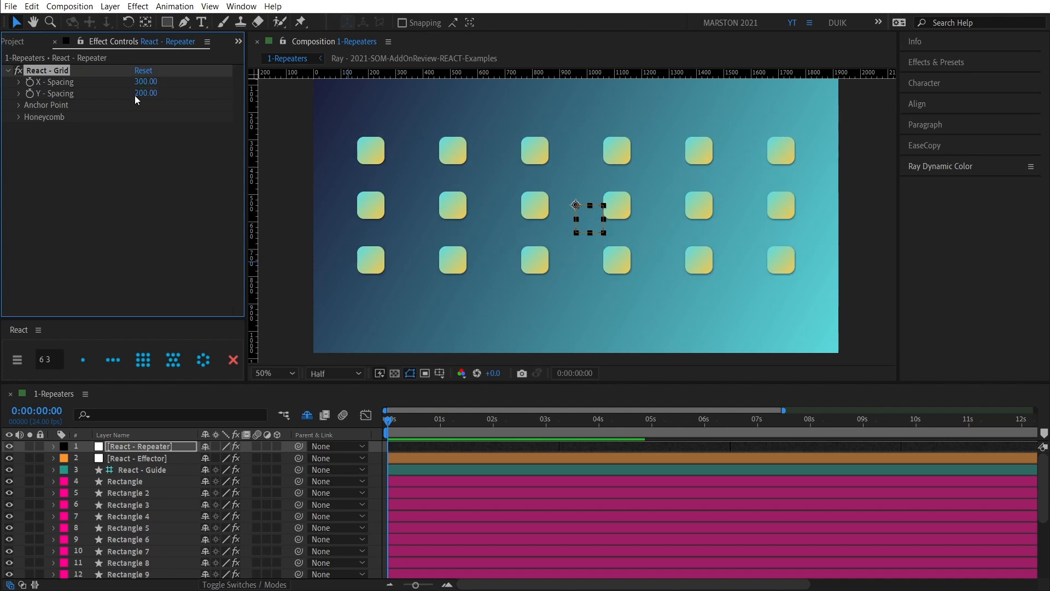
left_click(142, 359)
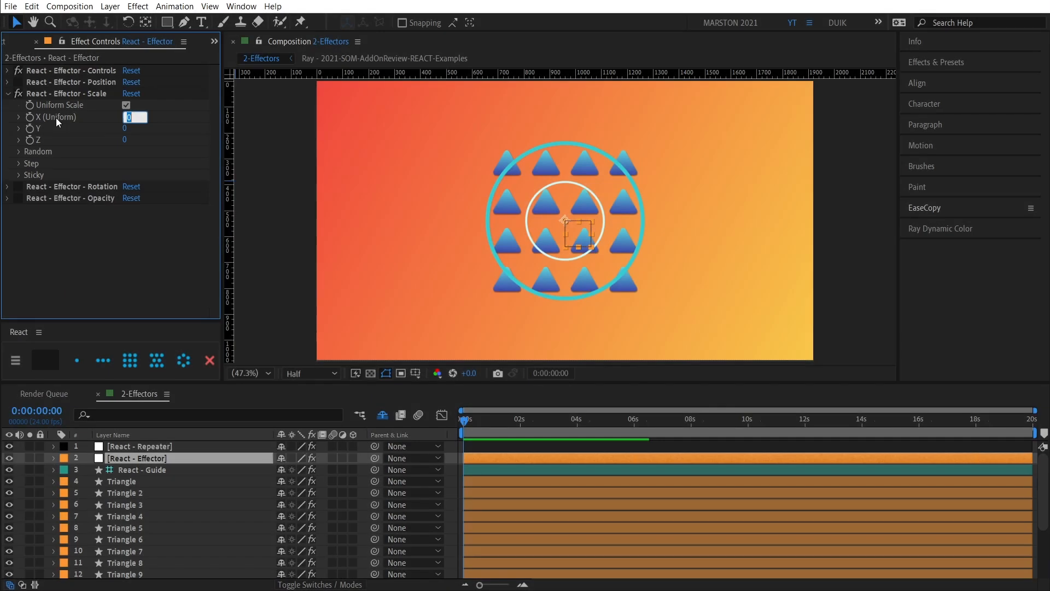
type("50")
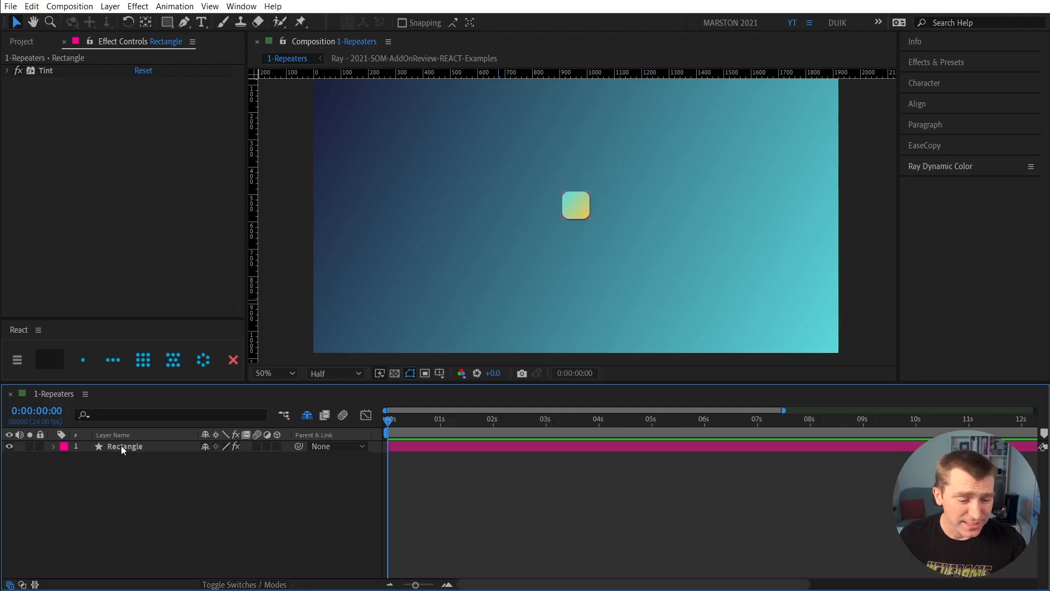
left_click(124, 446)
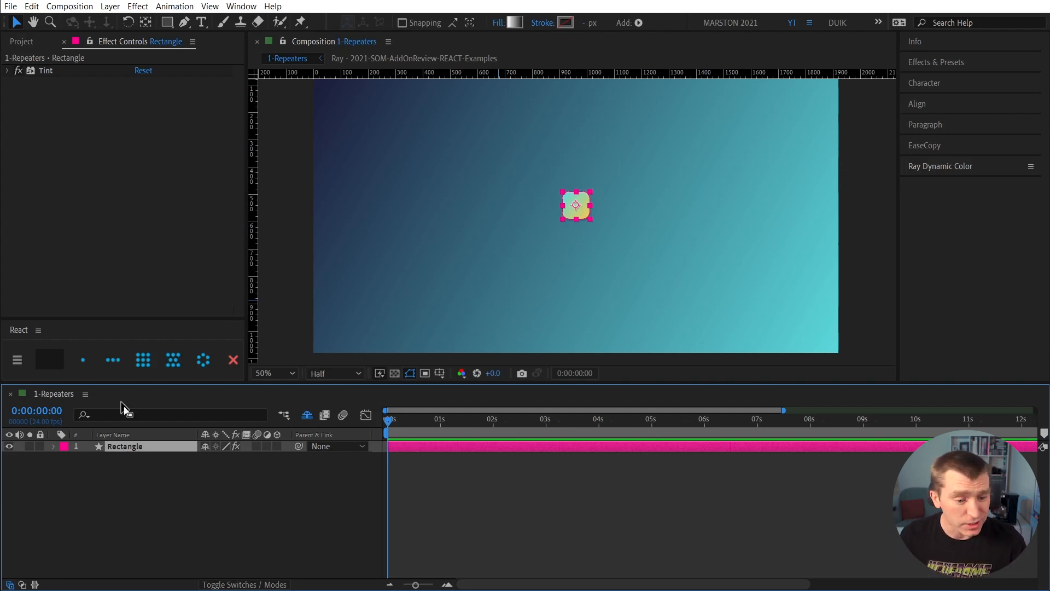
mouse_move(113, 360)
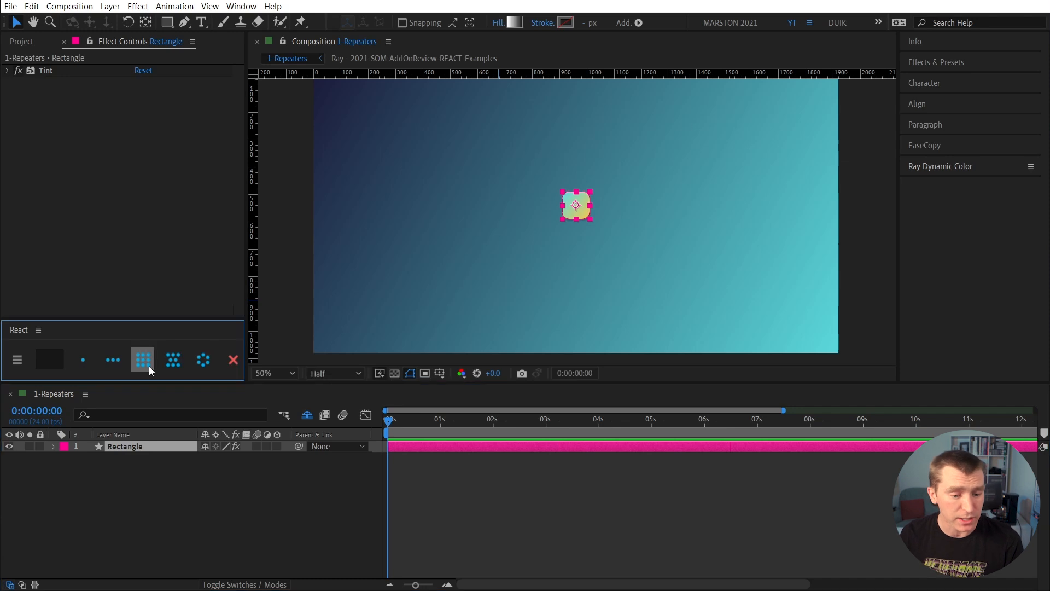
left_click(142, 360)
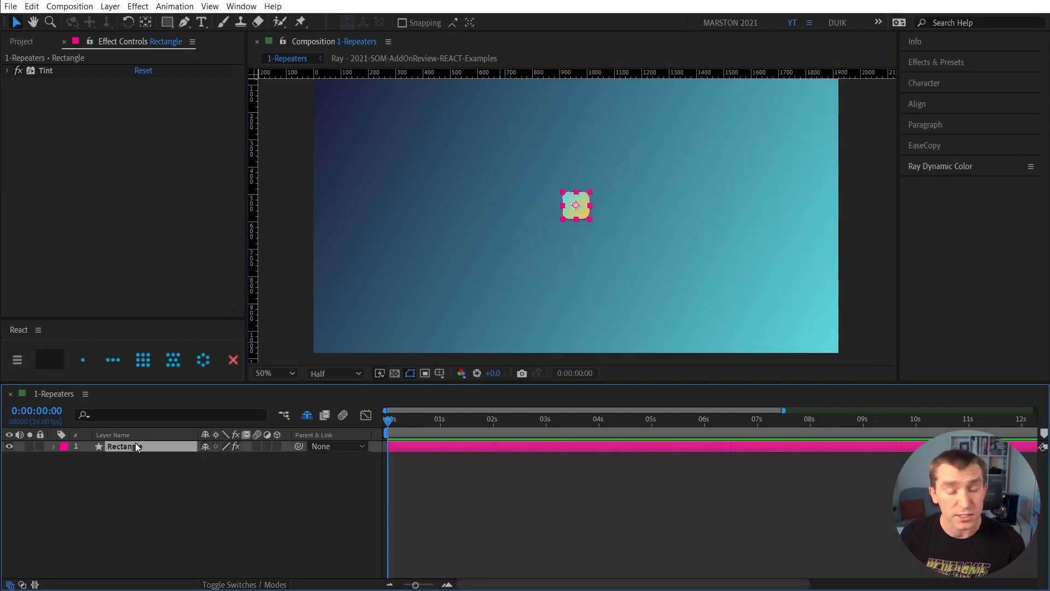
Set the repeat count to 6 3, then inspect the repeater and effector settings.
left_click(48, 359)
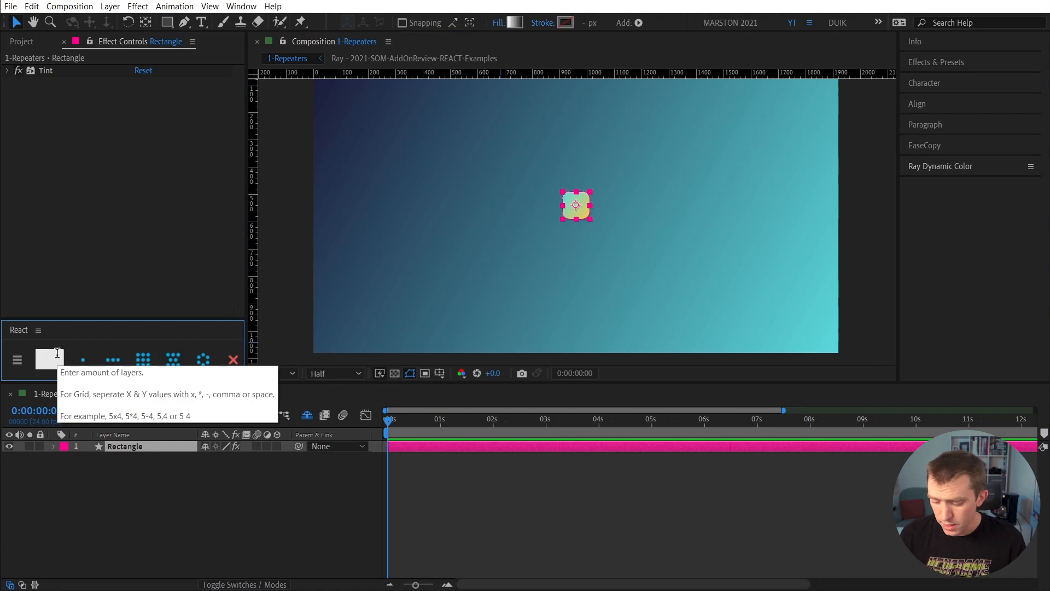
type("6 3")
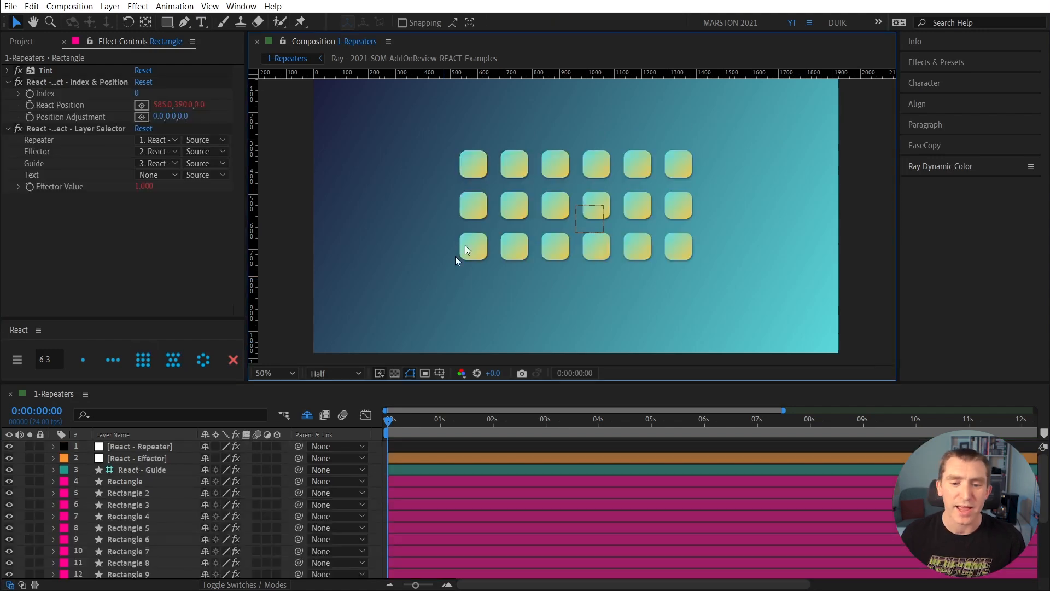
mouse_move(709, 261)
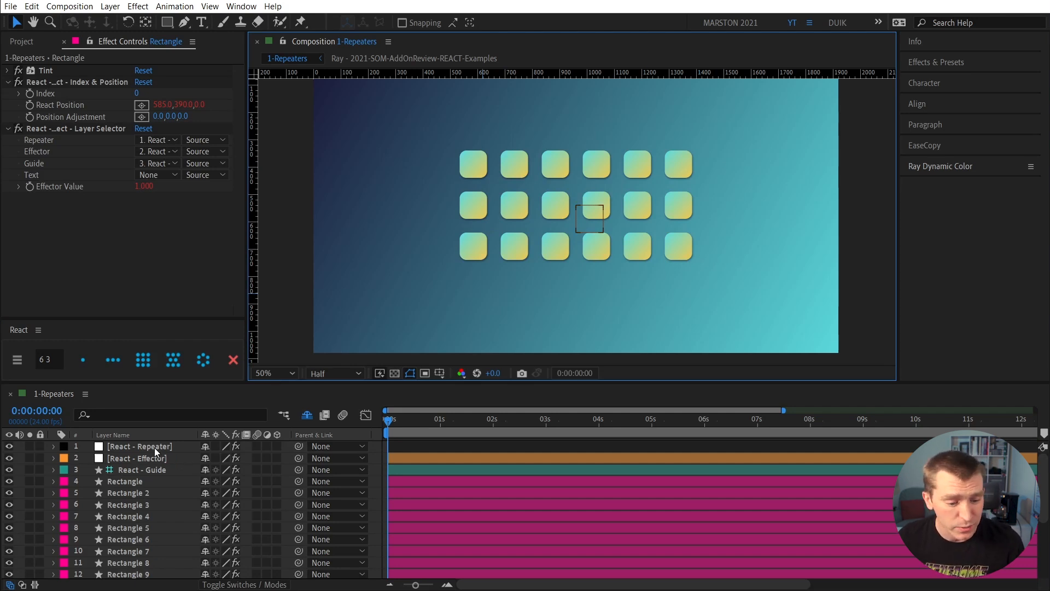
left_click(138, 446)
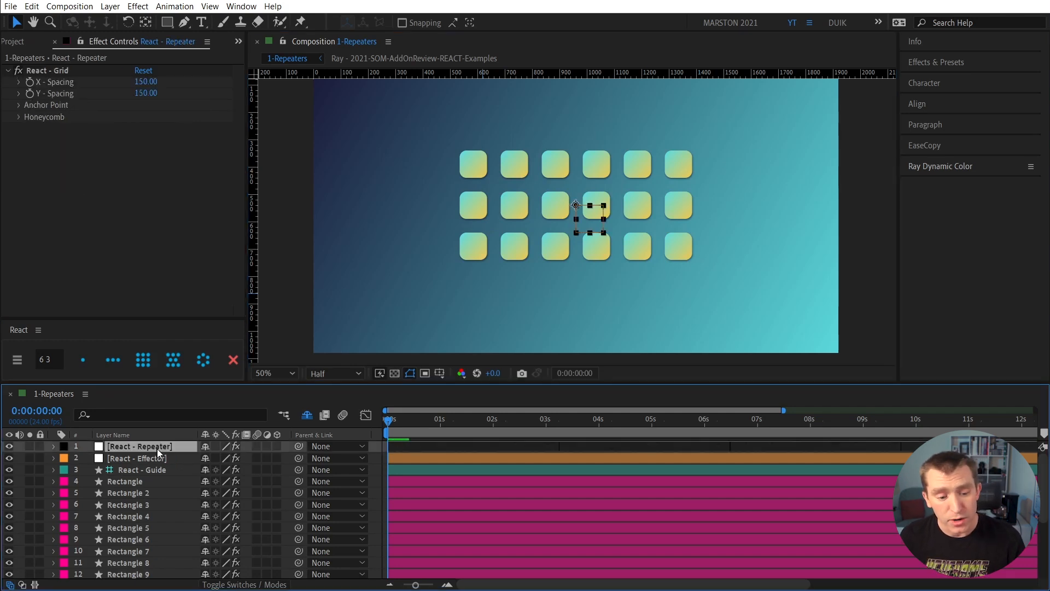
left_click(136, 458)
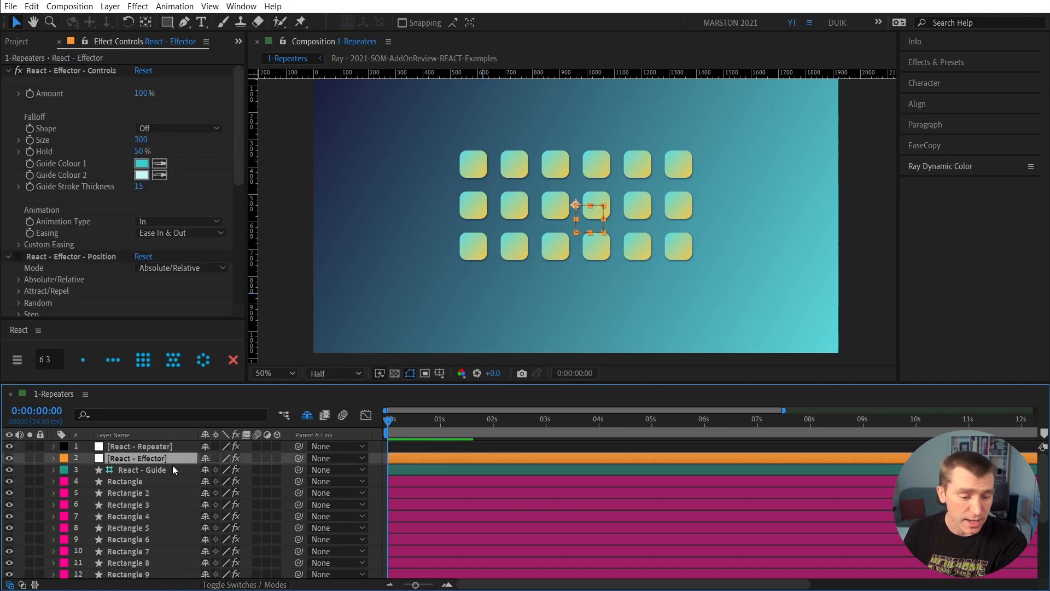
left_click(138, 446)
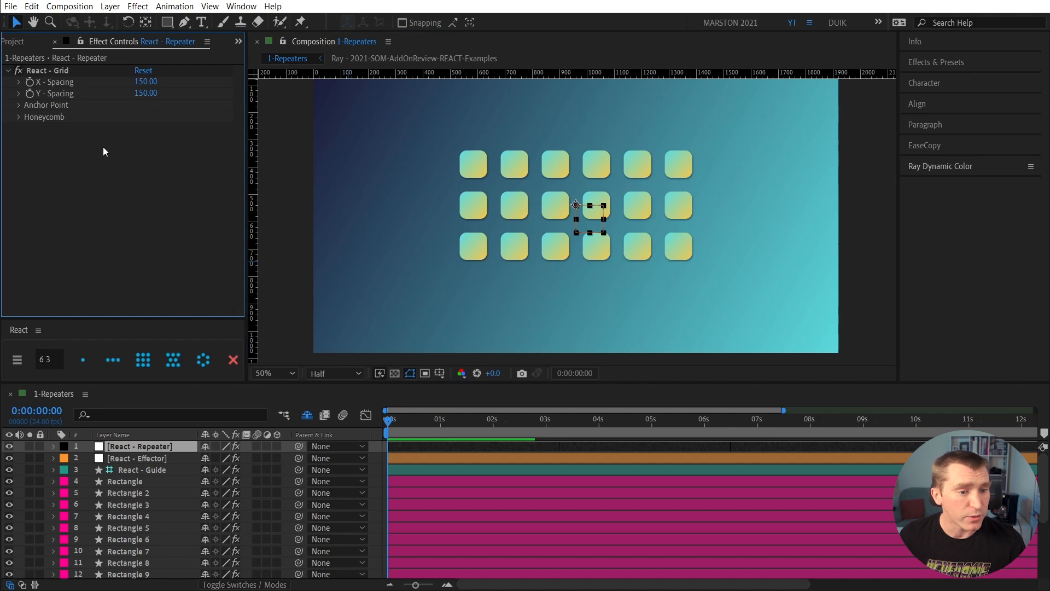
mouse_move(60, 87)
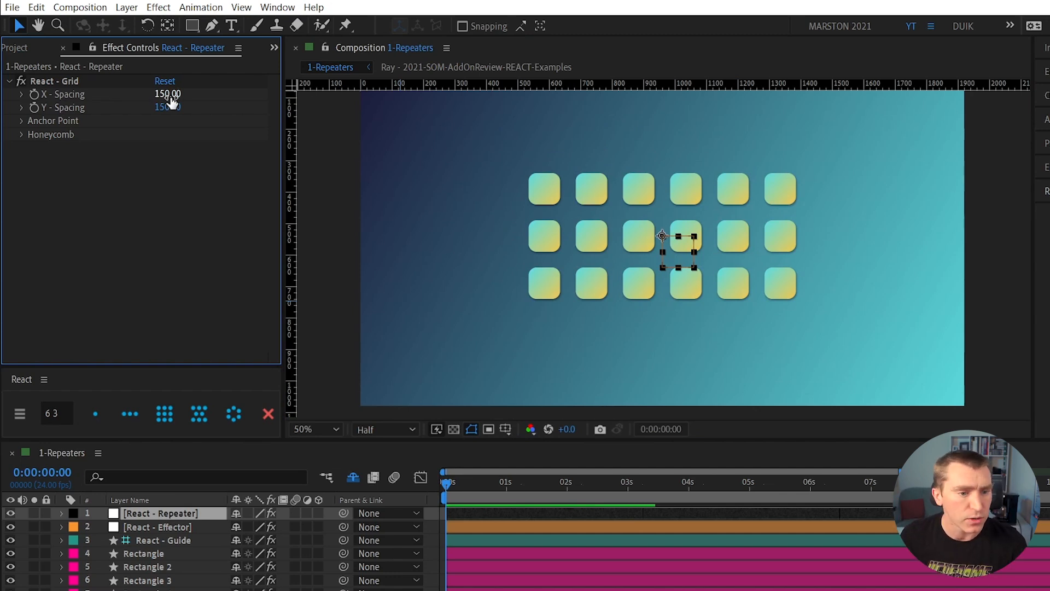
Set the React - Grid X spacing to 300 and Y spacing to 200.
double_click(168, 93)
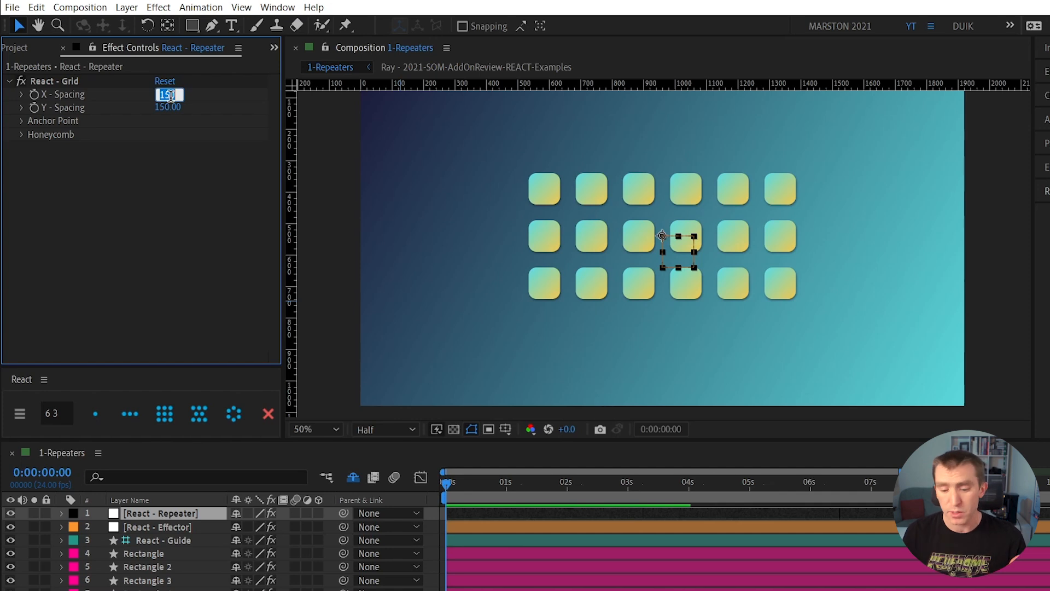
type("300.00")
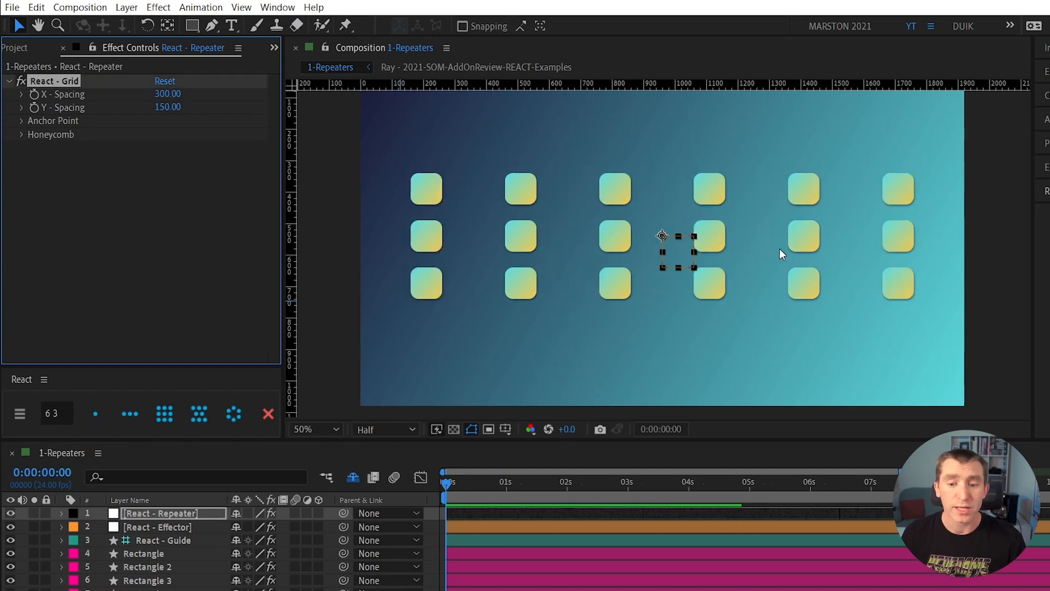
mouse_move(596, 226)
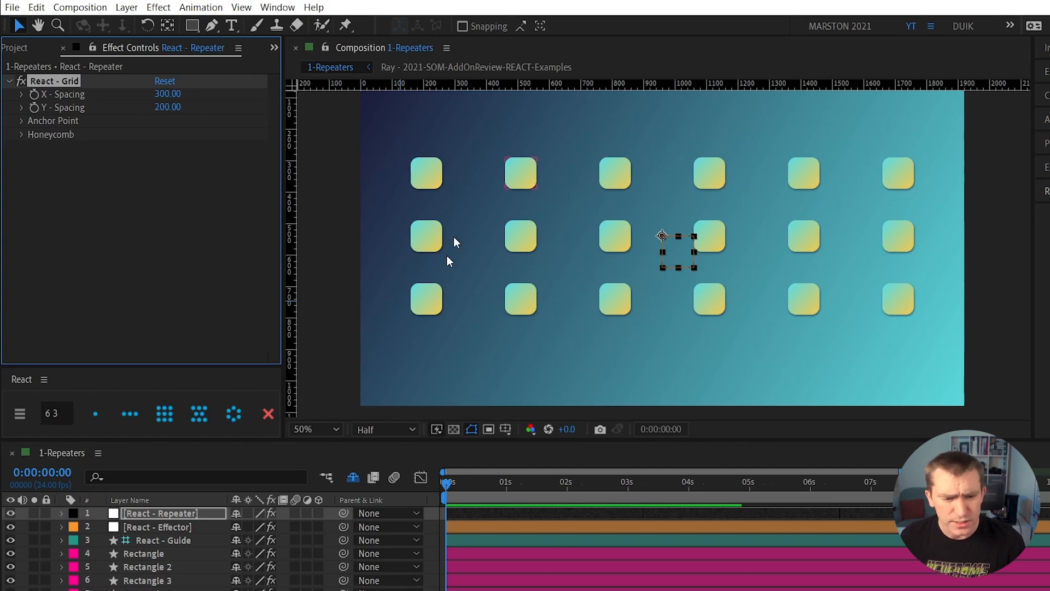
left_click(21, 120)
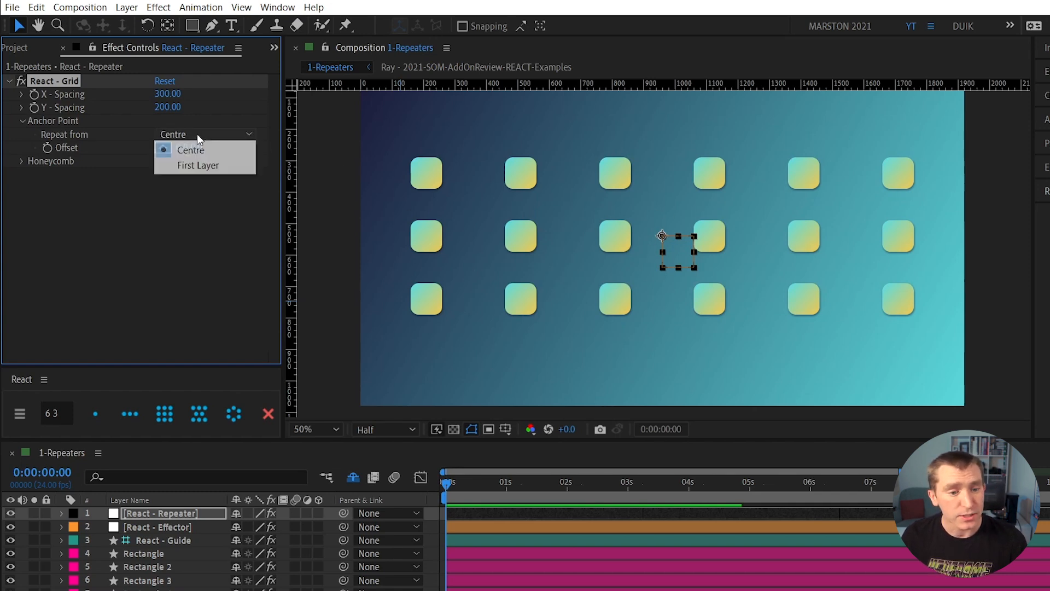
Repeat the grid from the First Layer and scrub the offset to -45, 61.
left_click(197, 165)
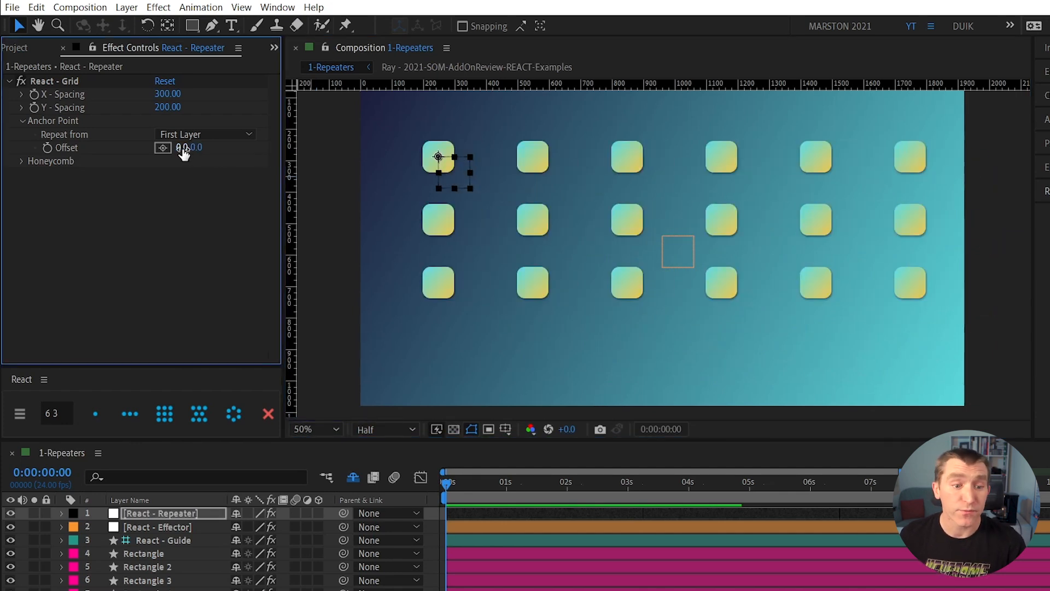
left_click_drag(190, 147, 160, 147)
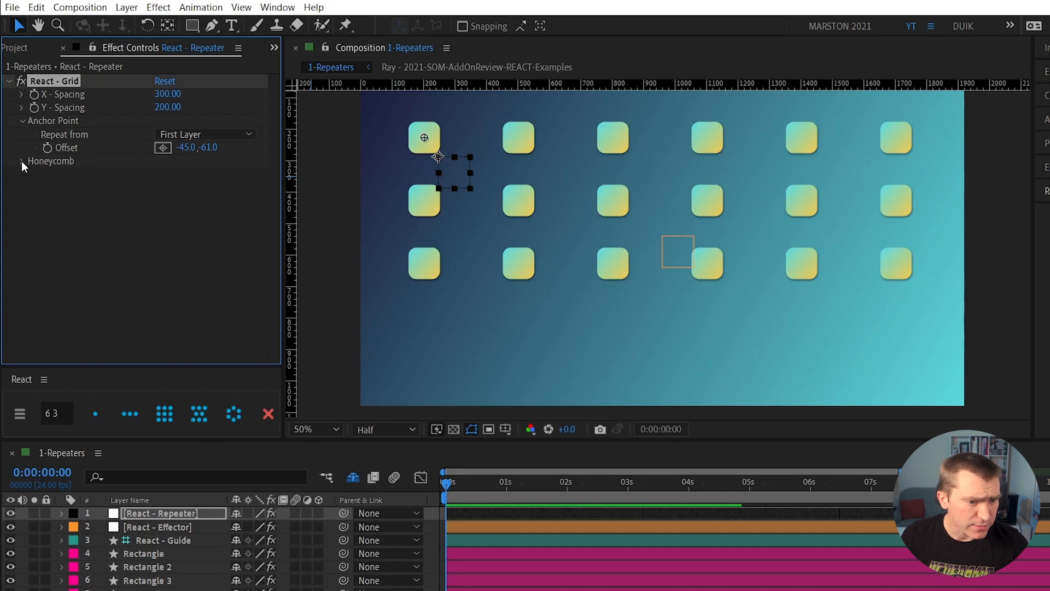
Enable the honeycomb layout and set its amount to 25.
left_click(21, 161)
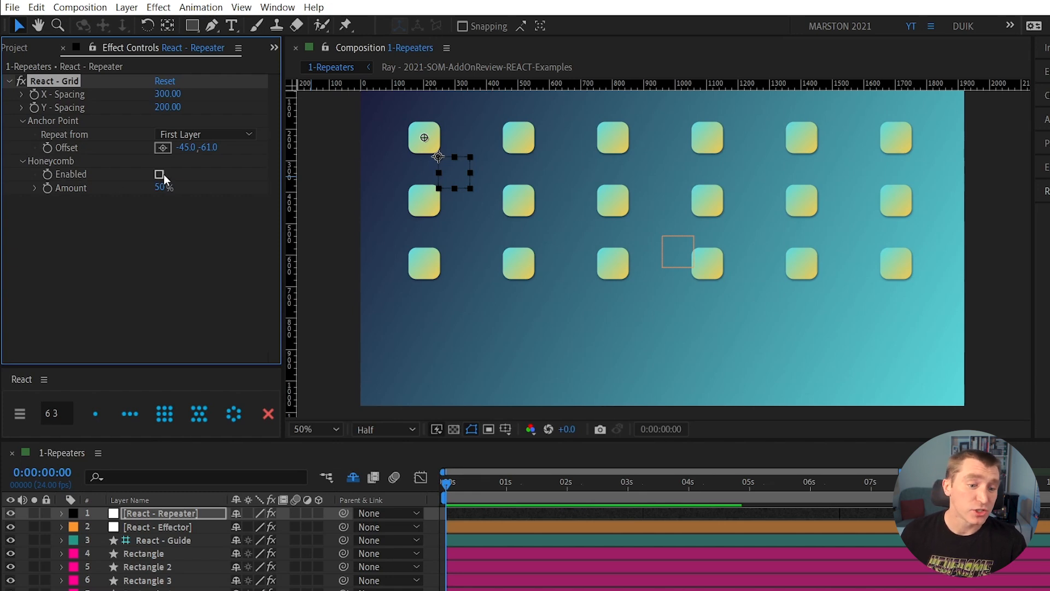
left_click(159, 174)
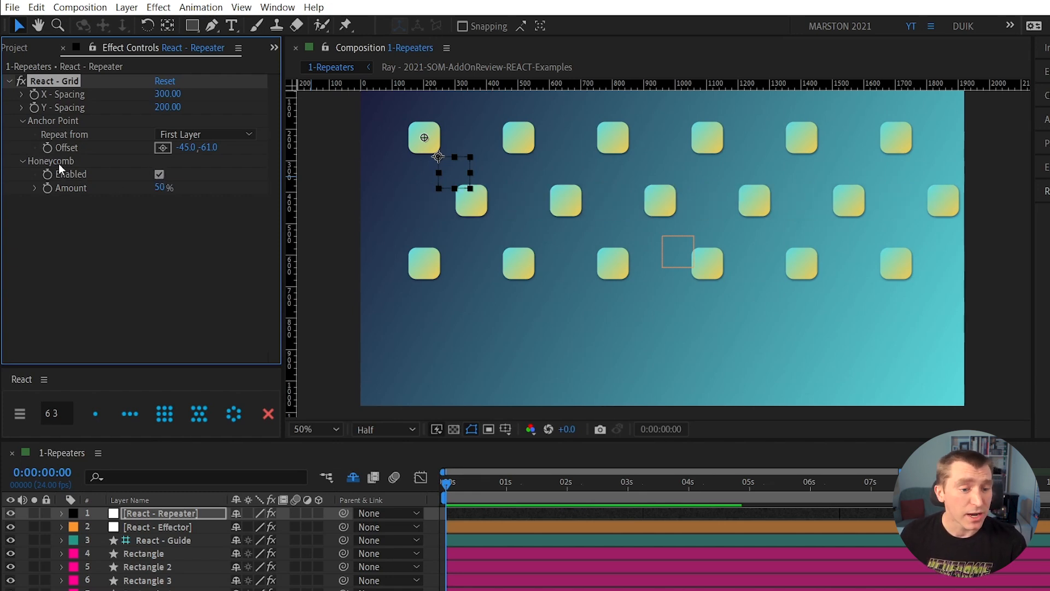
mouse_move(517, 218)
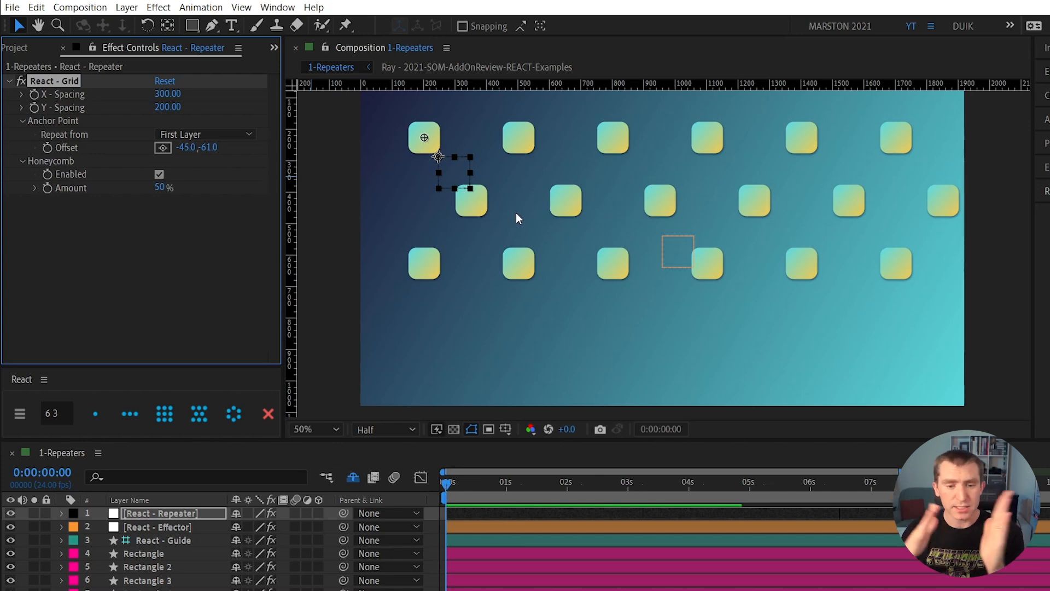
double_click(164, 188)
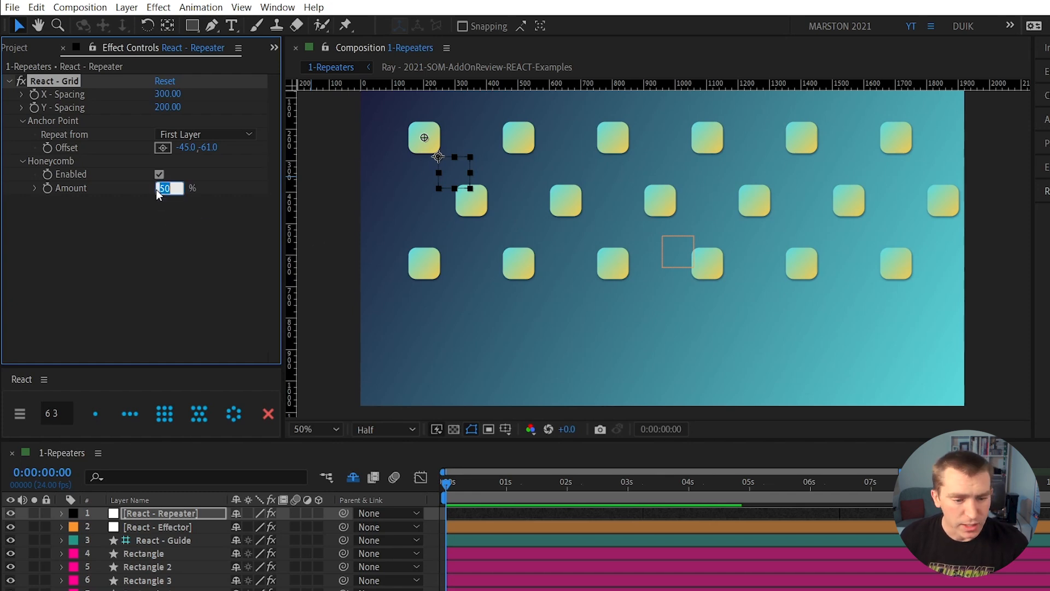
type("25")
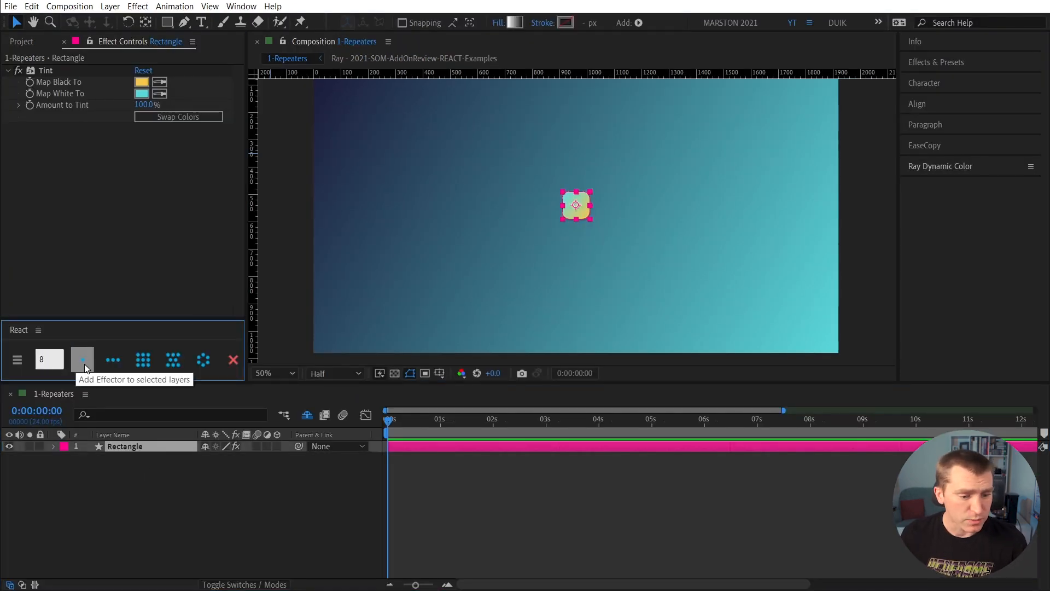
Briefly repeat the rectangle into a row of eight, then remove the React rig.
left_click(82, 359)
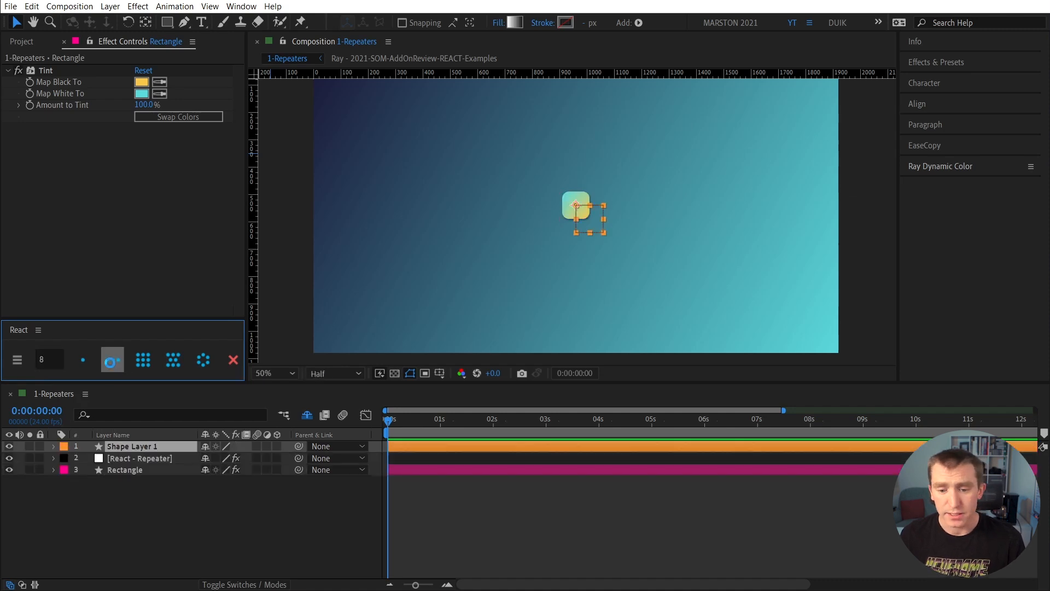
left_click(143, 360)
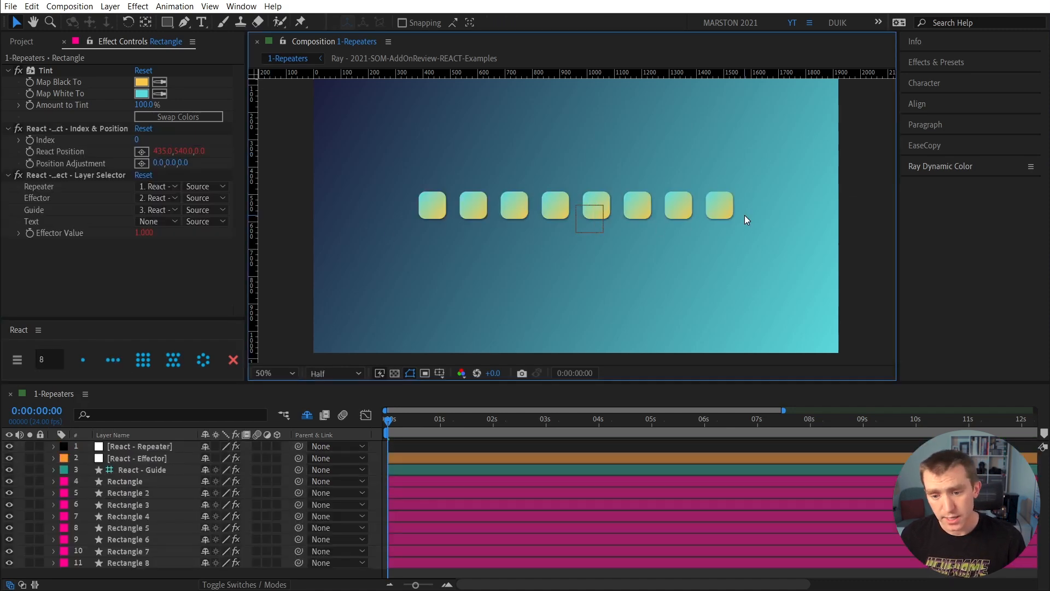
mouse_move(188, 443)
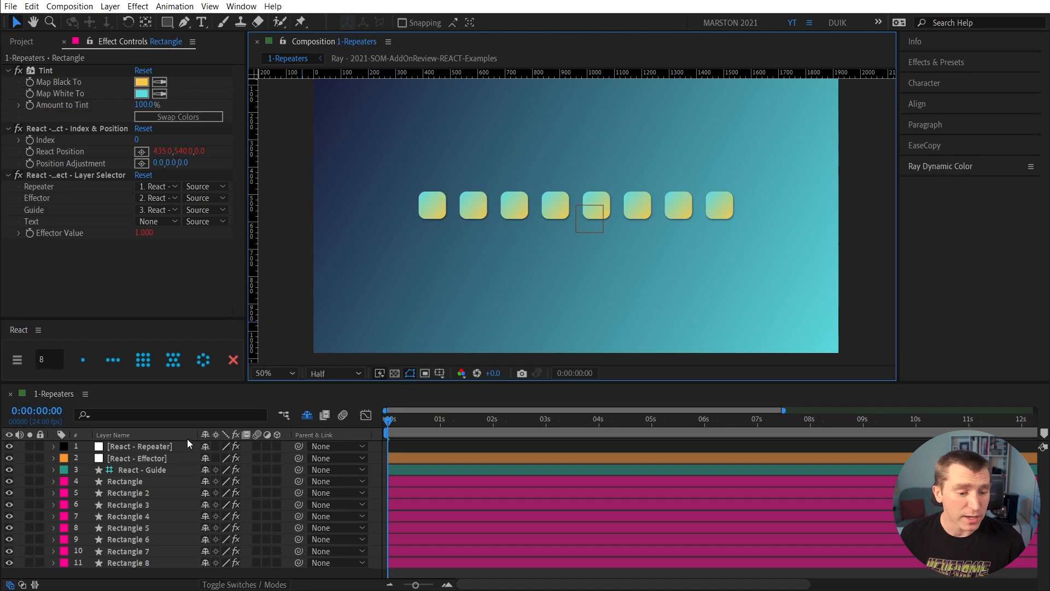
left_click(140, 447)
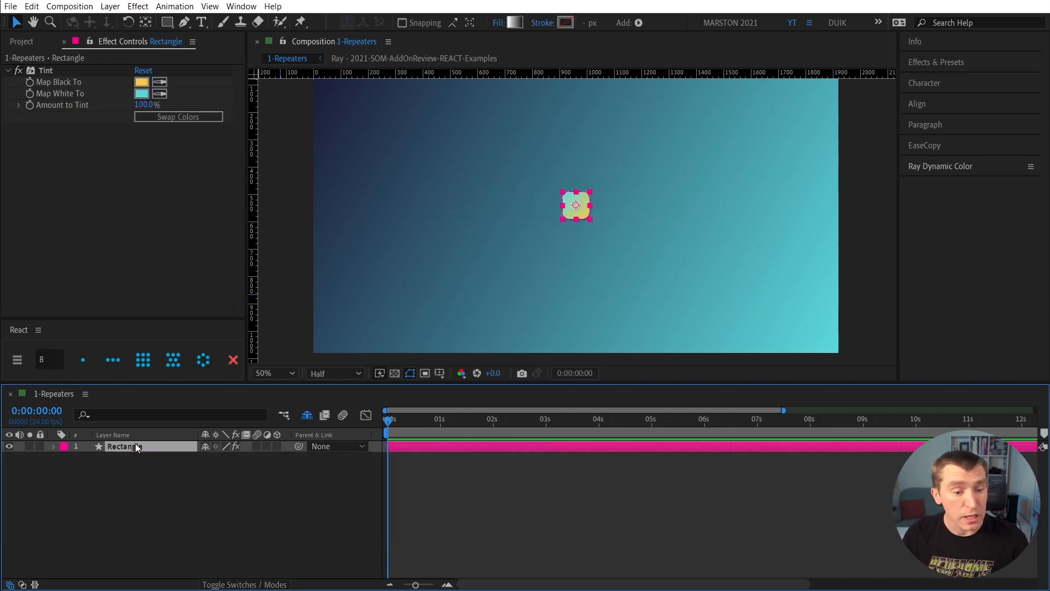
Repeat the rectangle in a ring of eight, set radius 200 and scrub Start.
left_click(202, 360)
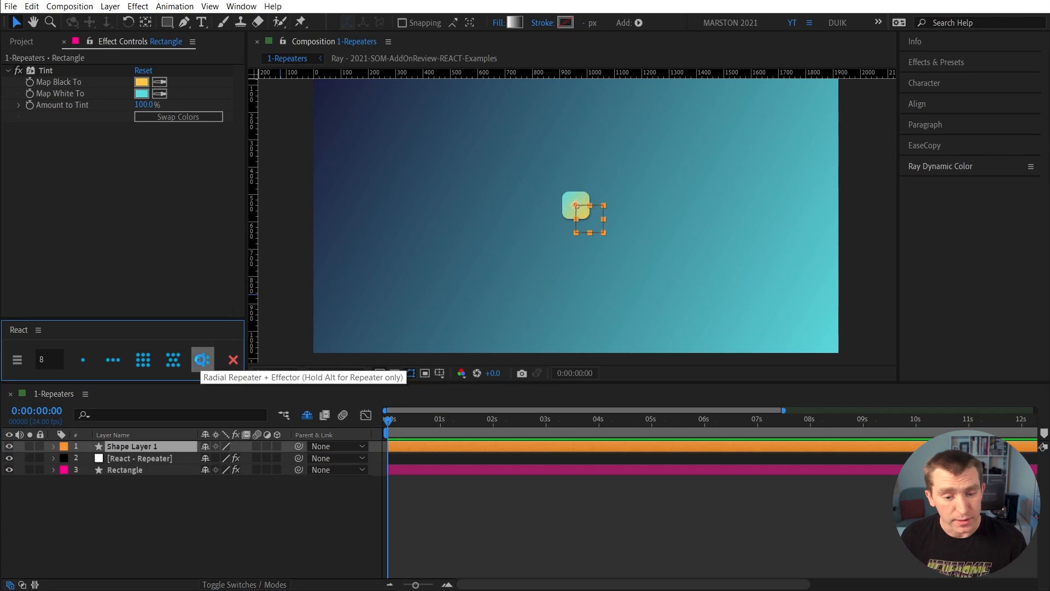
left_click(202, 360)
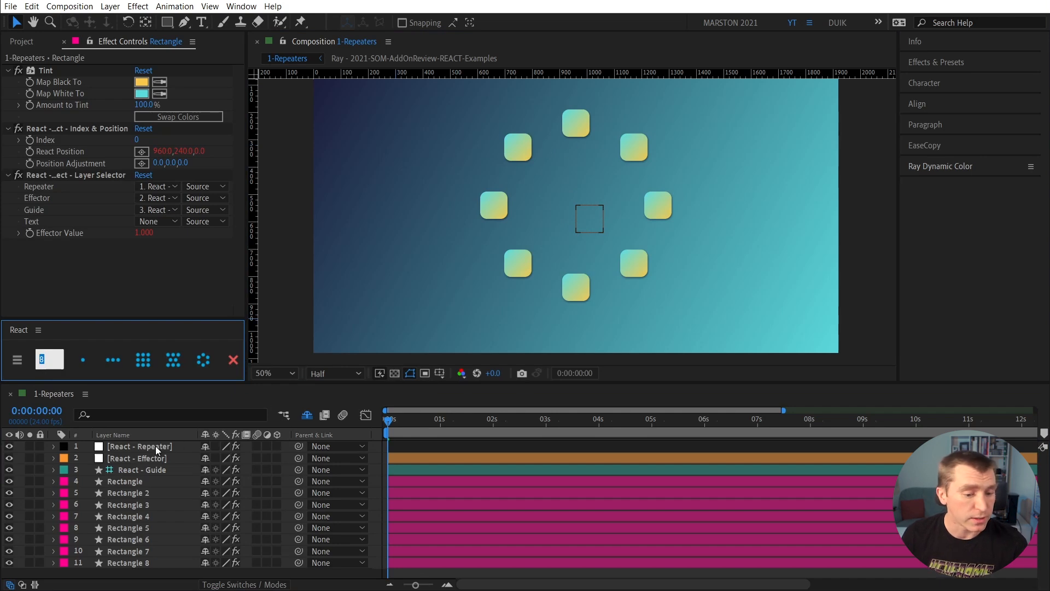
left_click(138, 447)
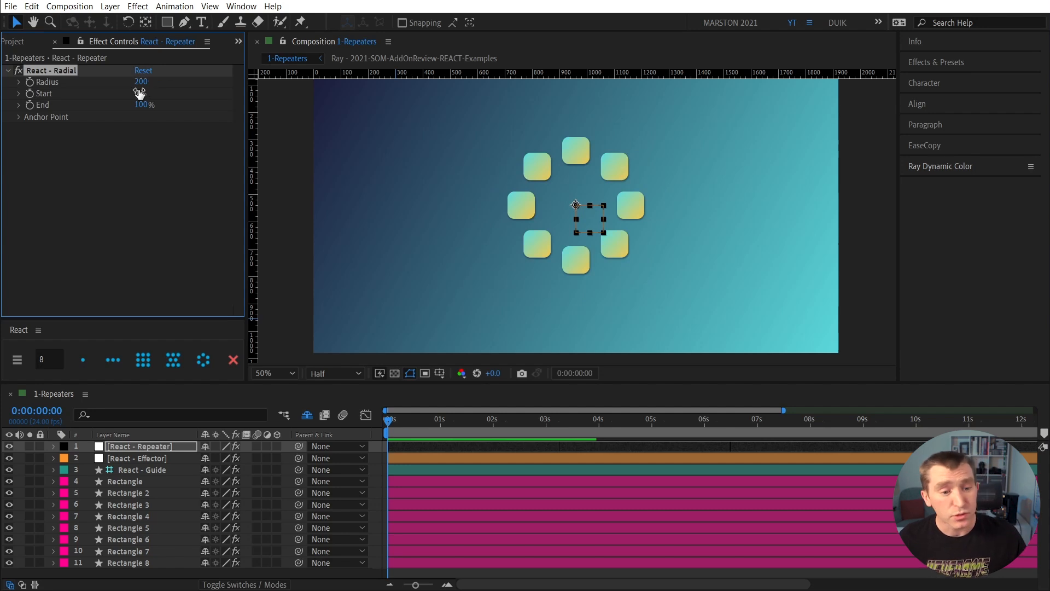
left_click_drag(140, 92, 143, 93)
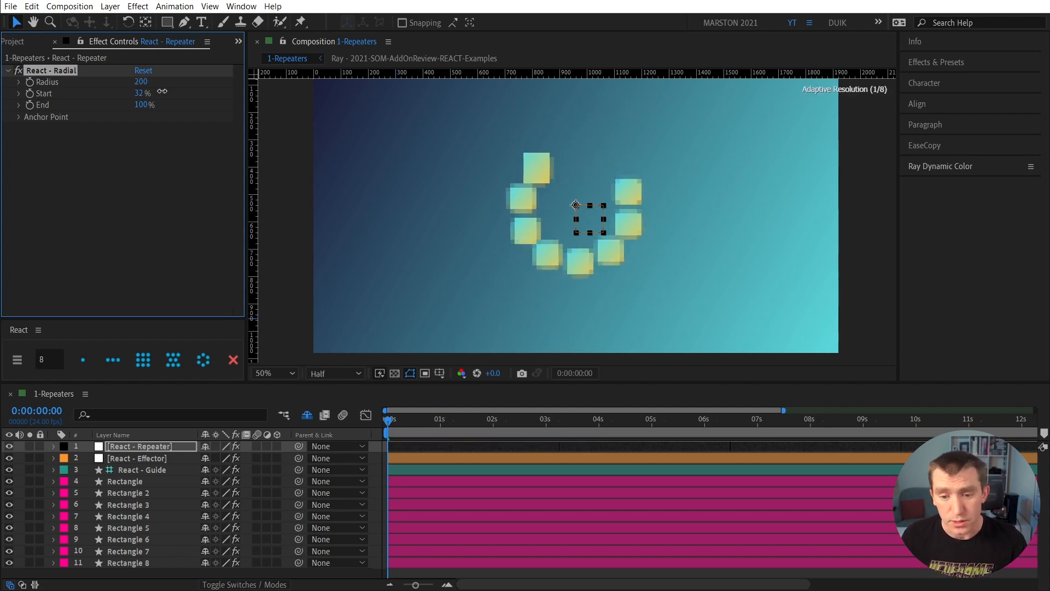
left_click_drag(143, 93, 167, 93)
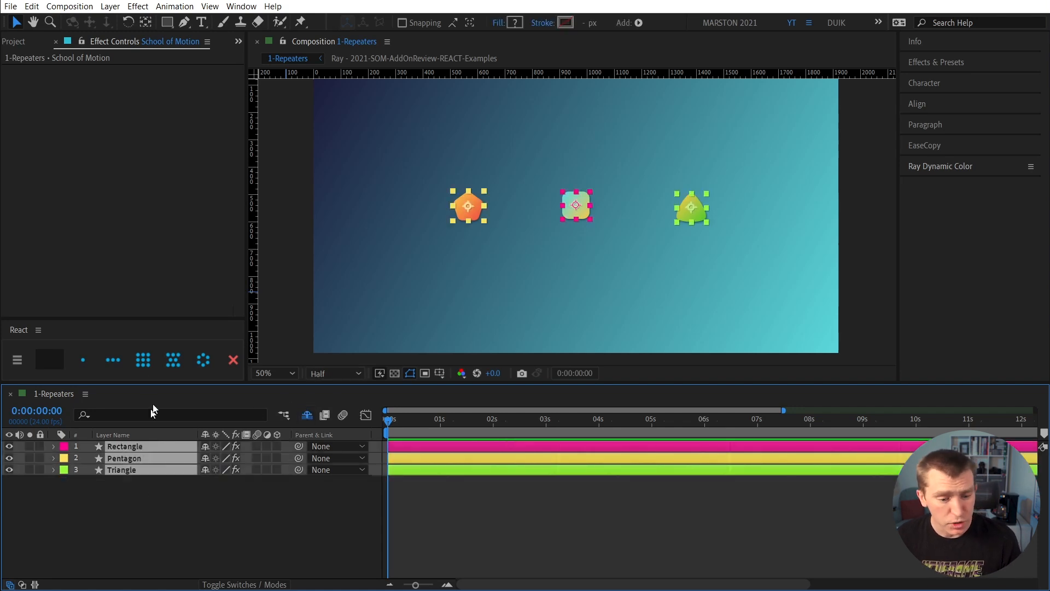
Apply Grid Repeater + Effector to the rectangle, pentagon and triangle, then deselect.
left_click(142, 360)
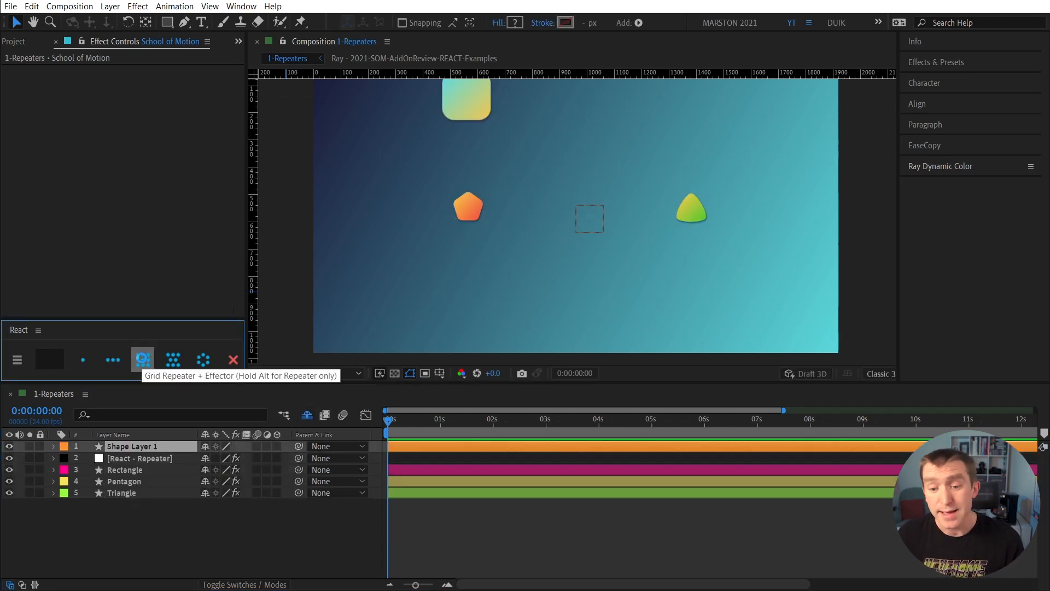
left_click(142, 360)
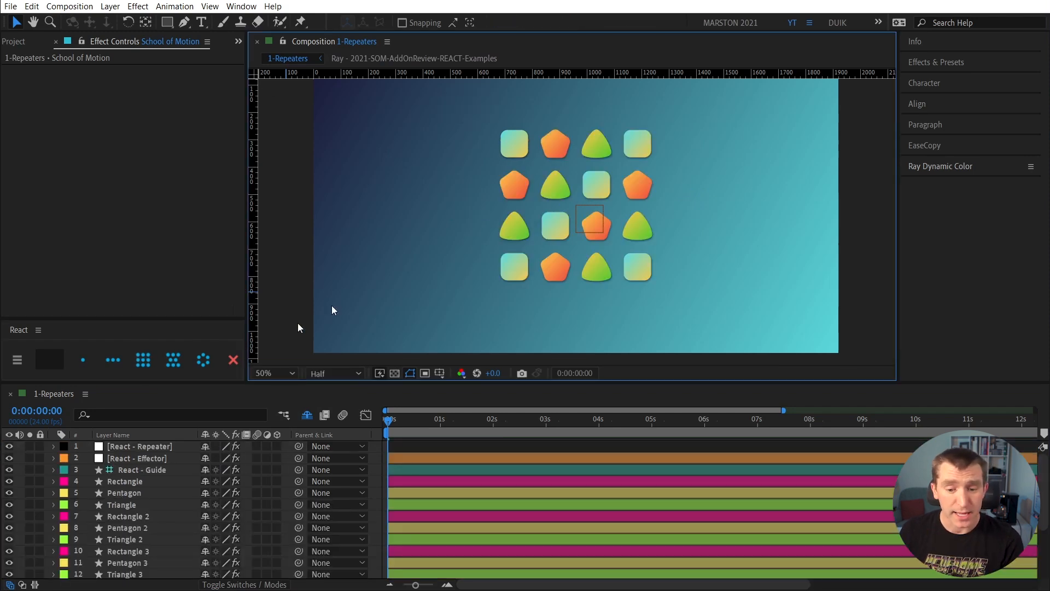
mouse_move(548, 174)
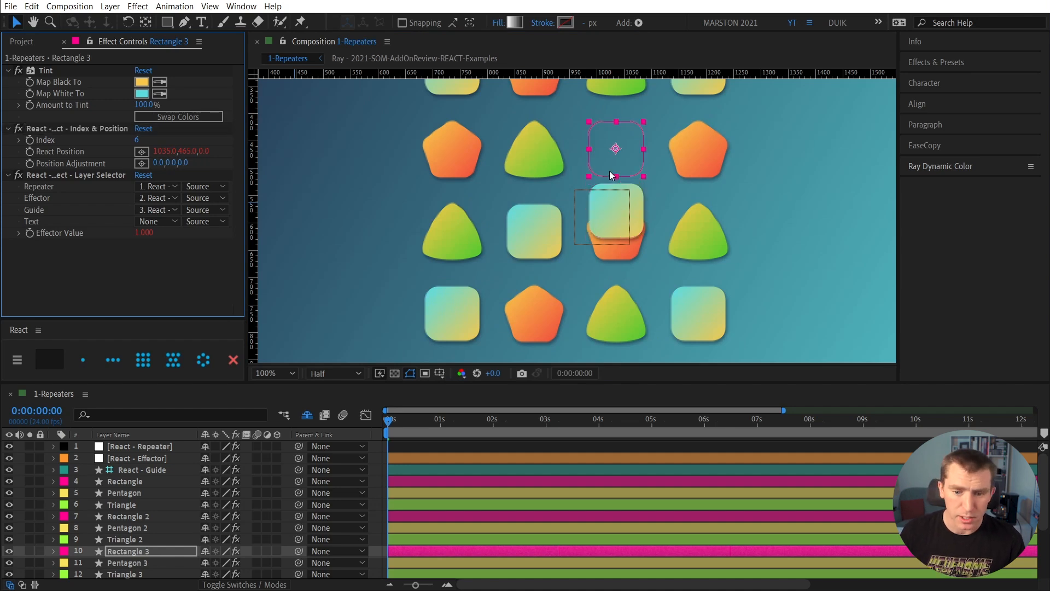
Zoom out and select grid copies to check their Index values in Effect Controls.
left_click(275, 373)
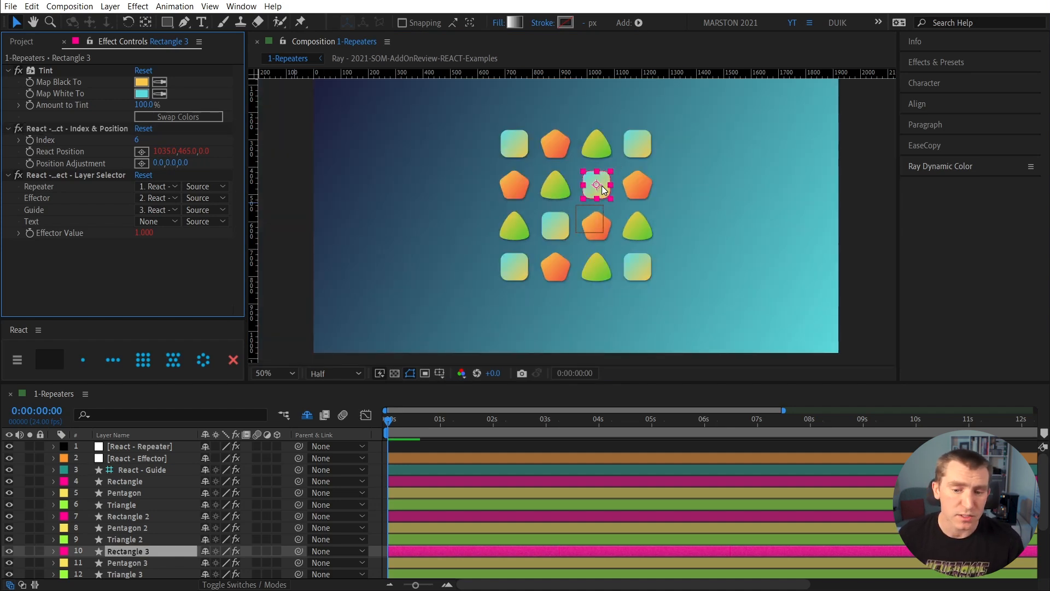
left_click(594, 143)
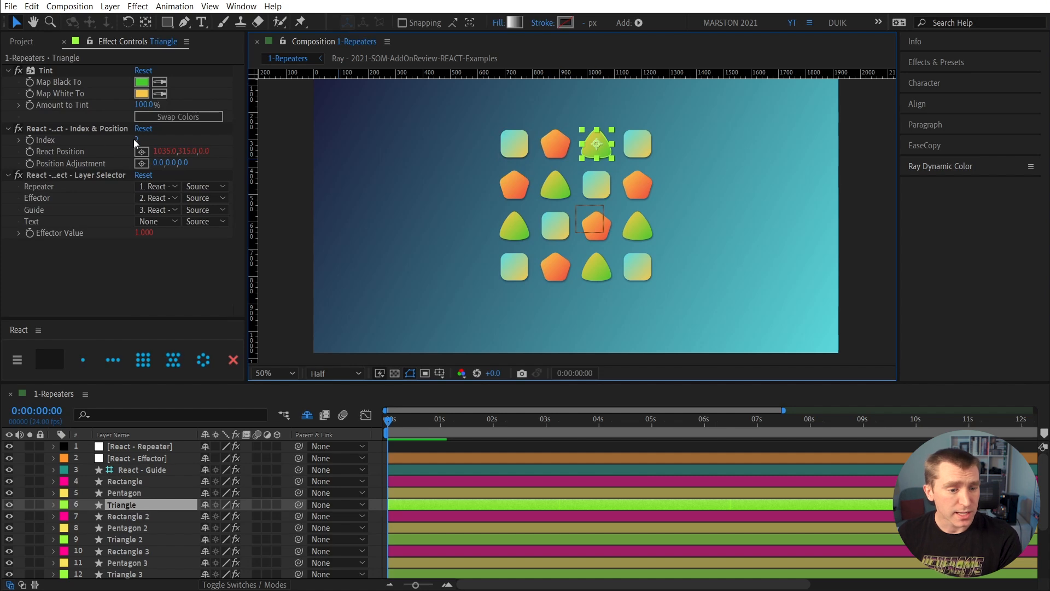
left_click(128, 551)
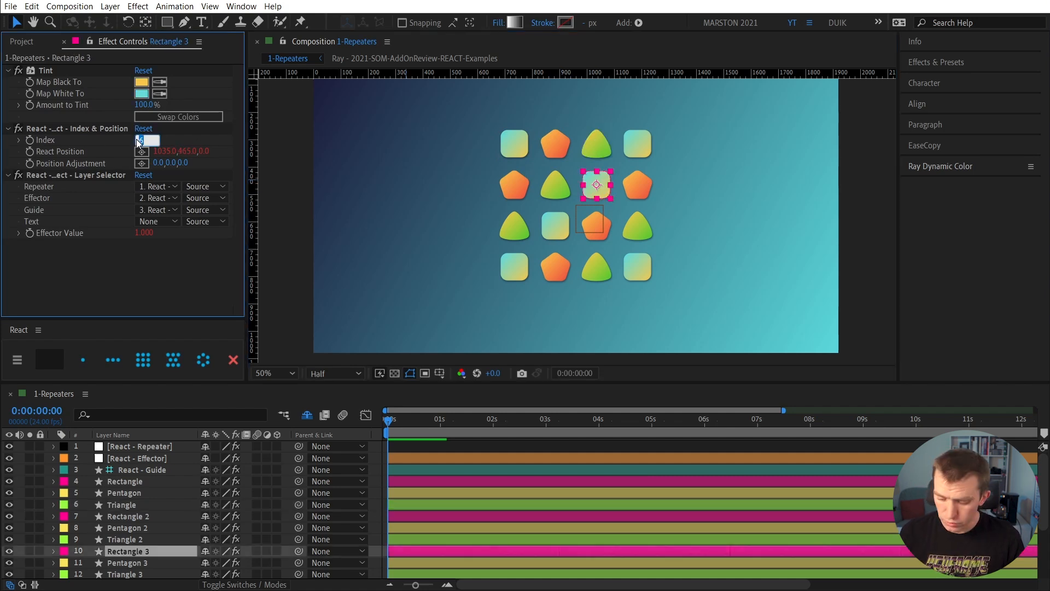
left_click(122, 504)
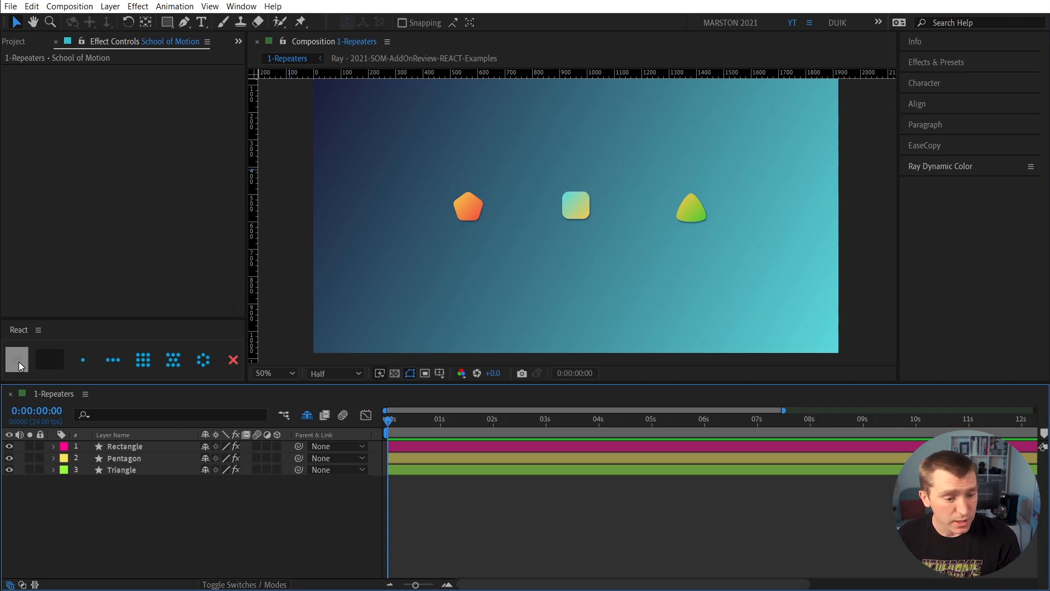
Turn on Pre-compose in React settings, then regrid the three shape layers 4×4.
left_click(769, 128)
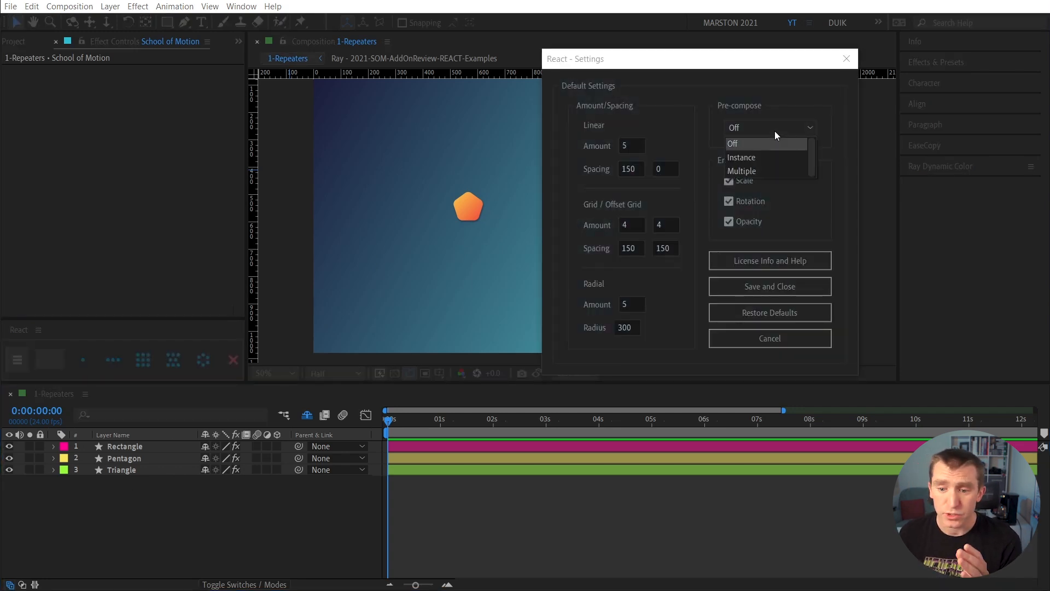
mouse_move(743, 157)
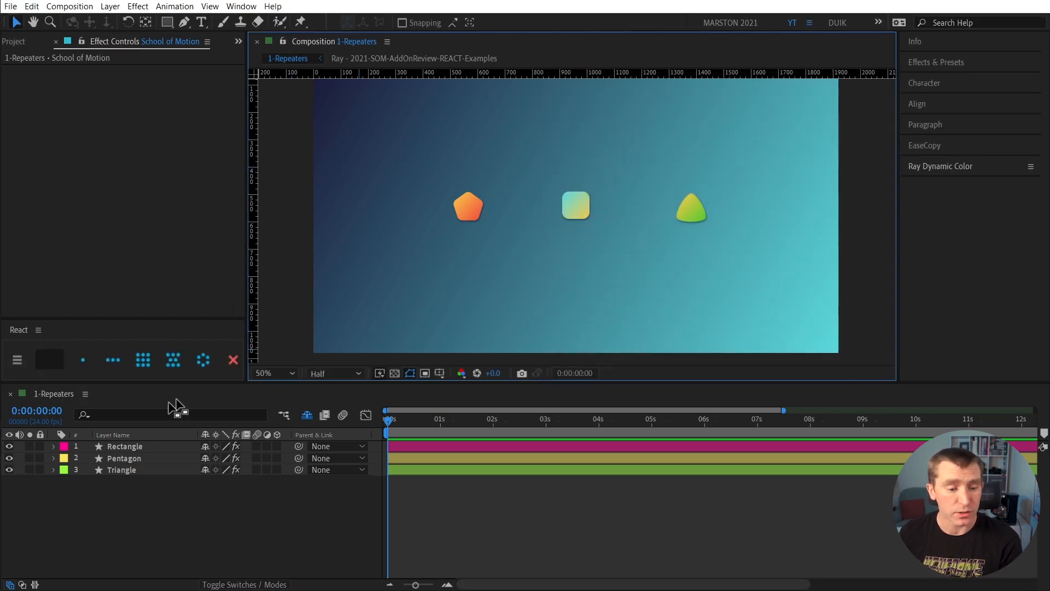
left_click(143, 360)
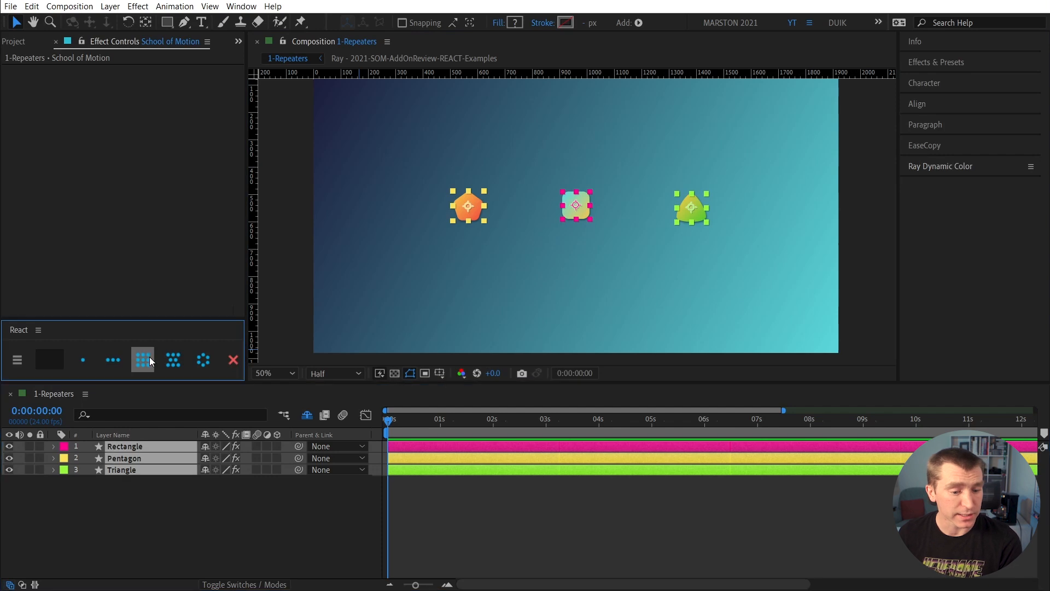
left_click(142, 360)
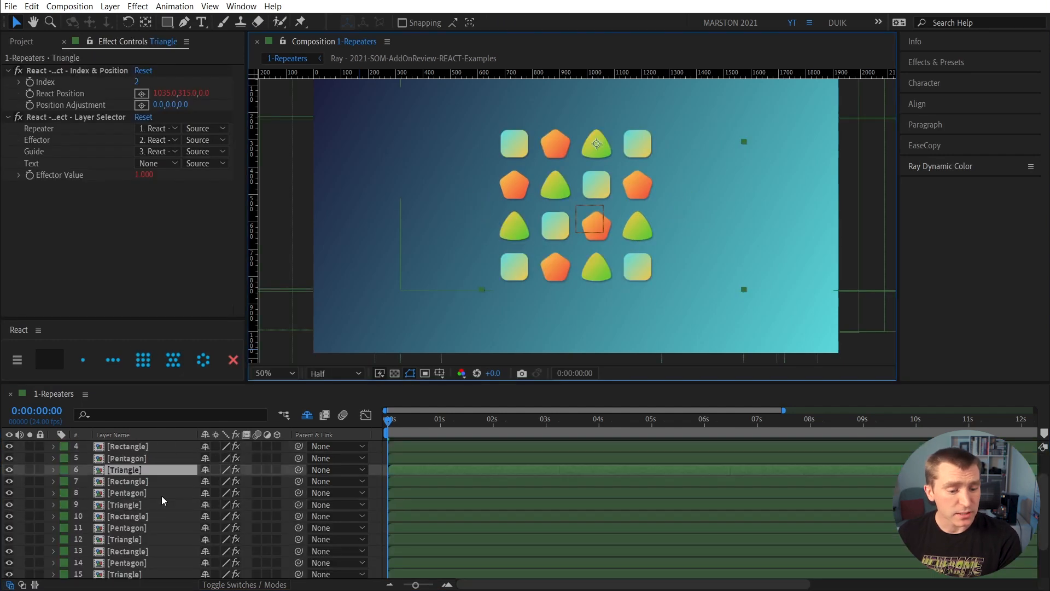
scroll("down", 3)
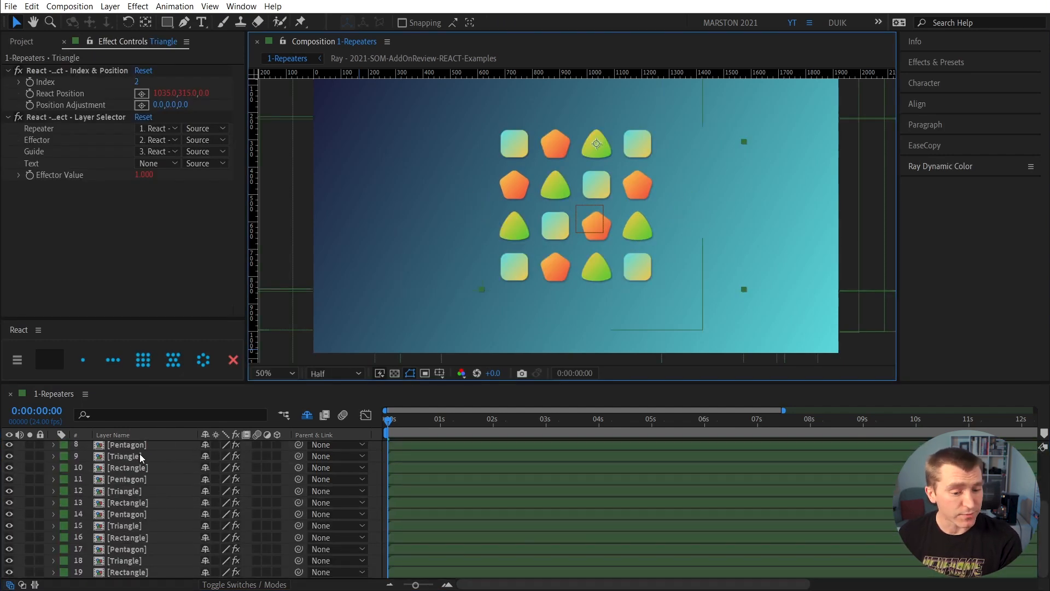
scroll("up", 3)
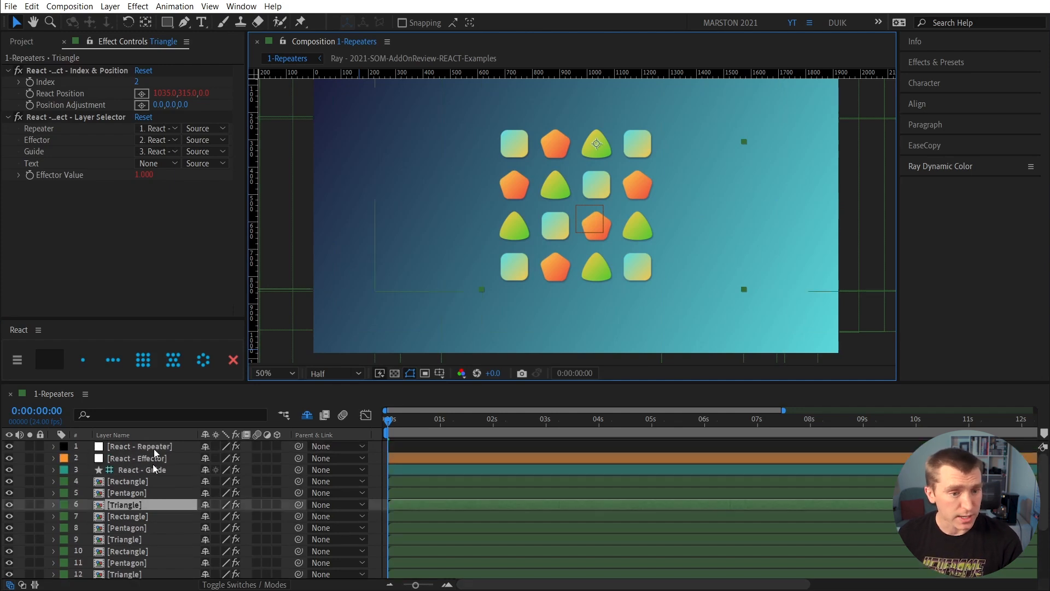
Expand React Pre-comps, open the Triangle pre-comp, and return to 1-Repeaters.
left_click(22, 41)
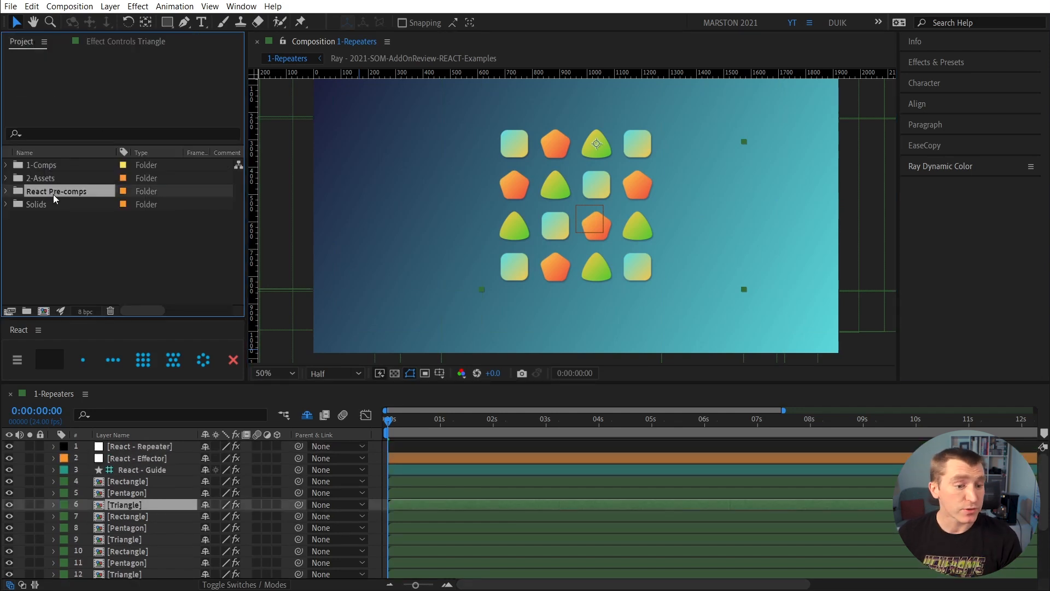
left_click(57, 191)
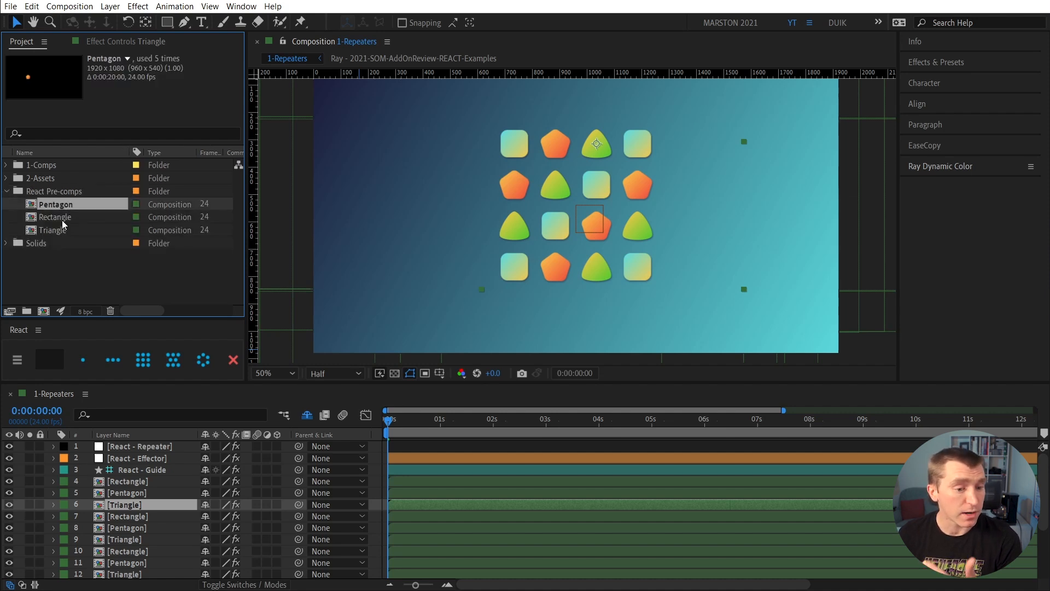
double_click(55, 230)
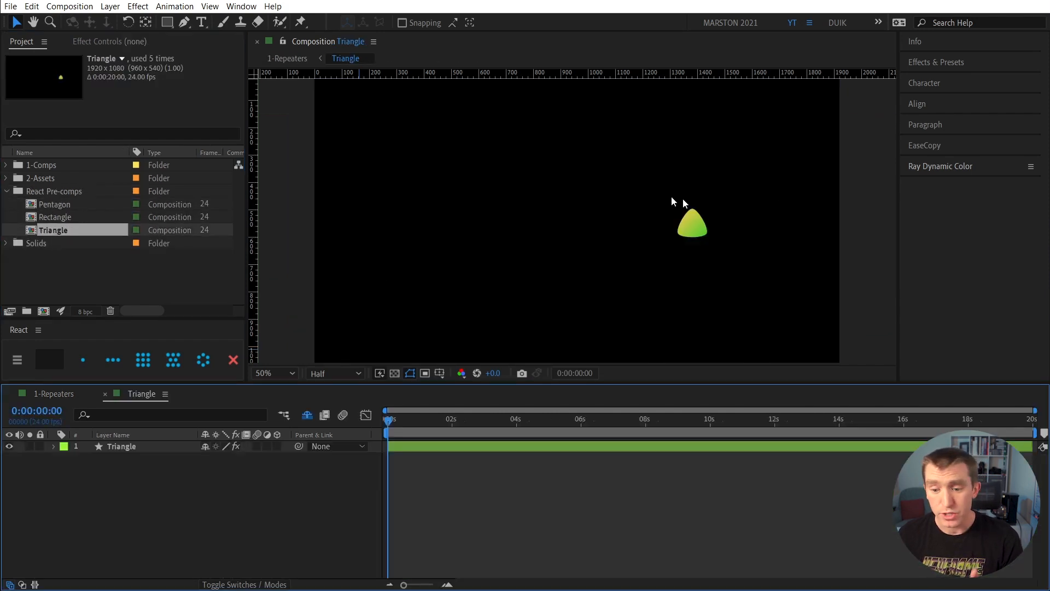
left_click(692, 224)
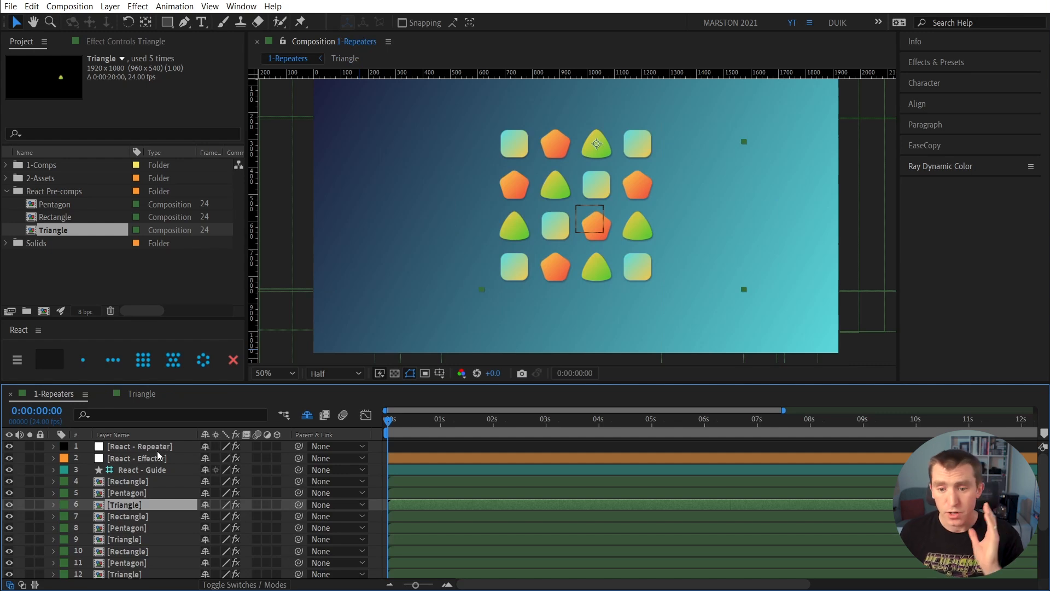
Delete the React repeater, effector and guide layers, keeping the precomposed shape copies in place.
left_click(140, 446)
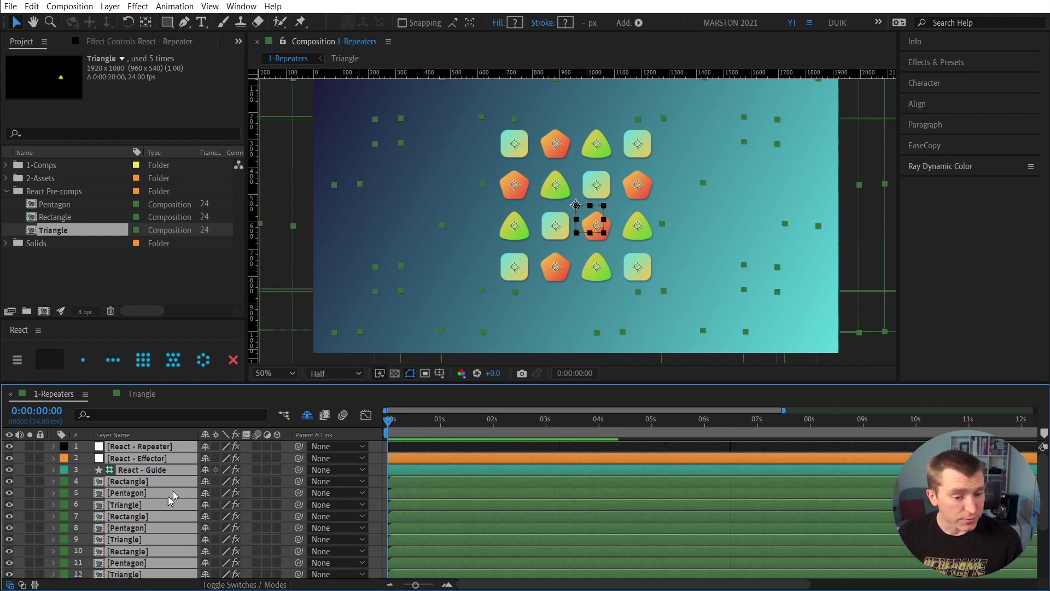
left_click(233, 360)
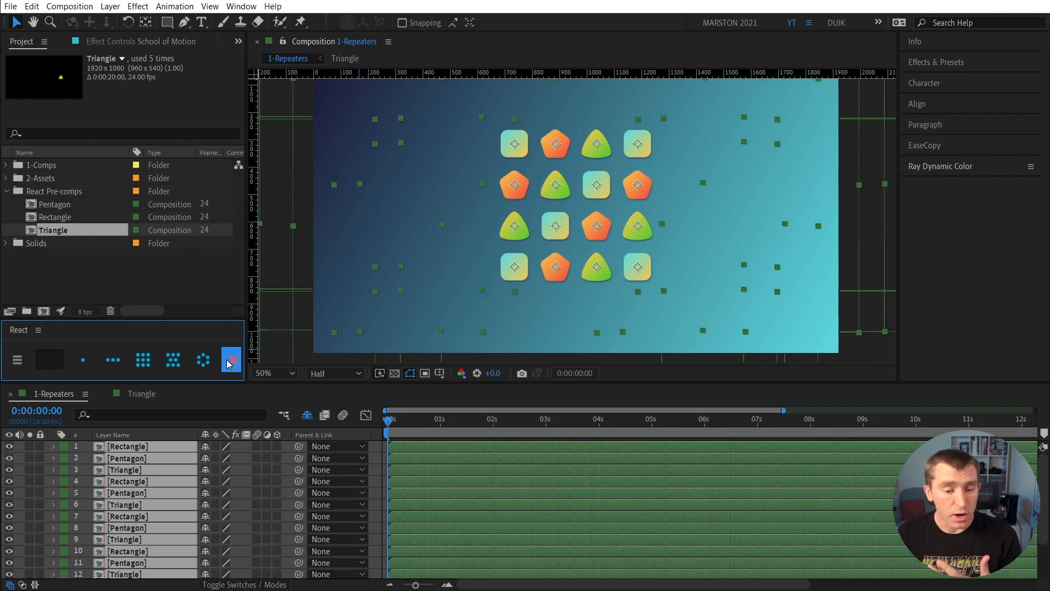
left_click(231, 359)
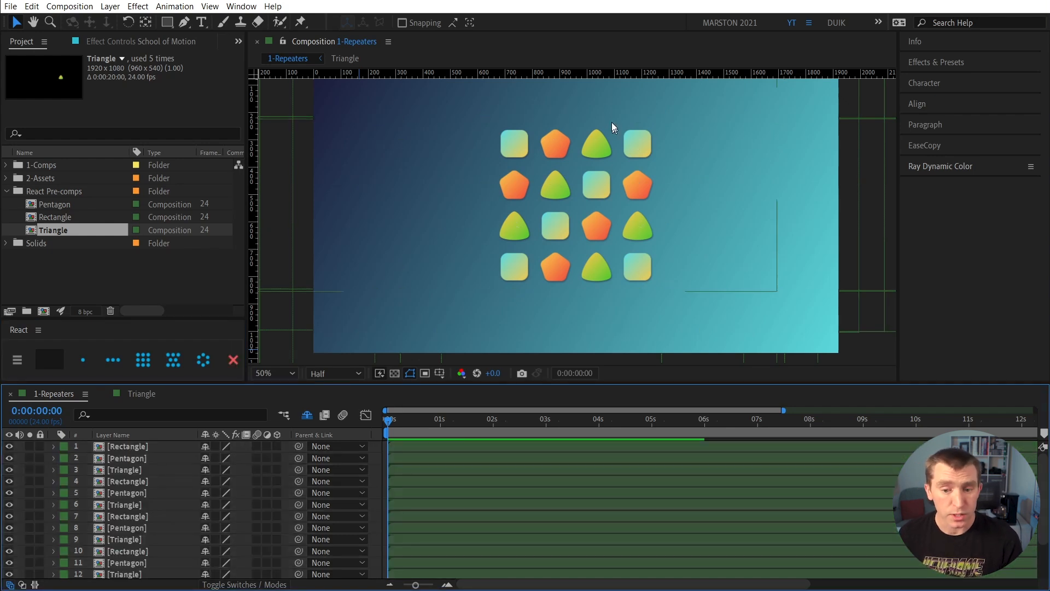
mouse_move(582, 195)
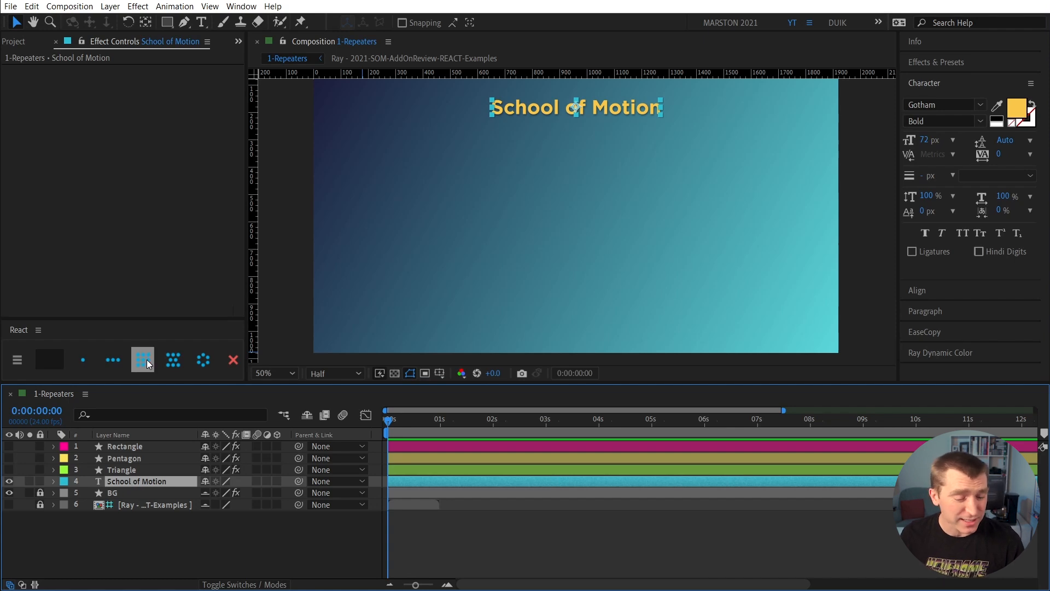
Repeat the School of Motion title's letters into a four-by-four React grid and select React - Text Source.
left_click(142, 360)
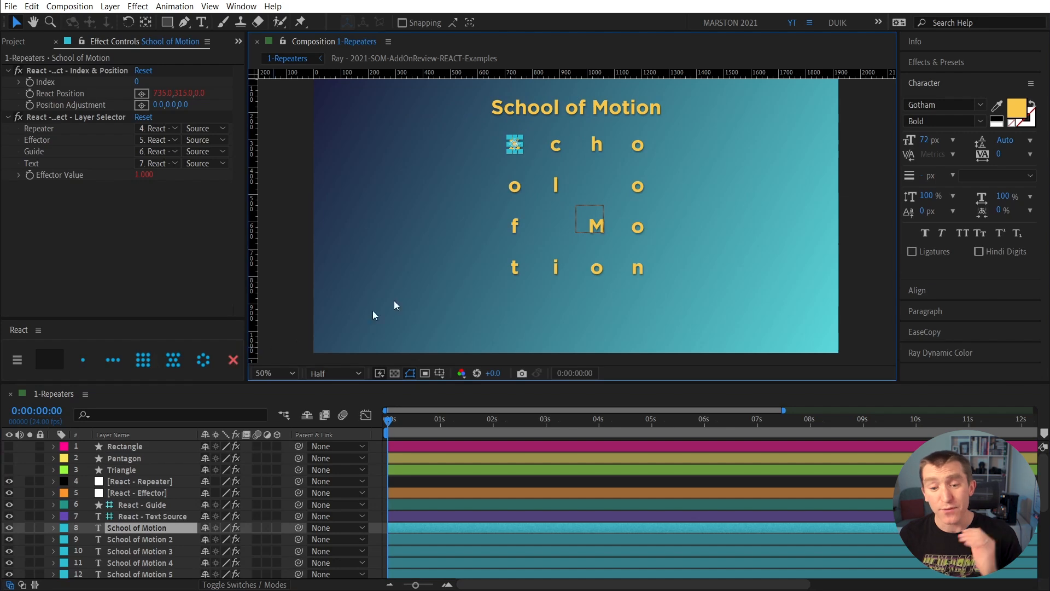
mouse_move(585, 119)
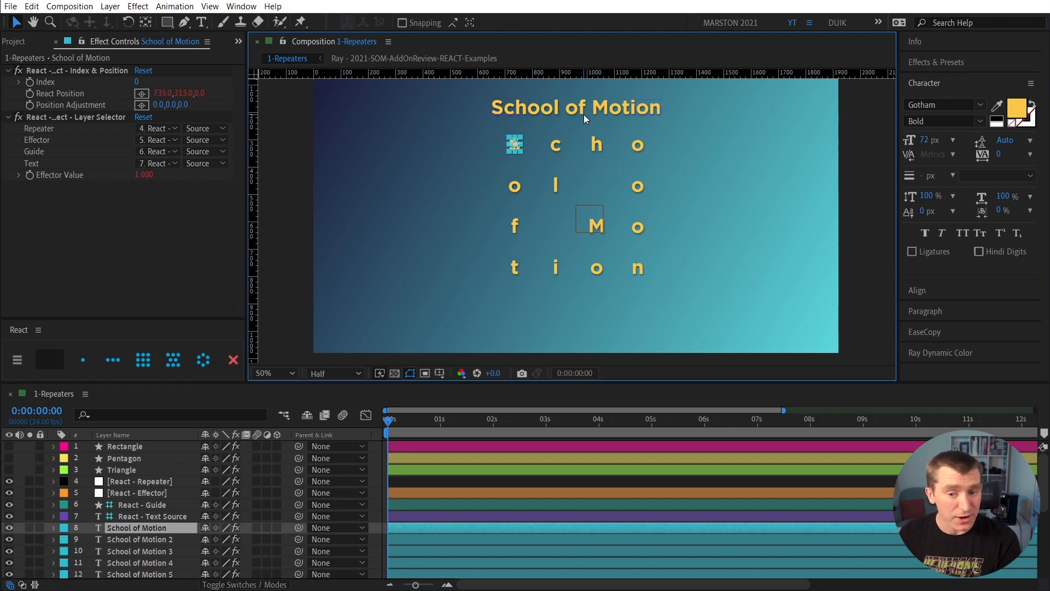
mouse_move(125, 525)
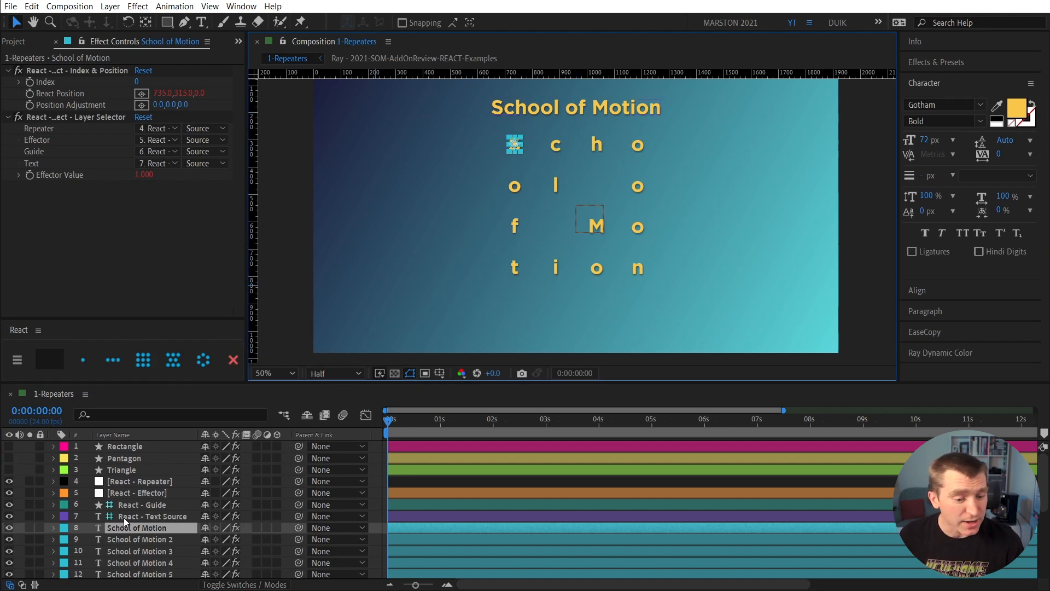
left_click(152, 516)
type("Something else")
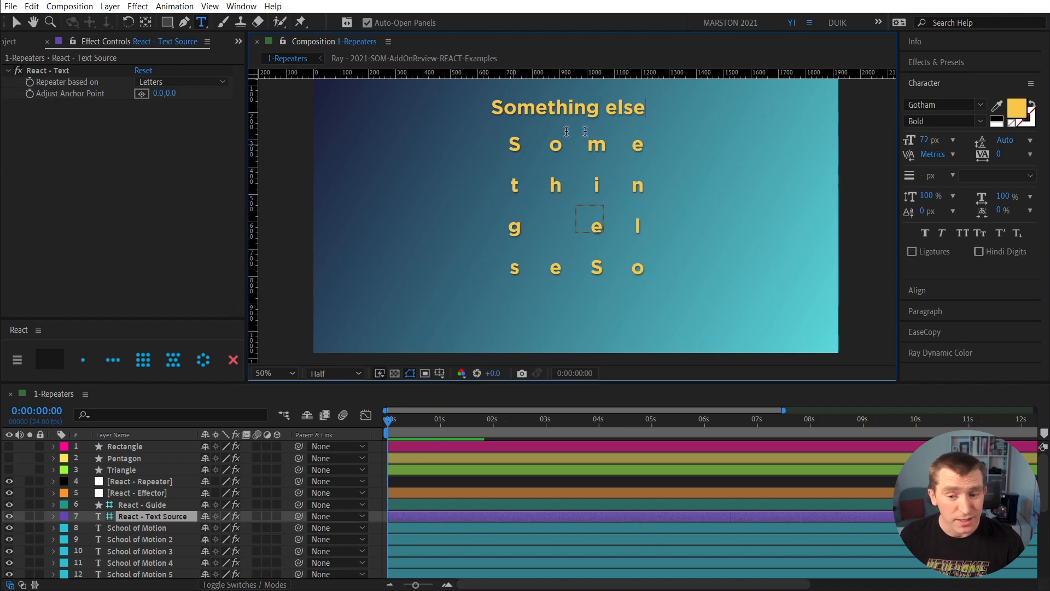
mouse_move(635, 221)
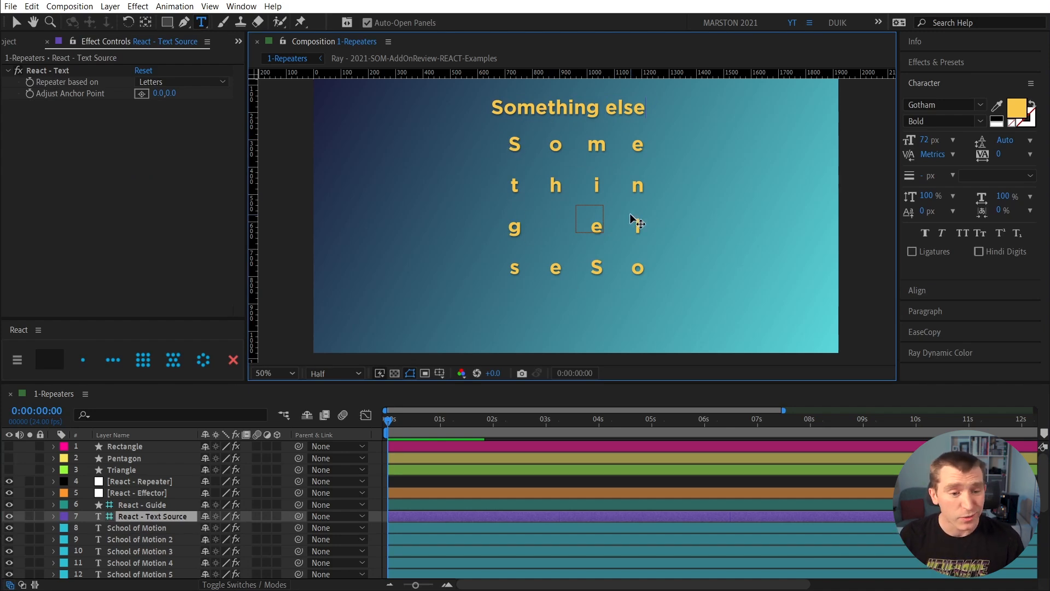
Set the React - Text Source 'Repeater based on' option to Lines instead of Letters.
left_click(143, 504)
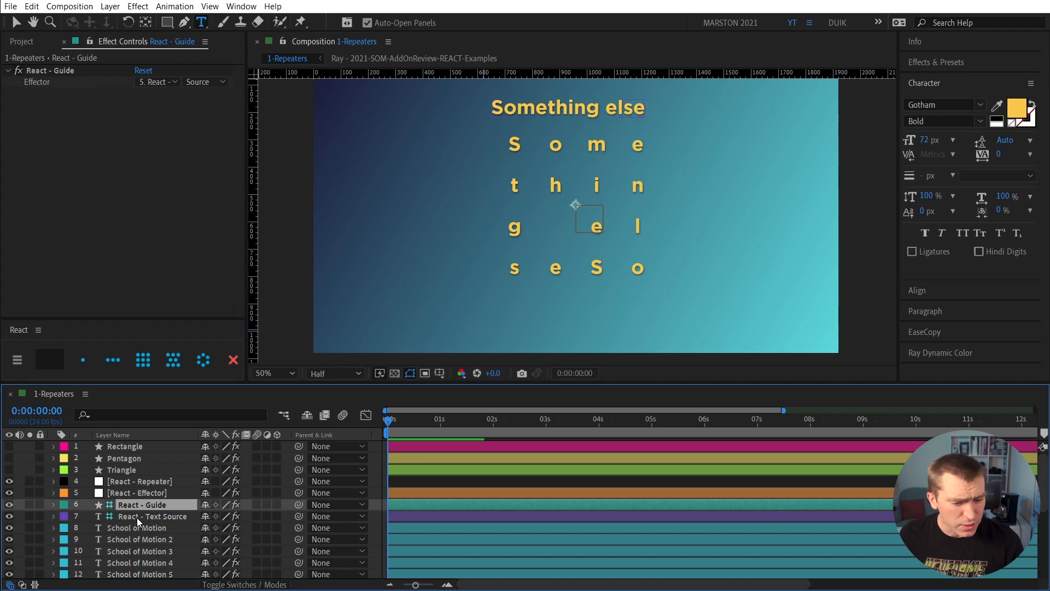
left_click(152, 516)
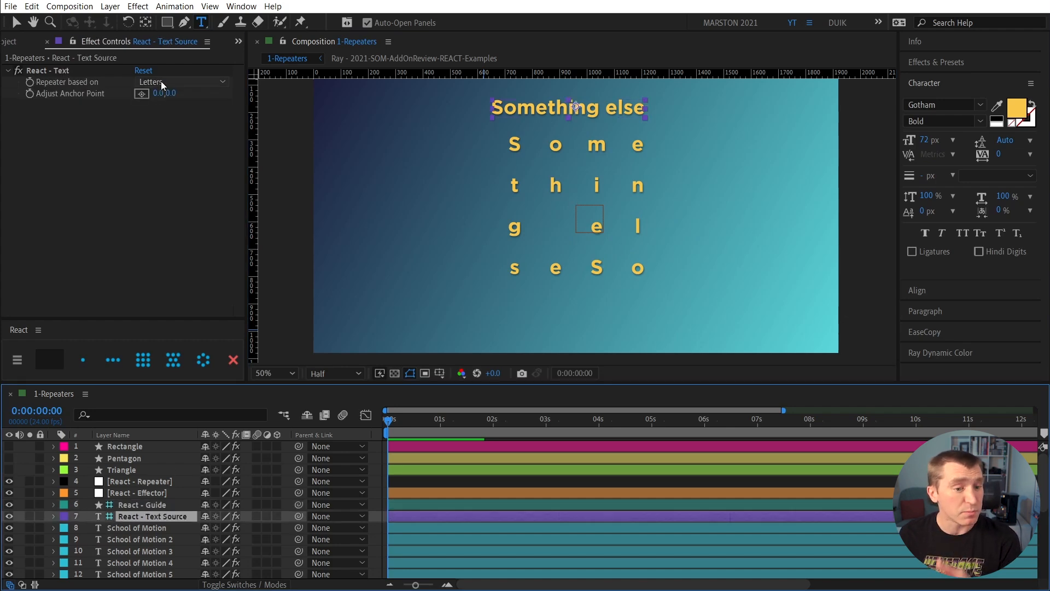
left_click(181, 81)
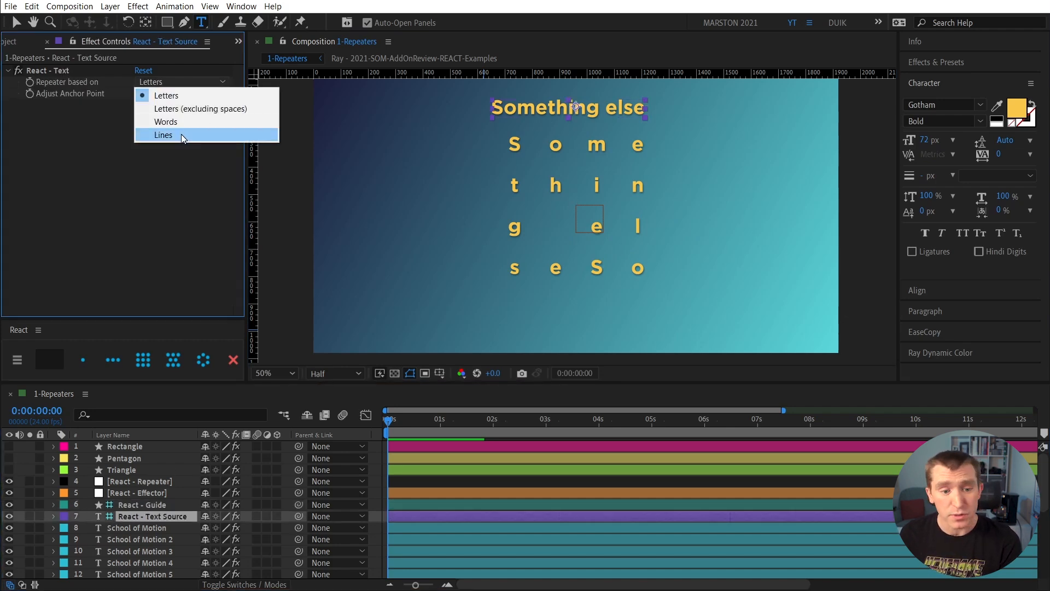
left_click(163, 134)
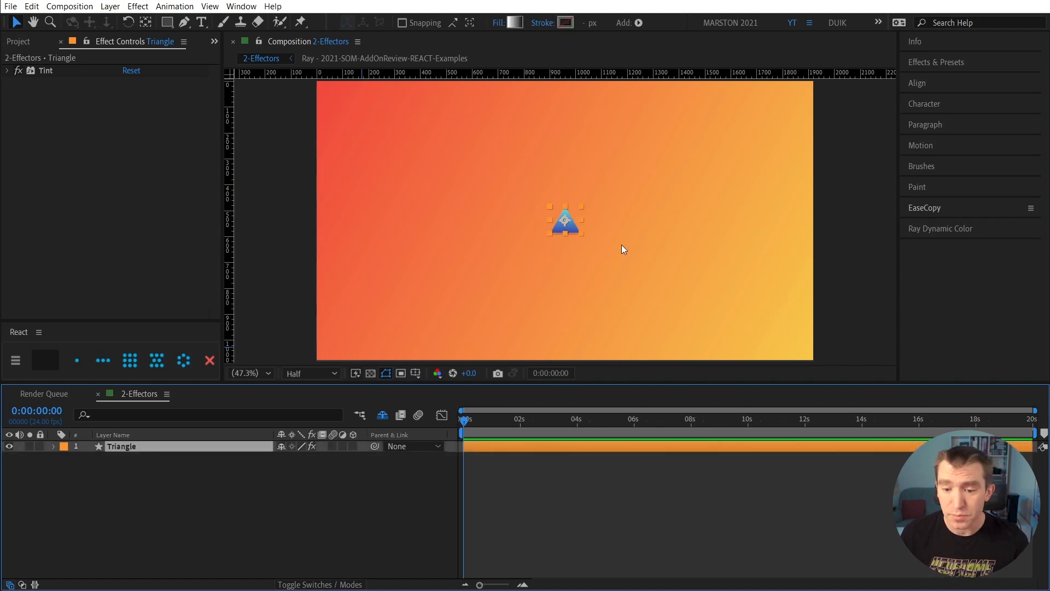
Build a Grid Repeater + Effector from the Triangle layer and select React - Effector.
left_click(129, 361)
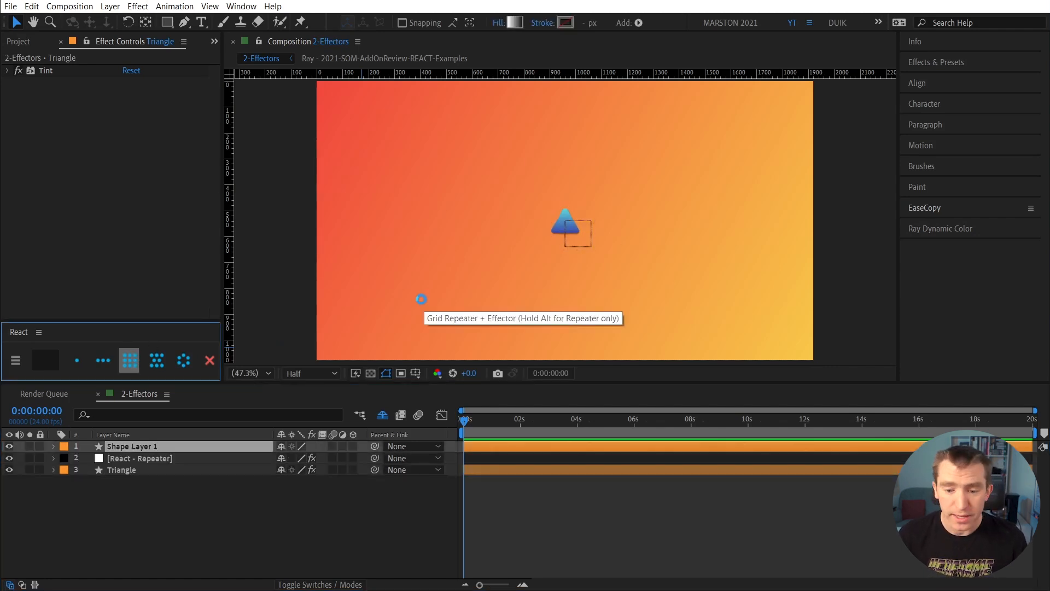
left_click(156, 360)
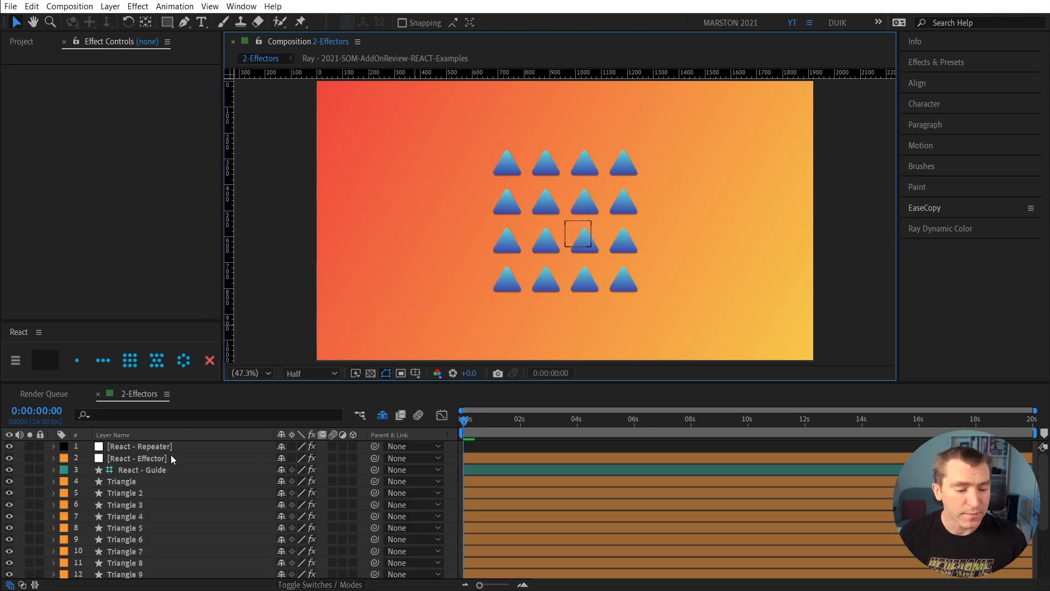
left_click(137, 458)
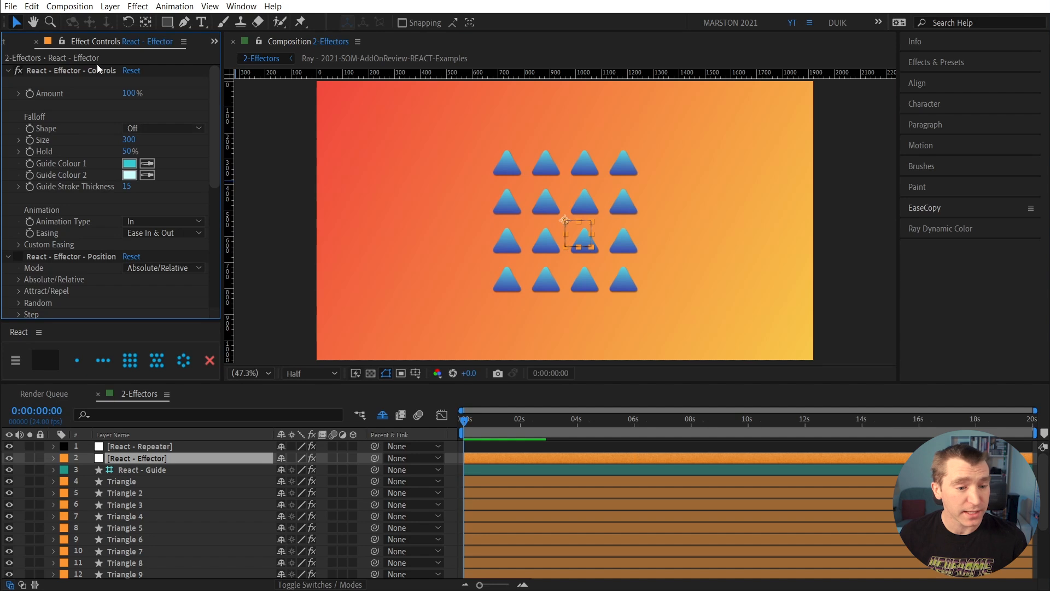
mouse_move(159, 134)
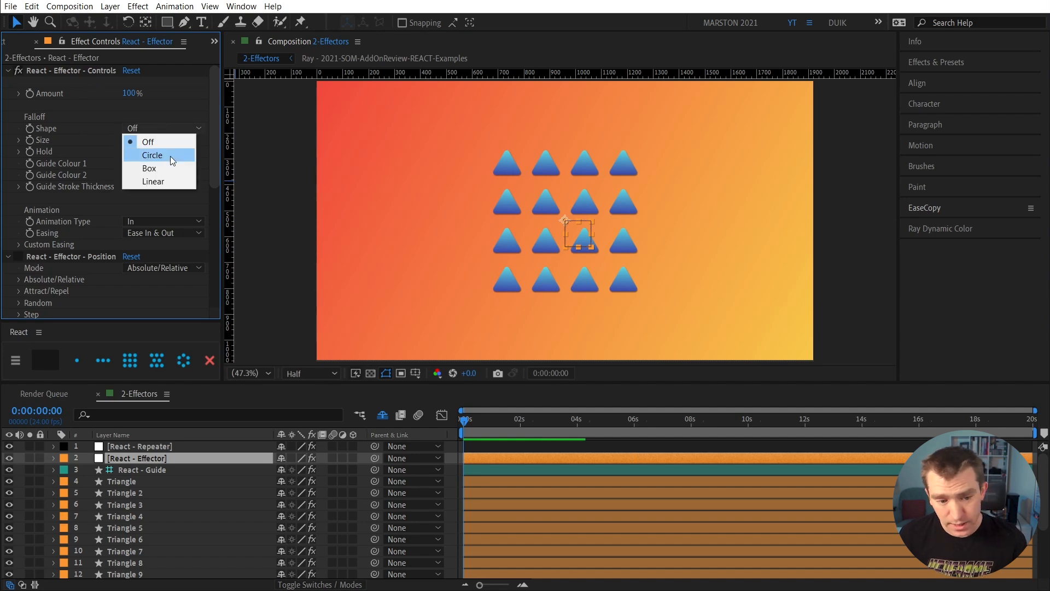
Try Circle, Box and Linear effector falloff shapes, settling back on Circle.
left_click(153, 154)
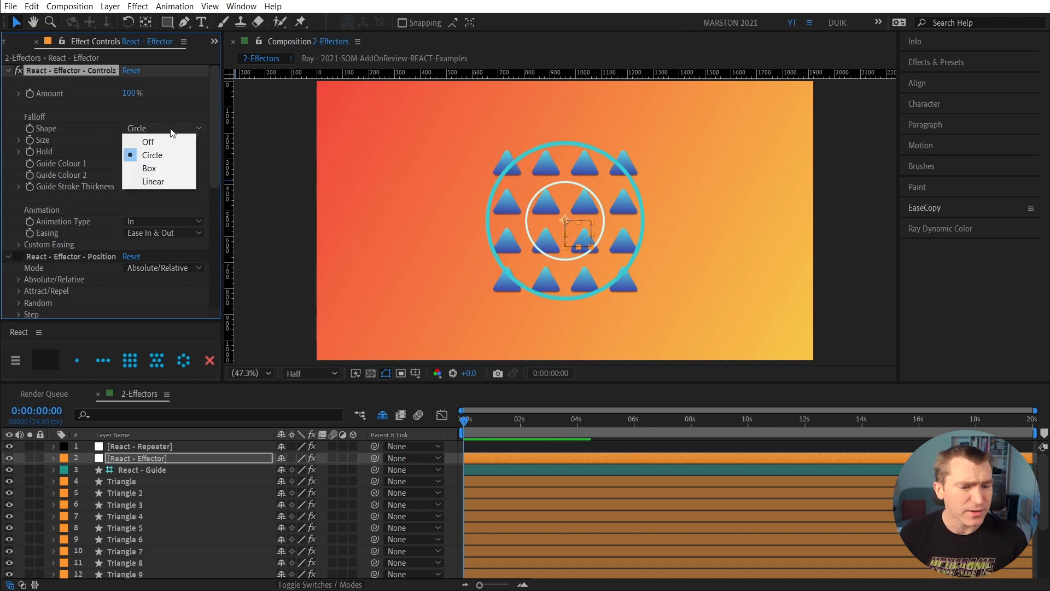
left_click(149, 168)
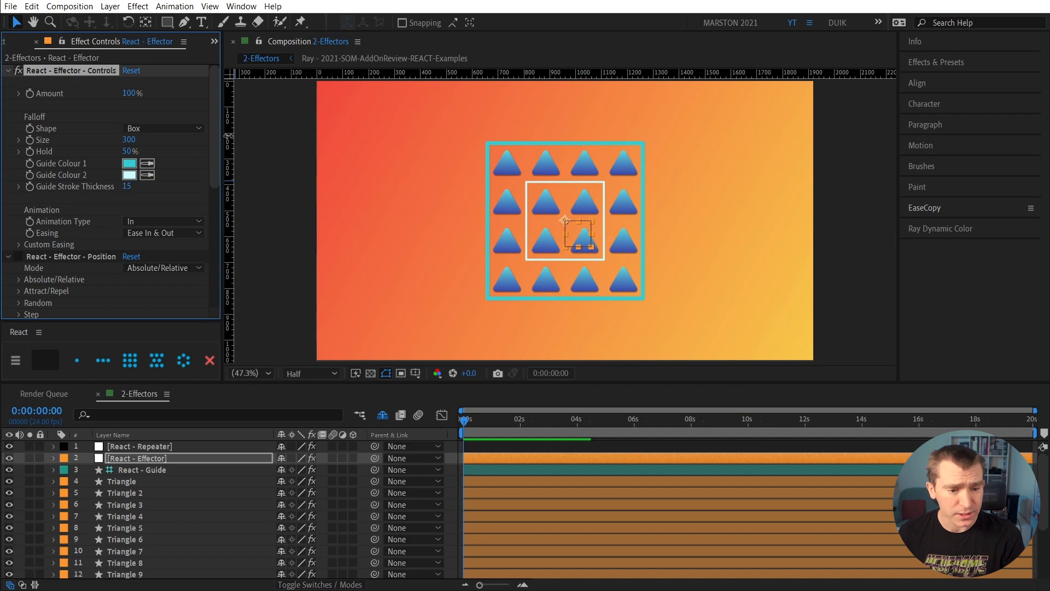
left_click(163, 128)
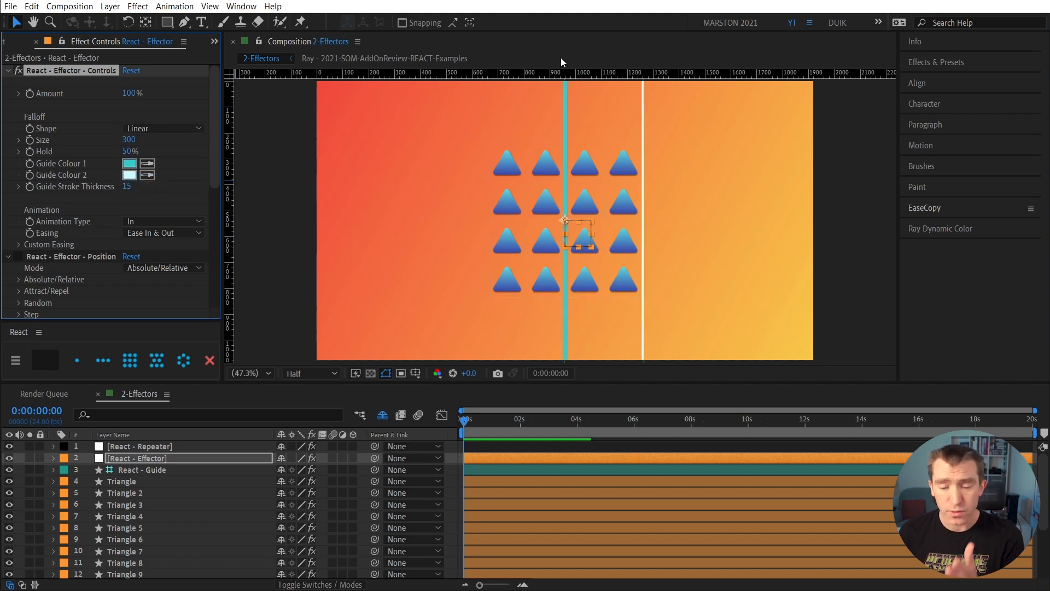
mouse_move(566, 128)
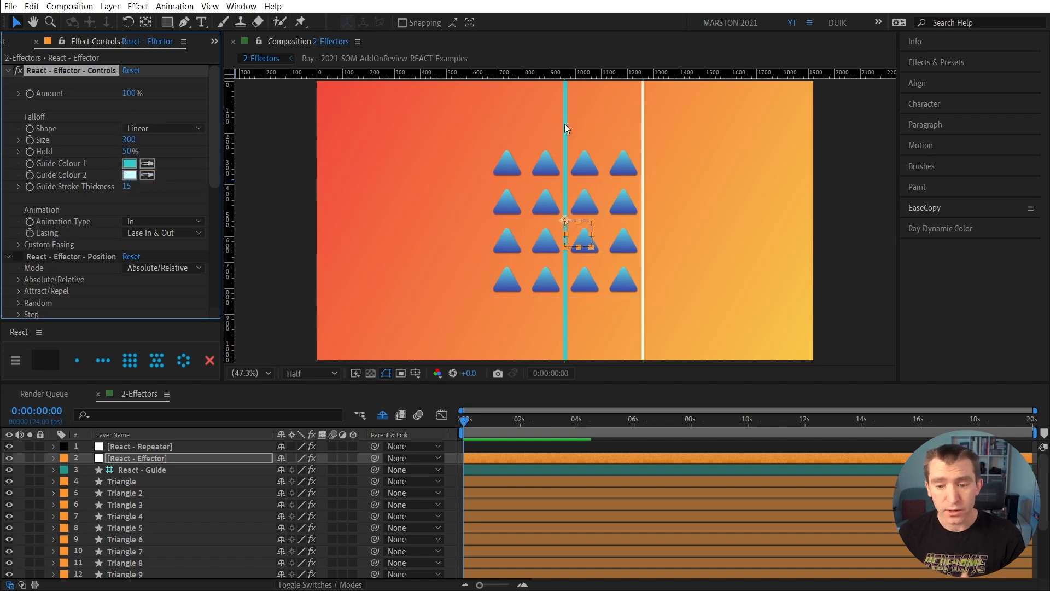
left_click(163, 128)
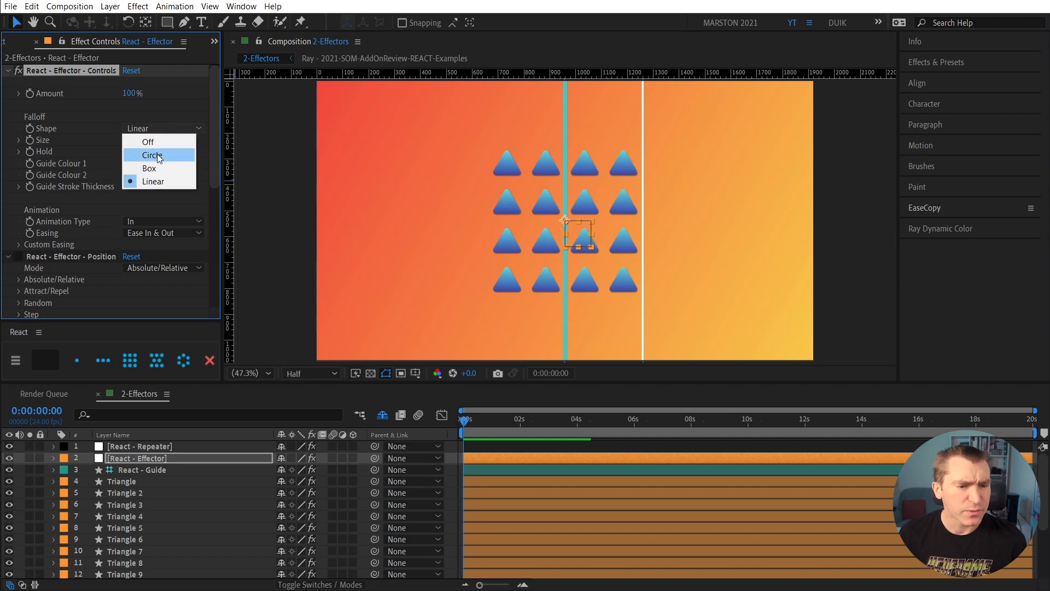
left_click(152, 155)
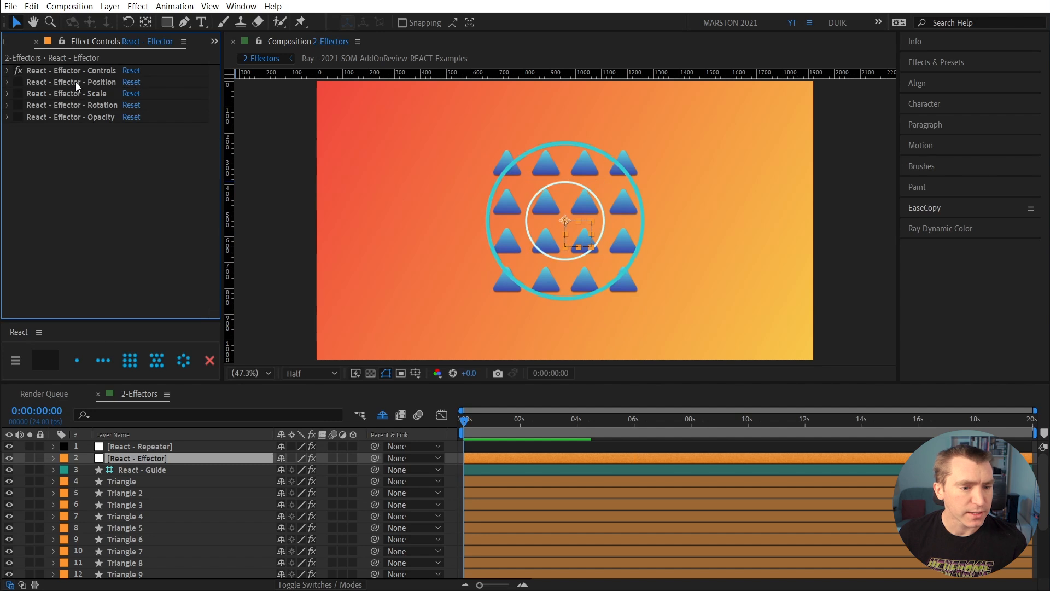
mouse_move(104, 75)
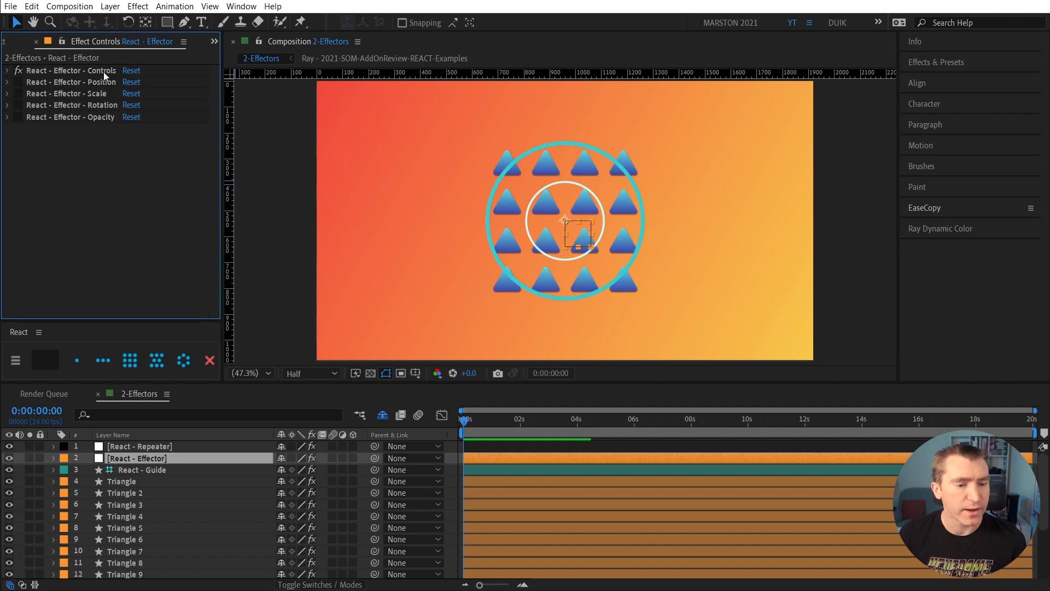
Collapse the effector groups and expand the React - Effector - Scale settings.
left_click(70, 71)
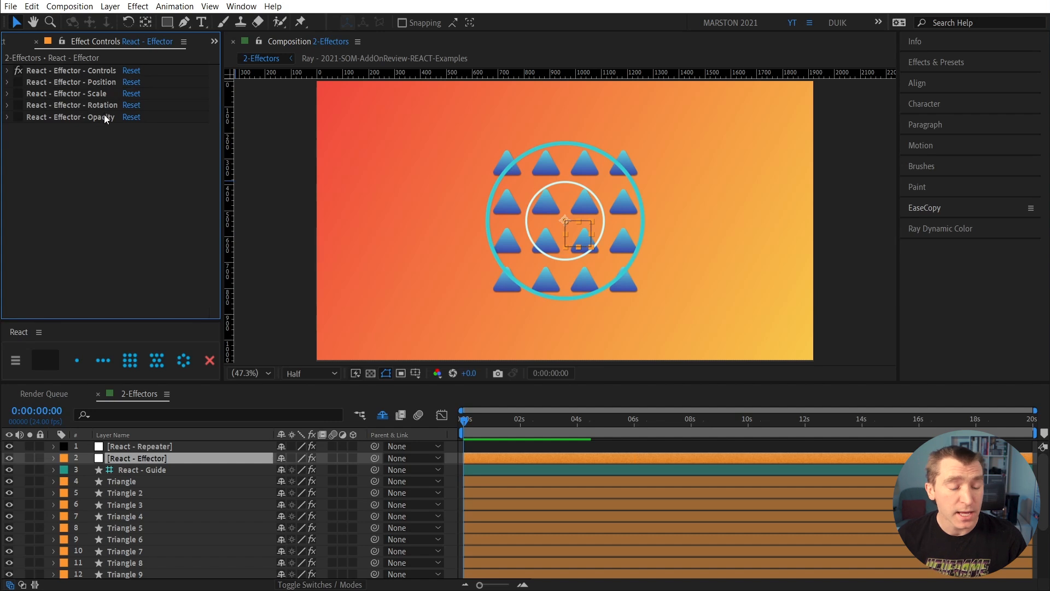
left_click(69, 117)
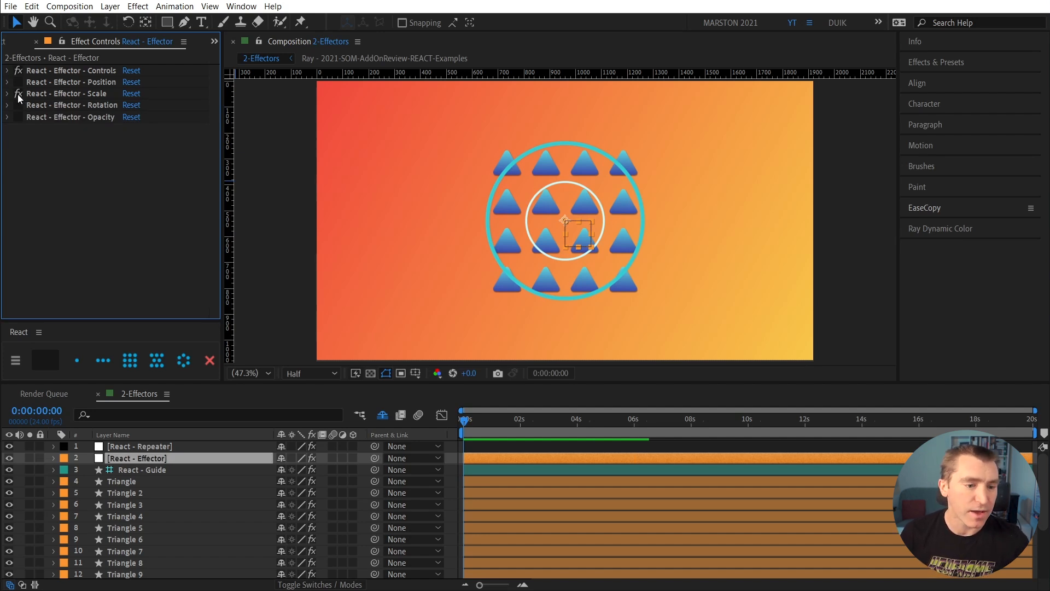
left_click(7, 93)
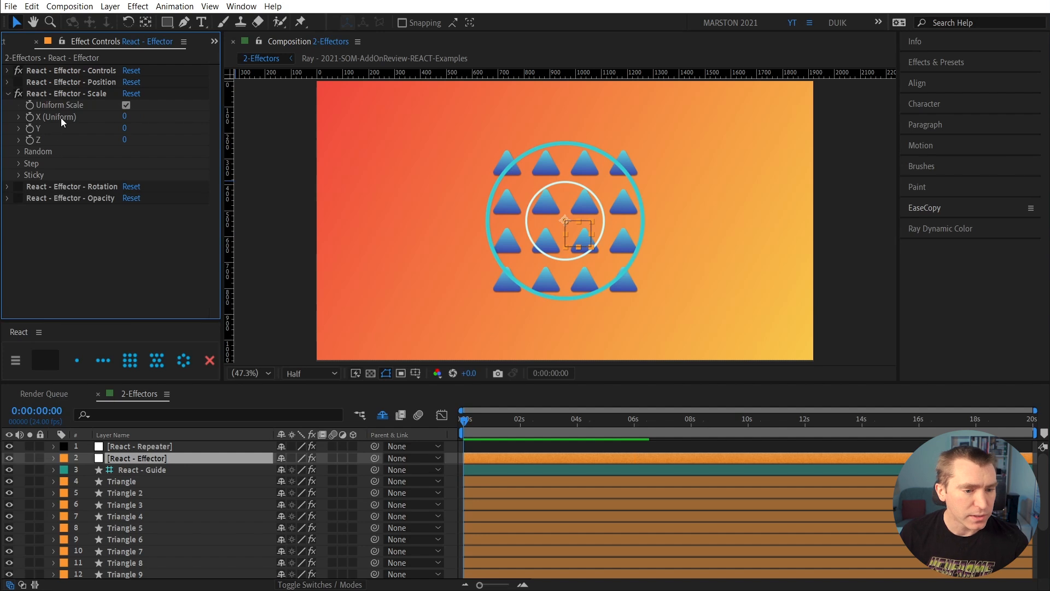
mouse_move(137, 119)
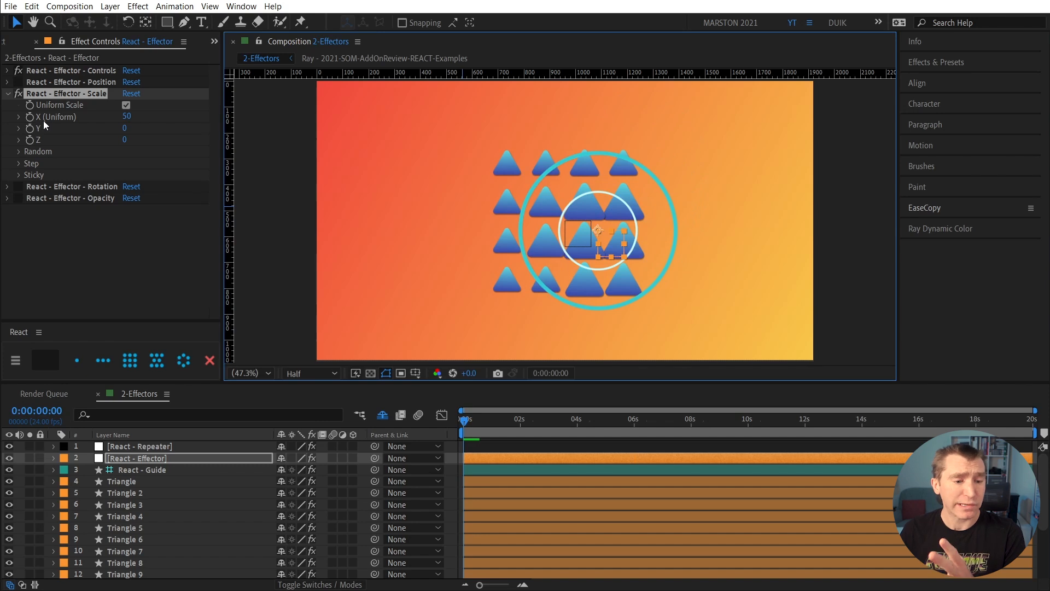
mouse_move(67, 85)
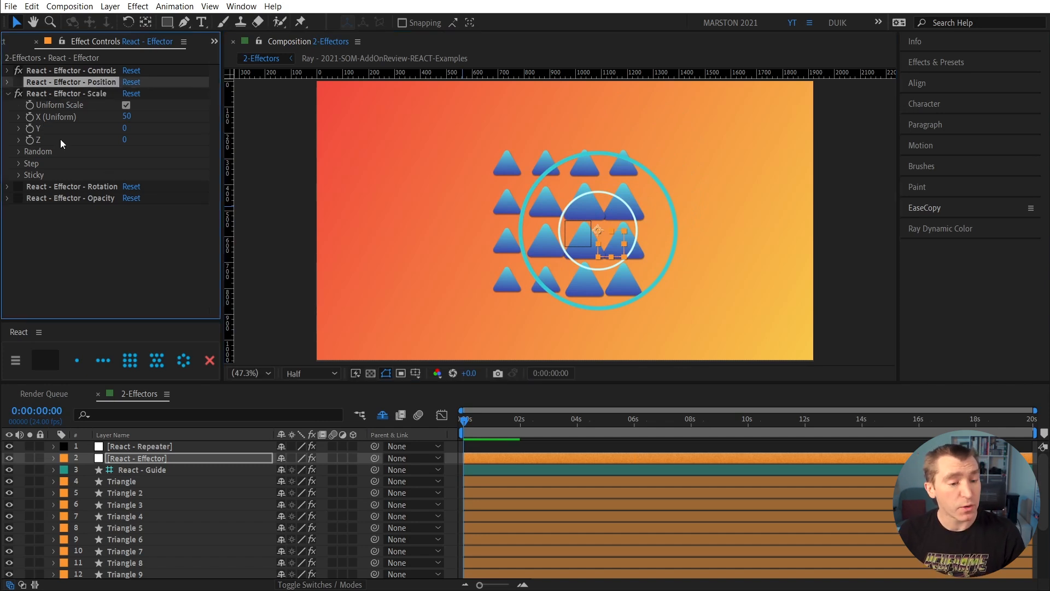
Collapse Scale and set the effector's relative Position X offset to 100.
left_click(7, 93)
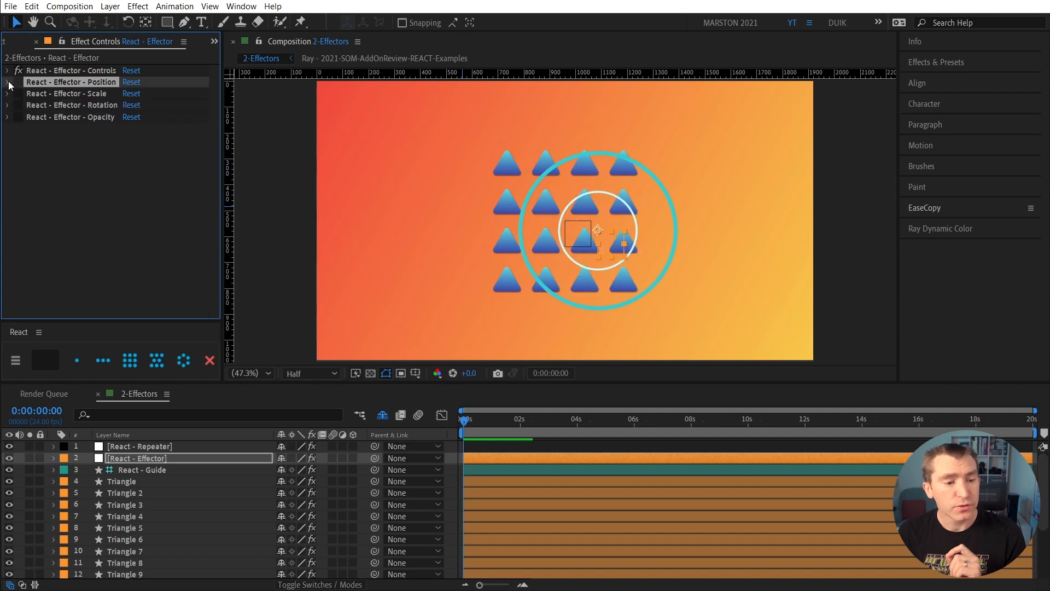
left_click(6, 81)
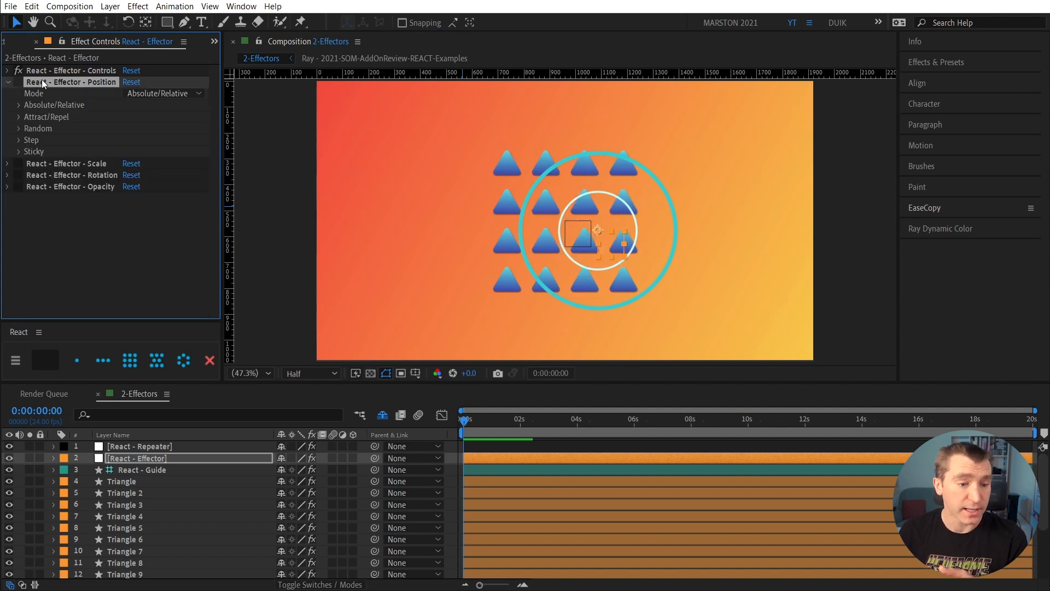
mouse_move(20, 84)
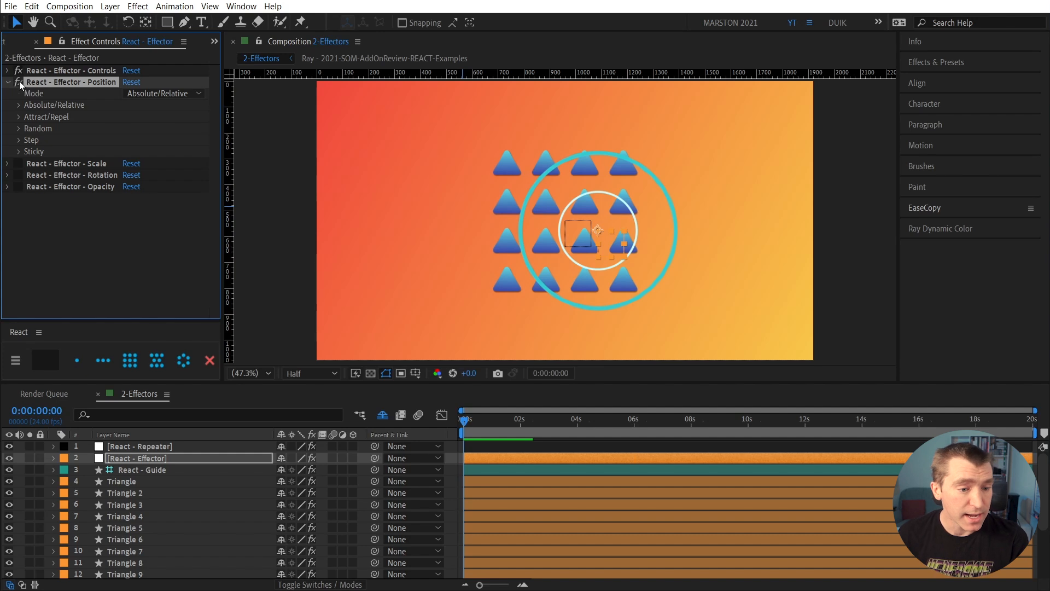
mouse_move(48, 102)
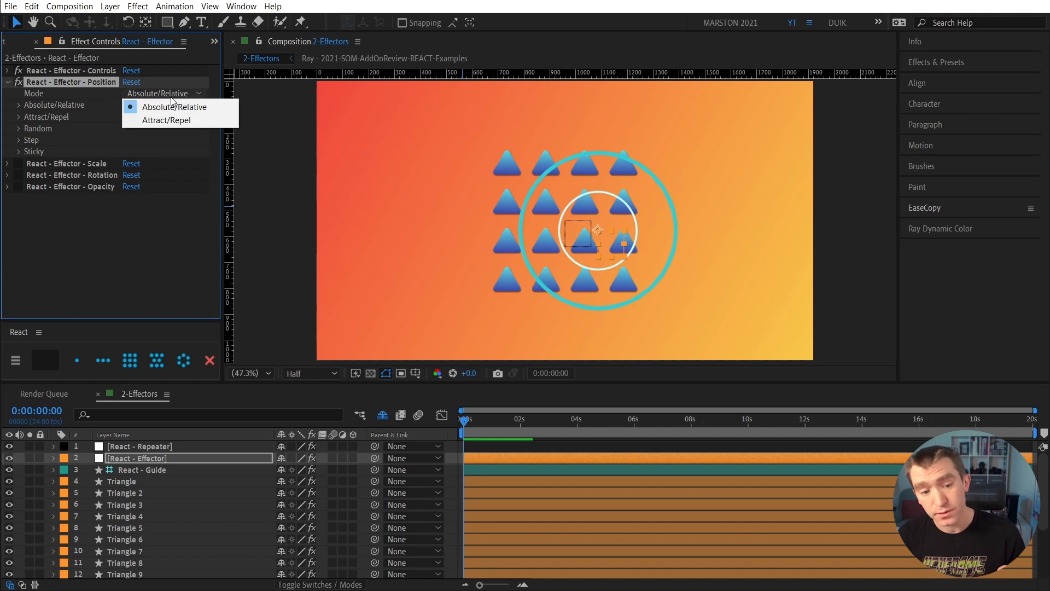
mouse_move(86, 114)
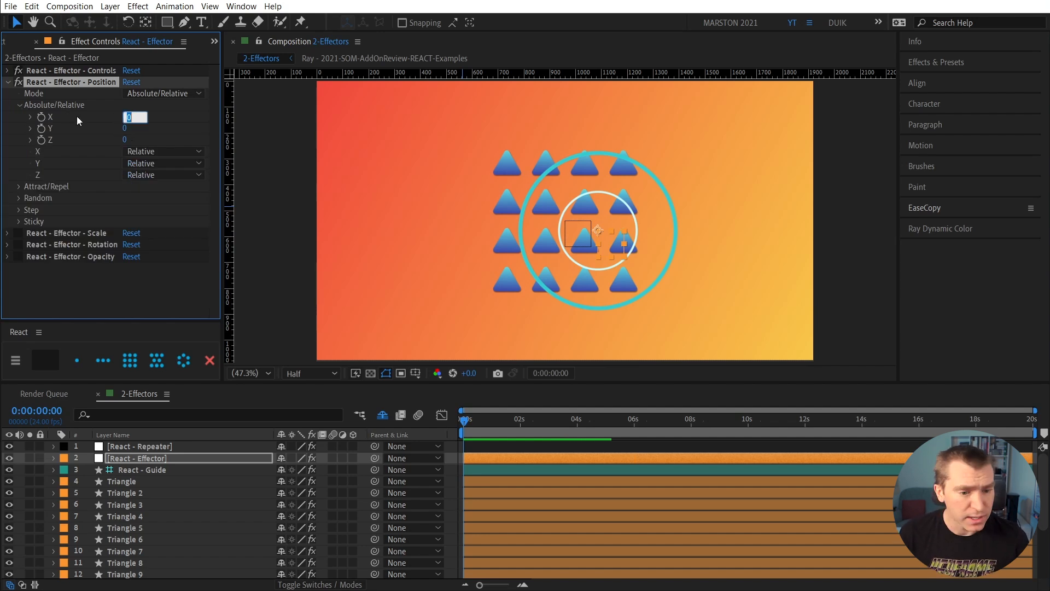
type("100")
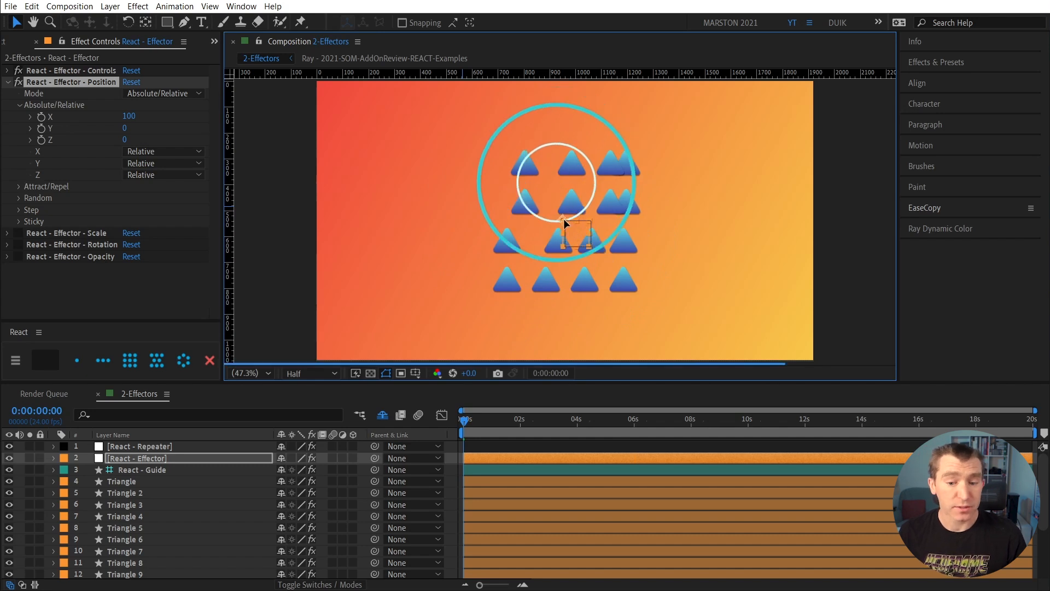
Switch effector Position to Attract/Repel mode with a strength of -100.
left_click(163, 93)
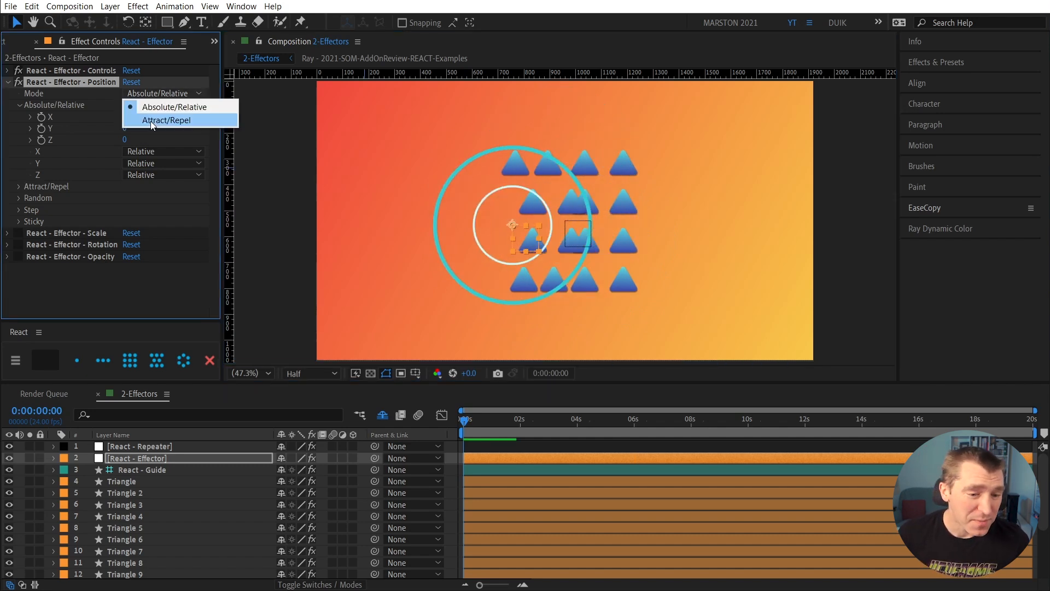
left_click(167, 120)
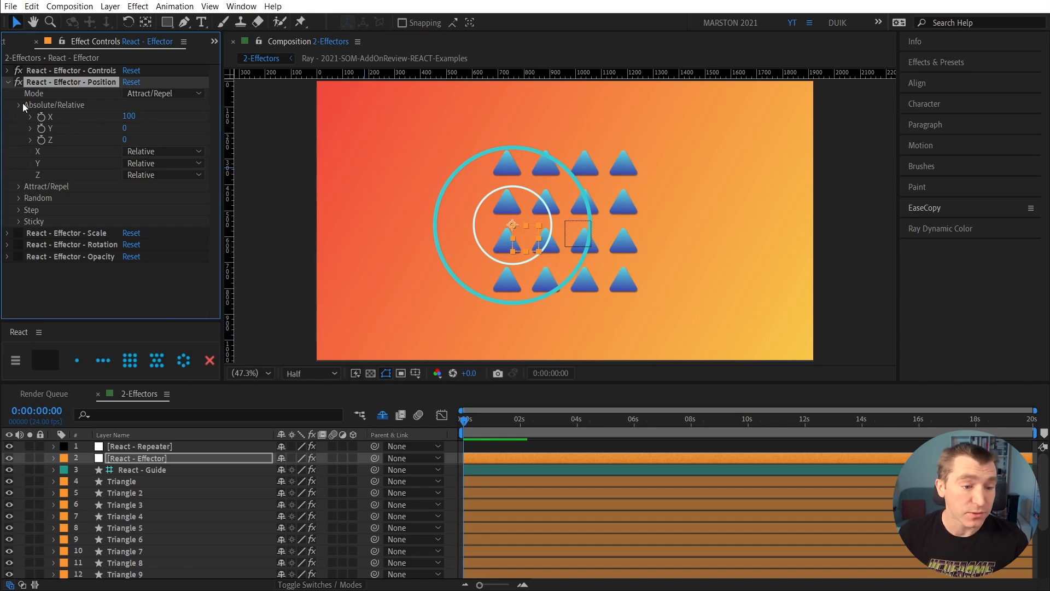
left_click(18, 117)
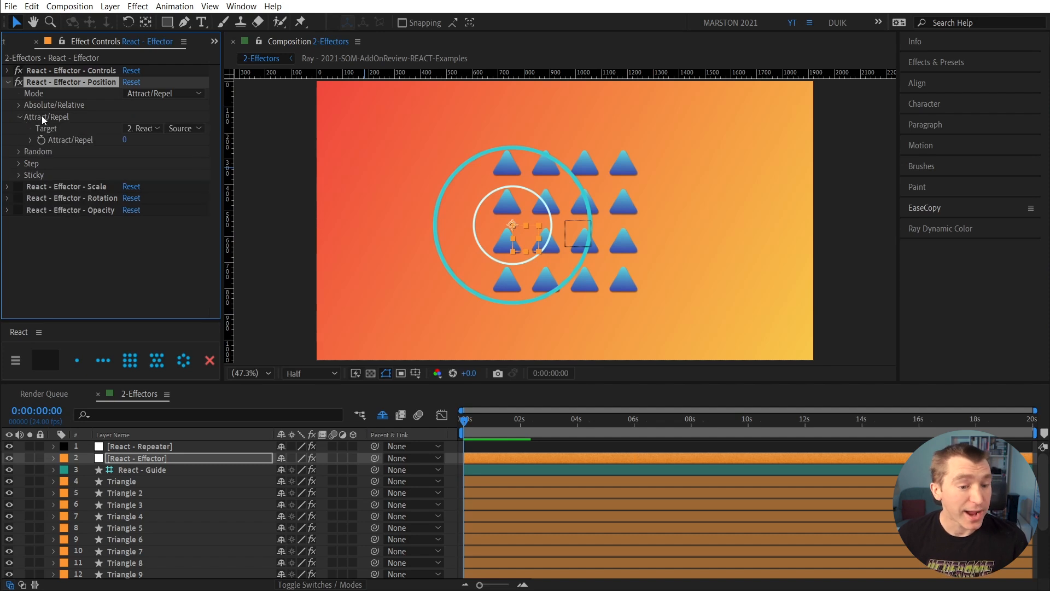
mouse_move(126, 142)
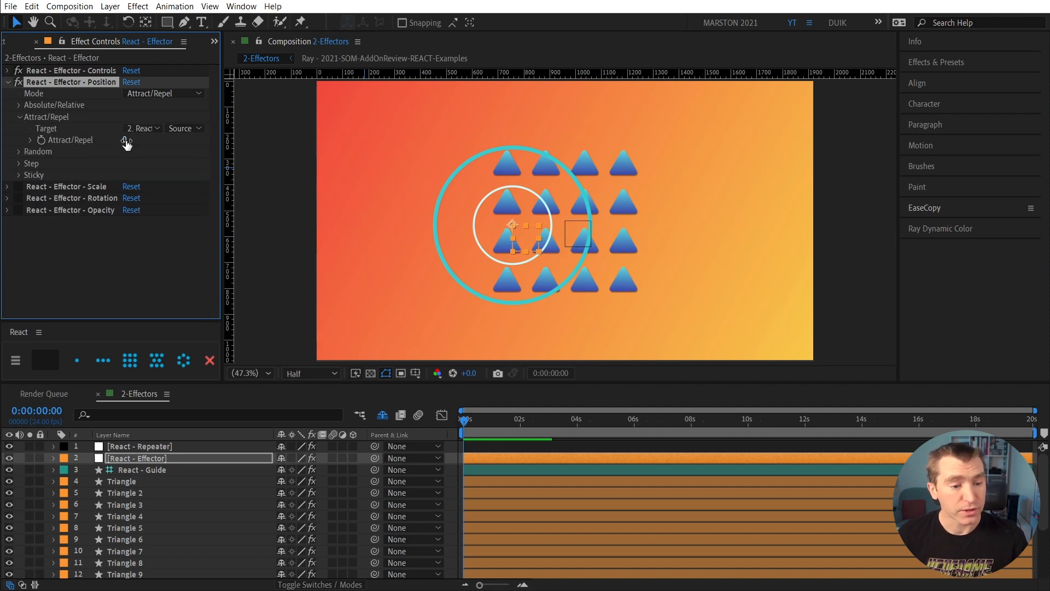
left_click(134, 140)
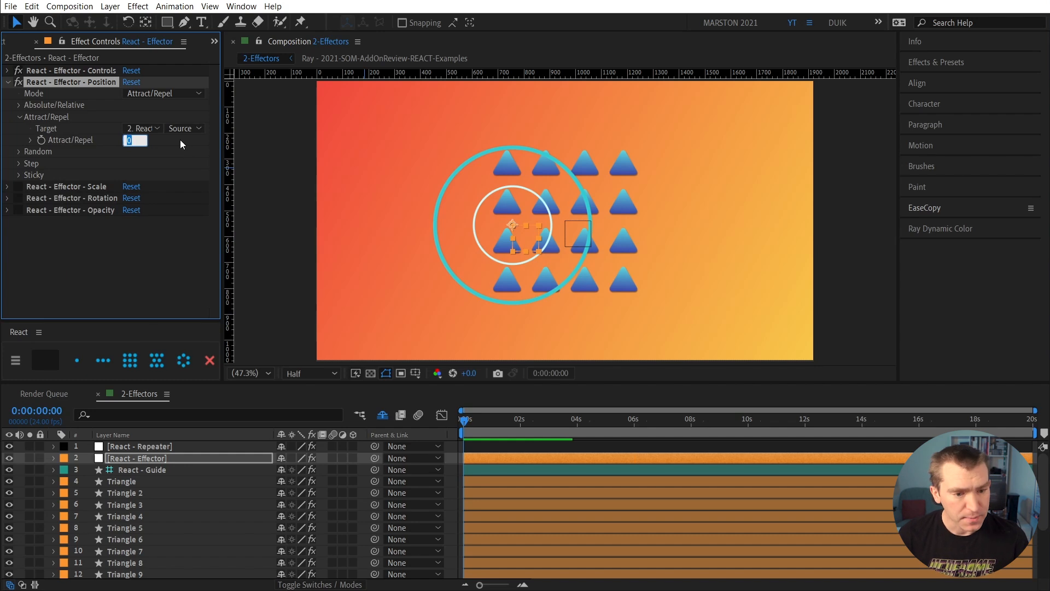
type("100")
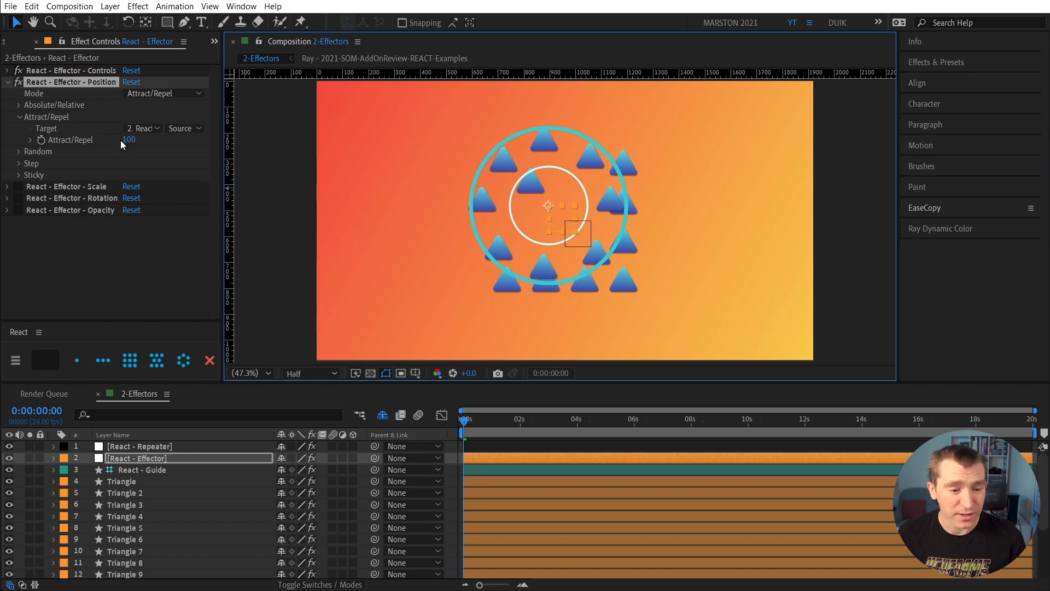
left_click_drag(128, 139, 129, 139)
type("-100")
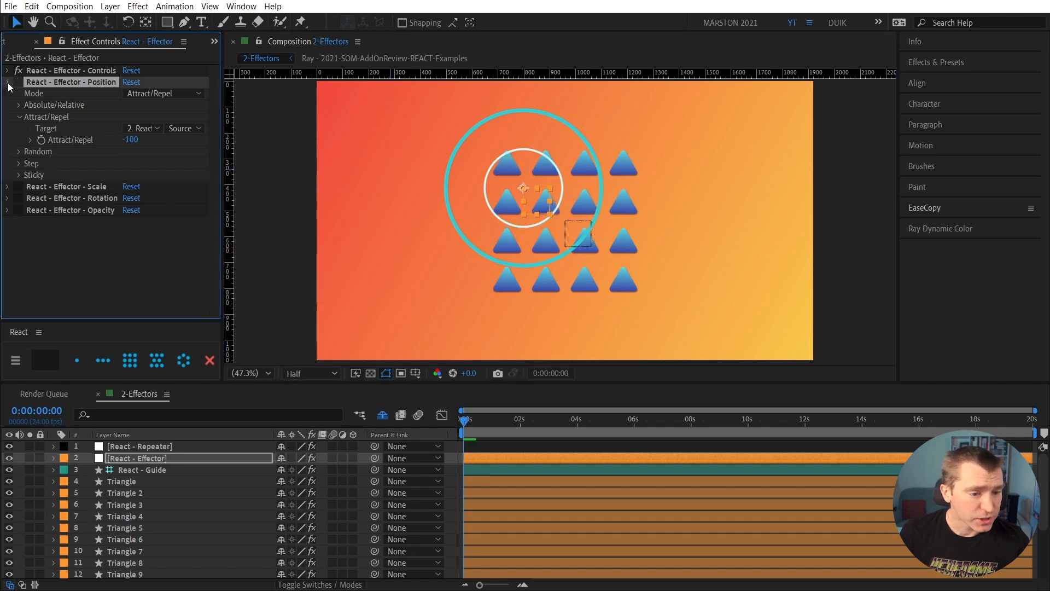
Collapse Position and expand the effector's relative Rotation settings.
left_click(7, 105)
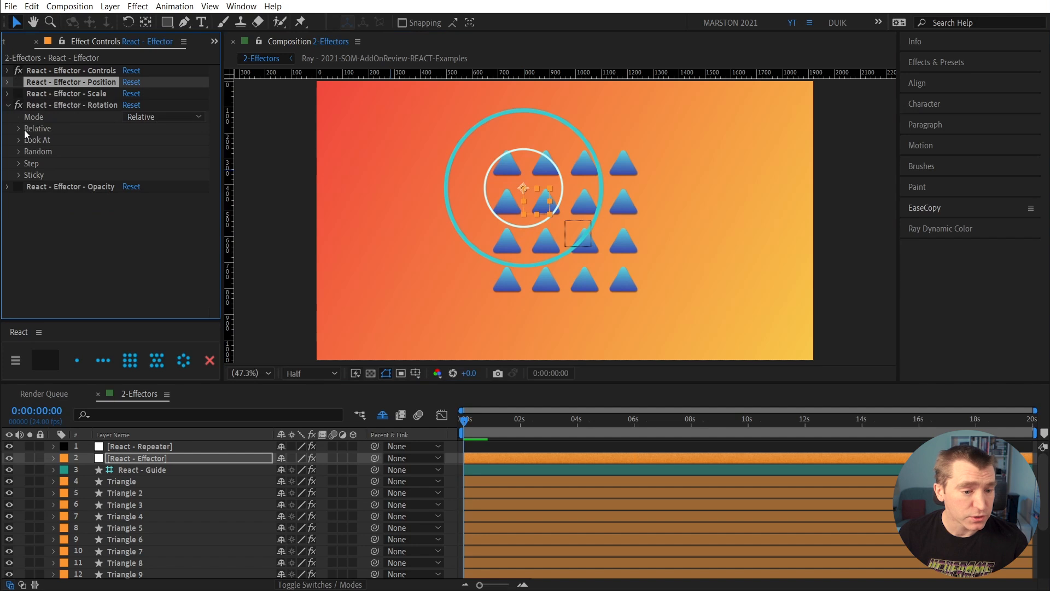
left_click(19, 128)
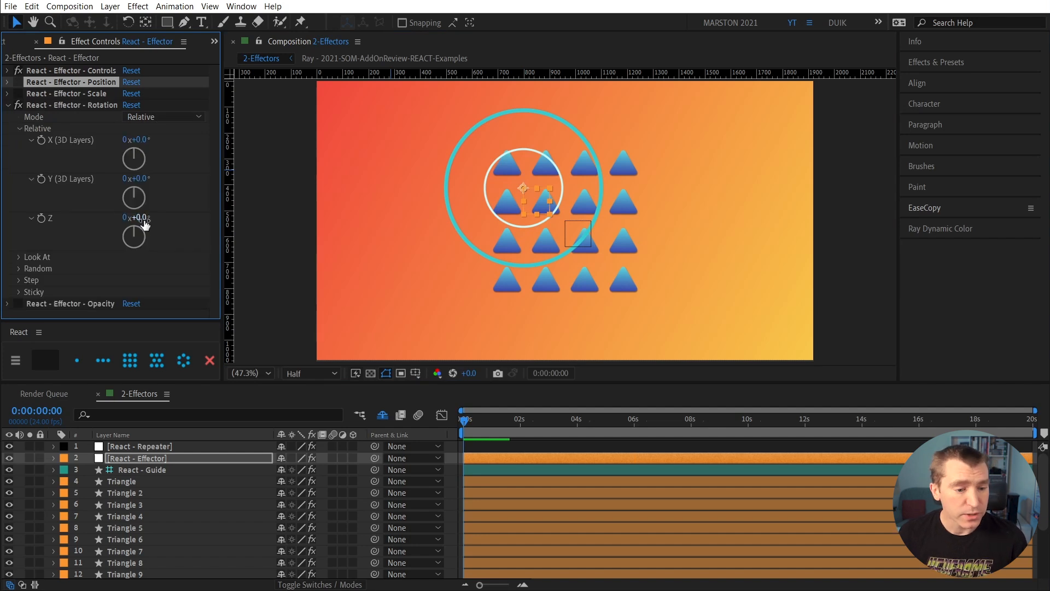
mouse_move(66, 145)
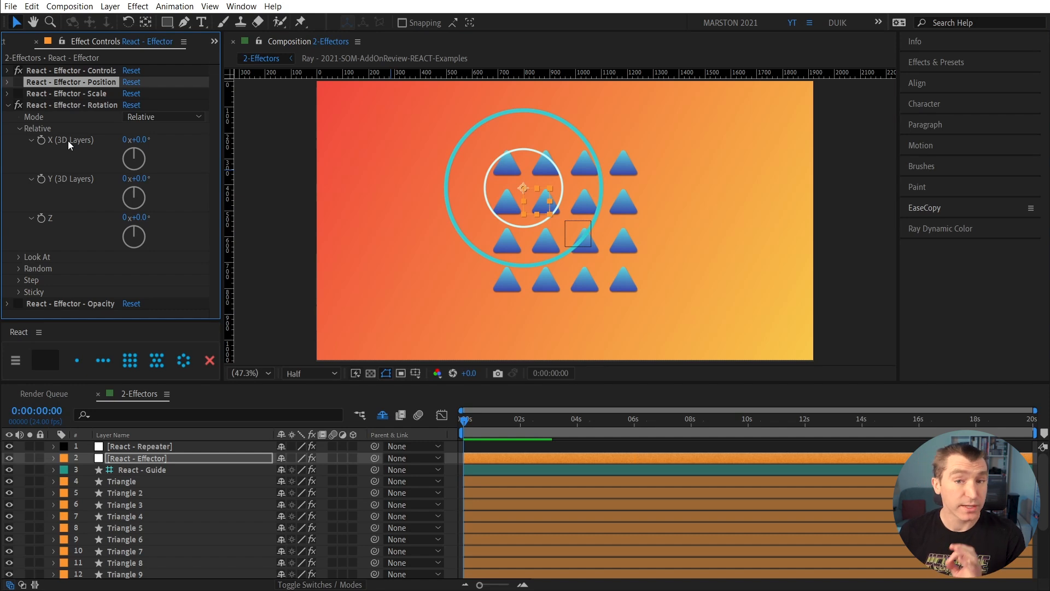
mouse_move(79, 179)
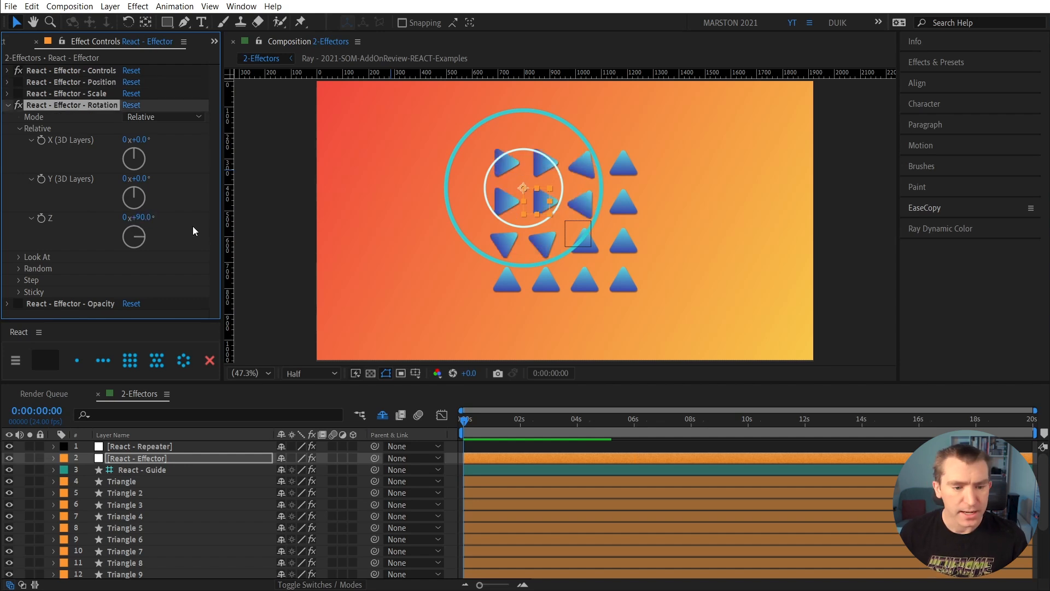
mouse_move(84, 153)
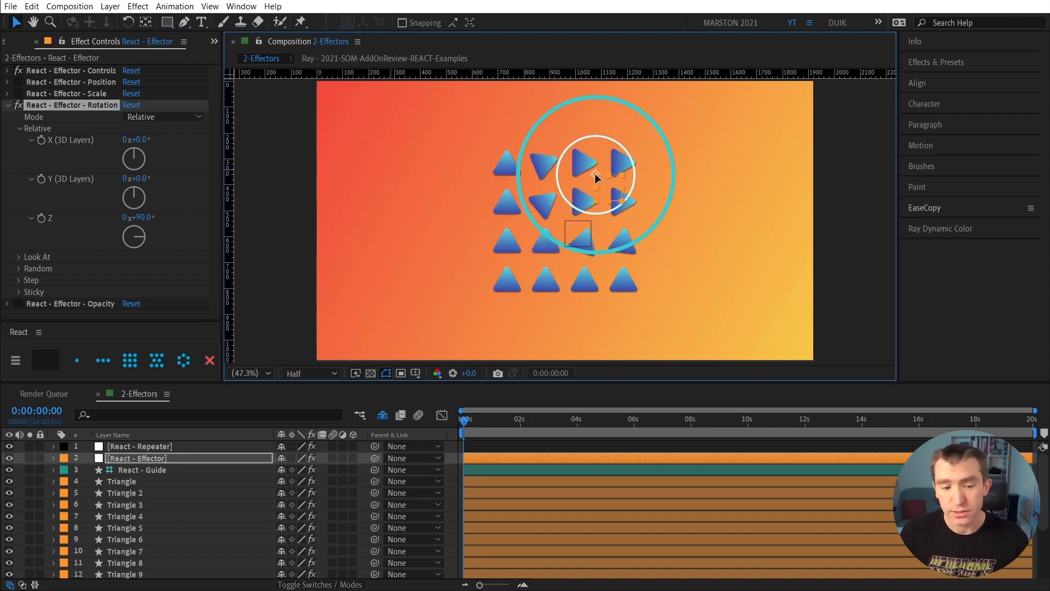
Set the effector Rotation Mode to Look At and expand the Look At and Random settings.
left_click(163, 117)
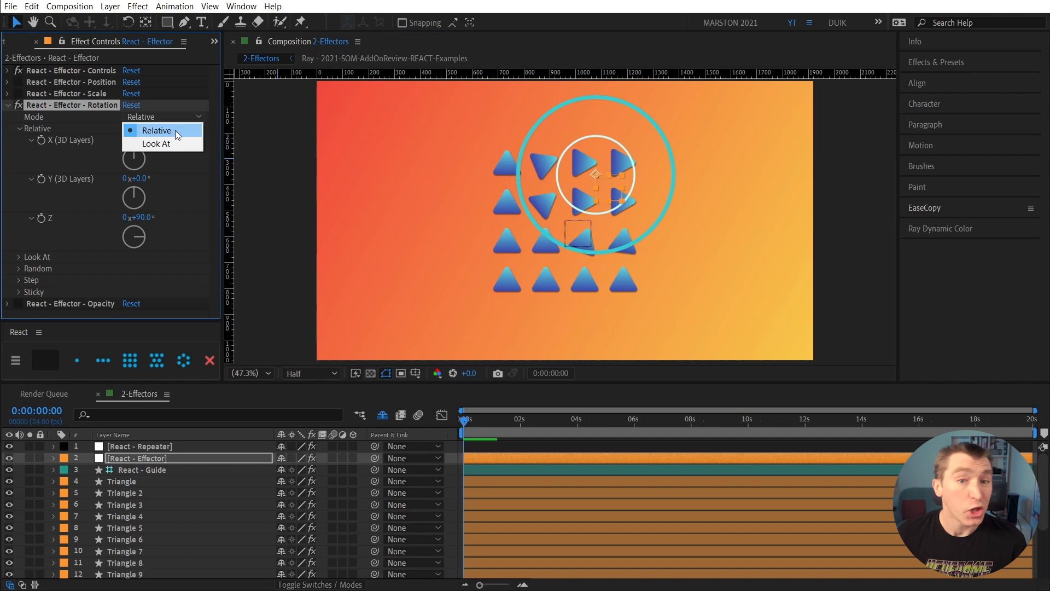
left_click(154, 144)
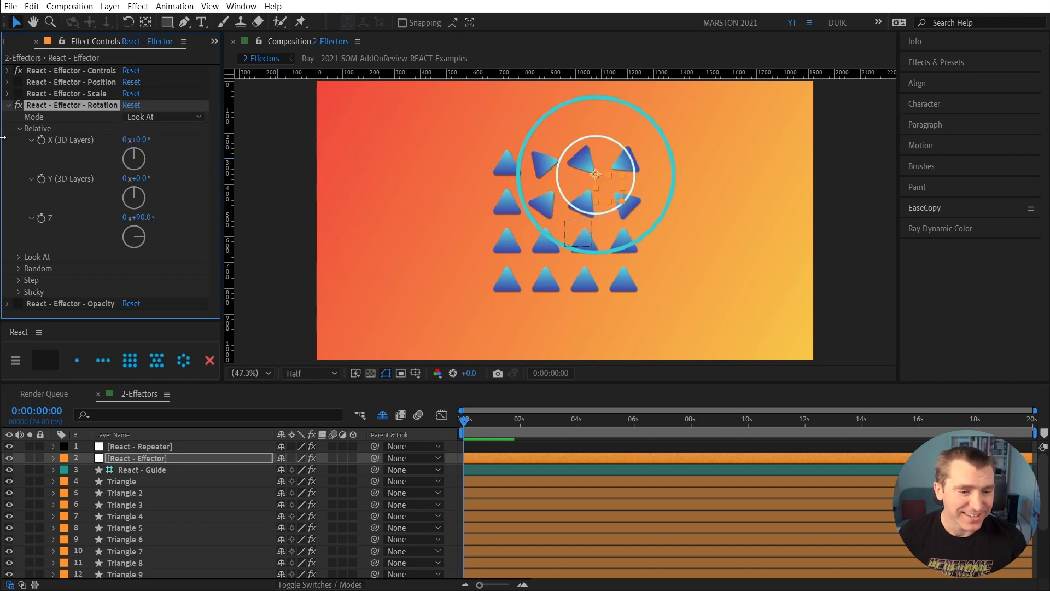
left_click(20, 140)
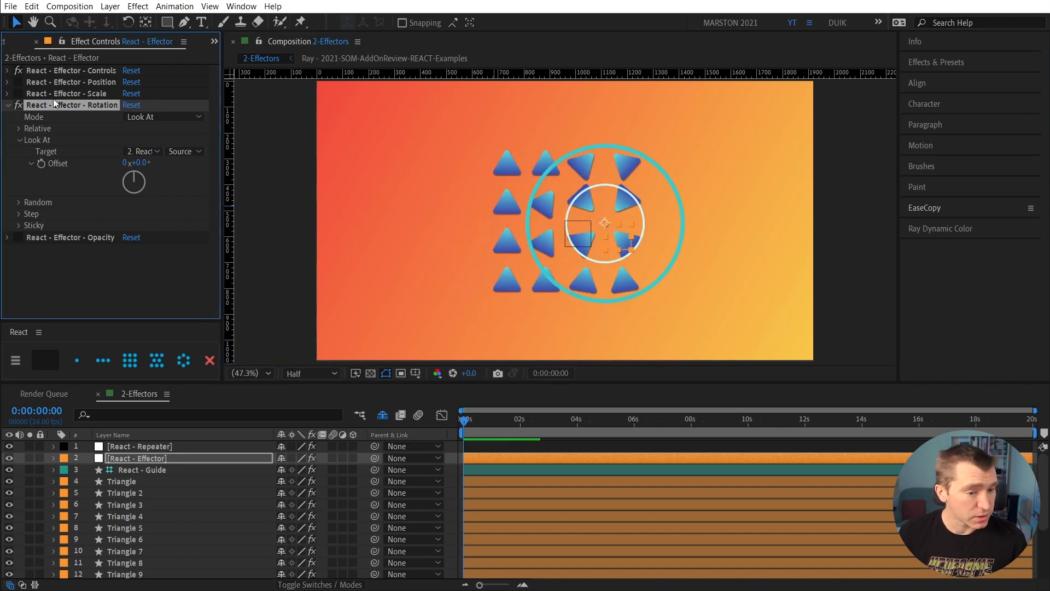
mouse_move(47, 203)
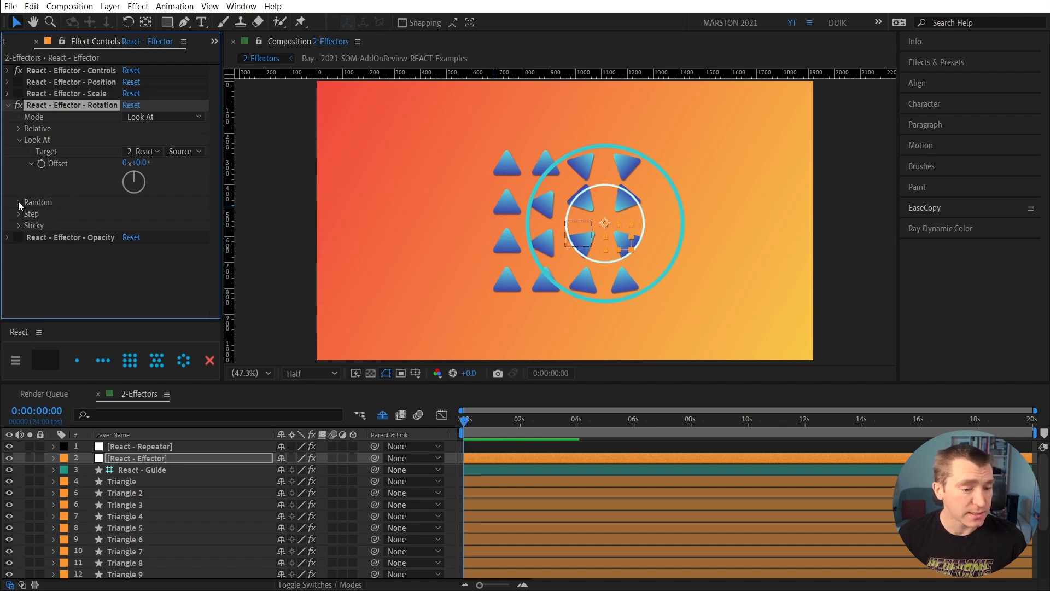
left_click(163, 117)
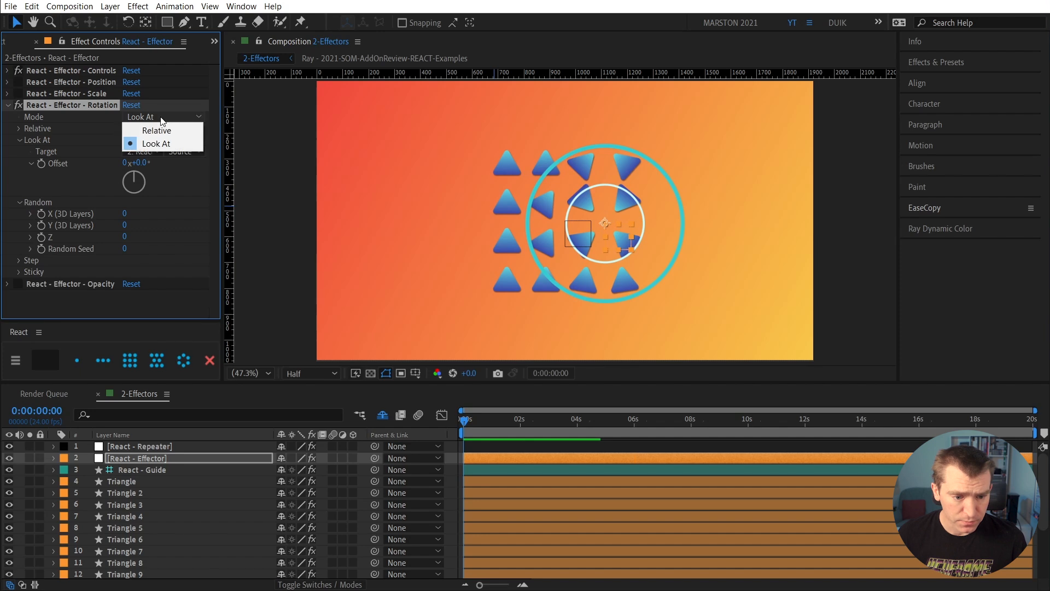
Return the effector rotation Mode to Relative and enter 15 for Random Z.
left_click(156, 130)
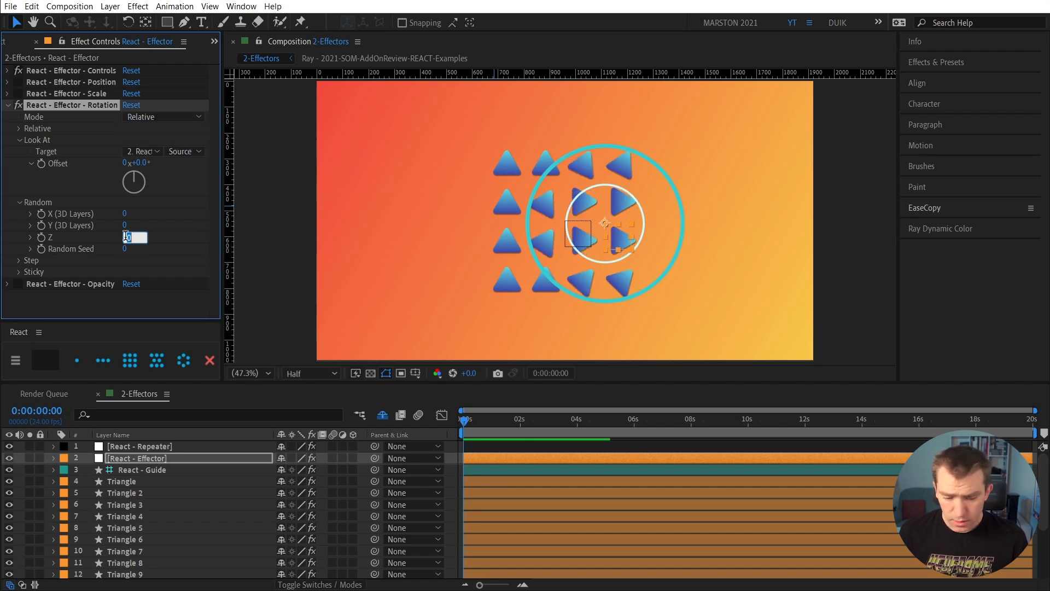
type("15")
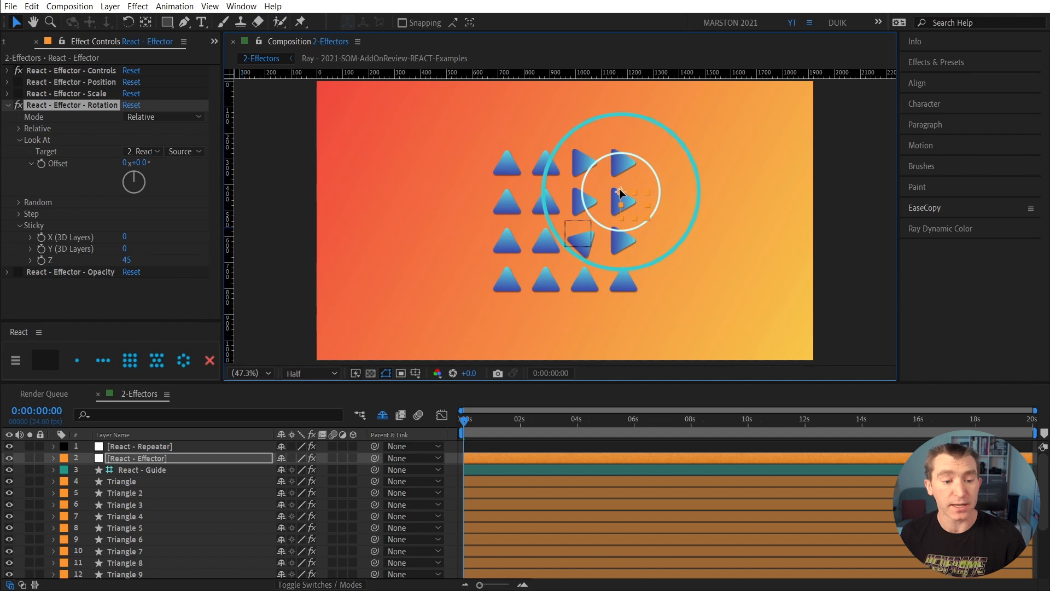
Collapse the rotation effector settings and open the Example-Explainer composition.
left_click(7, 105)
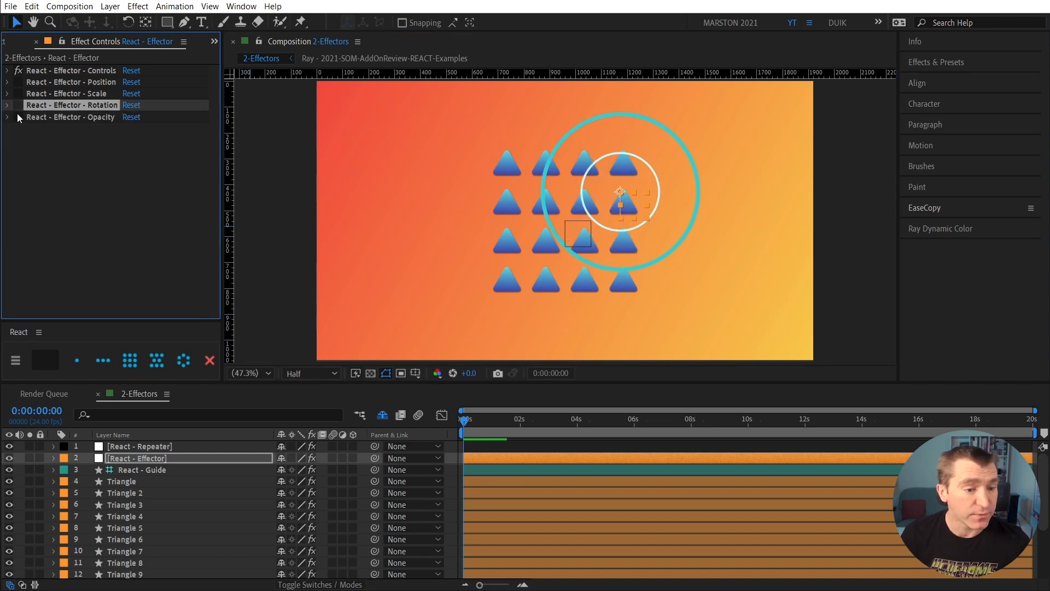
left_click(7, 116)
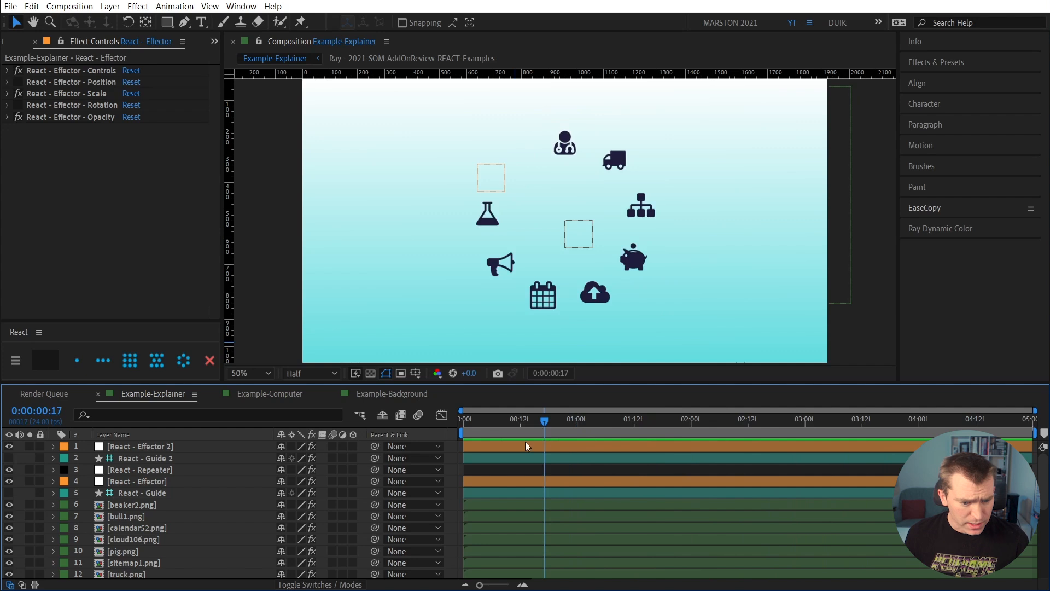
Preview the icon ring animation, jump to a later frame, then open Example-Computer.
left_click(137, 480)
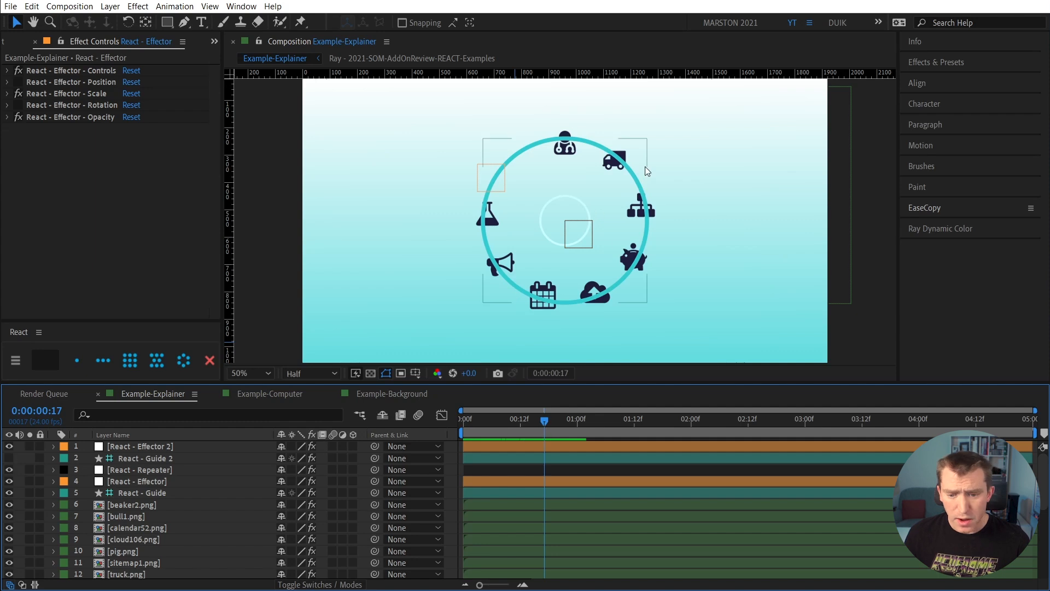
mouse_move(563, 433)
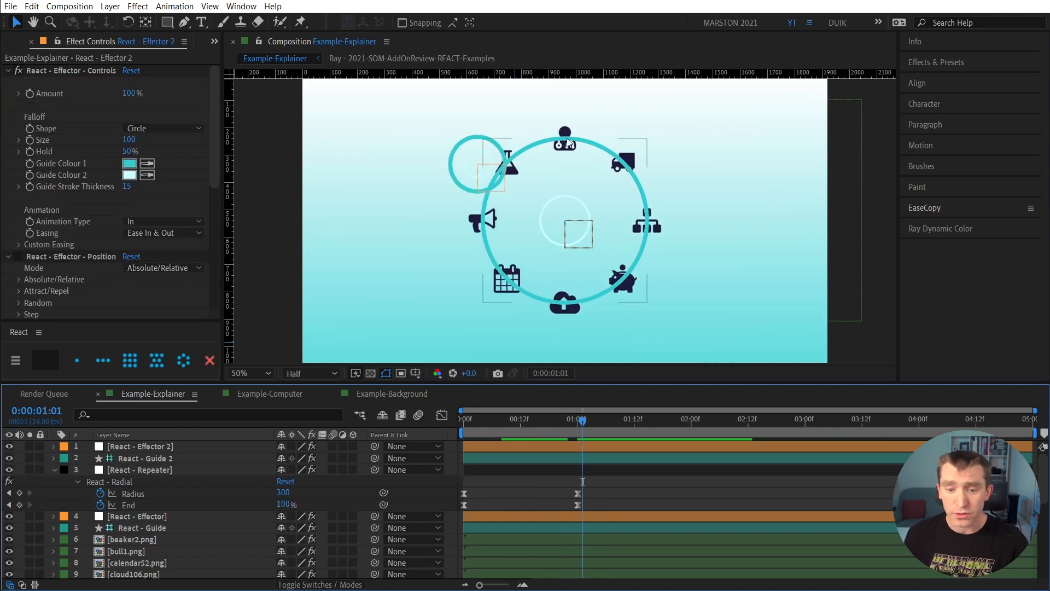
left_click(601, 418)
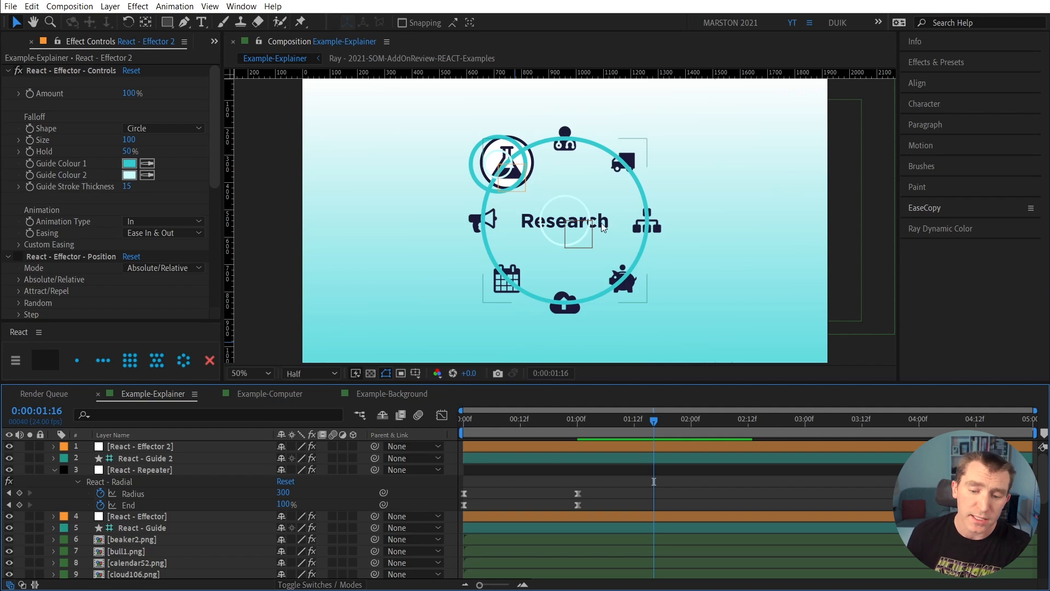
mouse_move(524, 240)
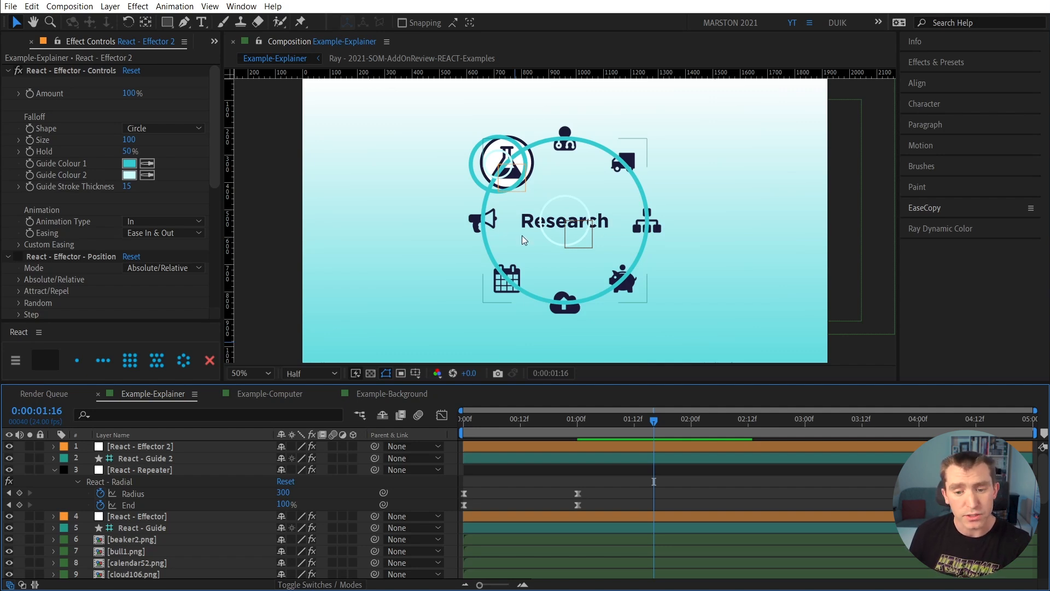
mouse_move(656, 422)
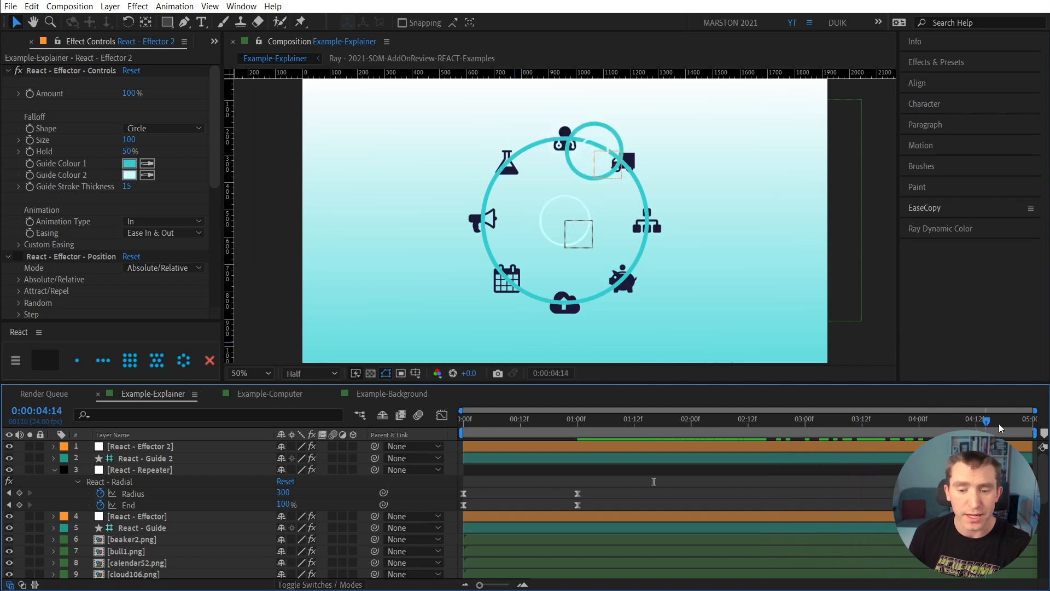
left_click(270, 394)
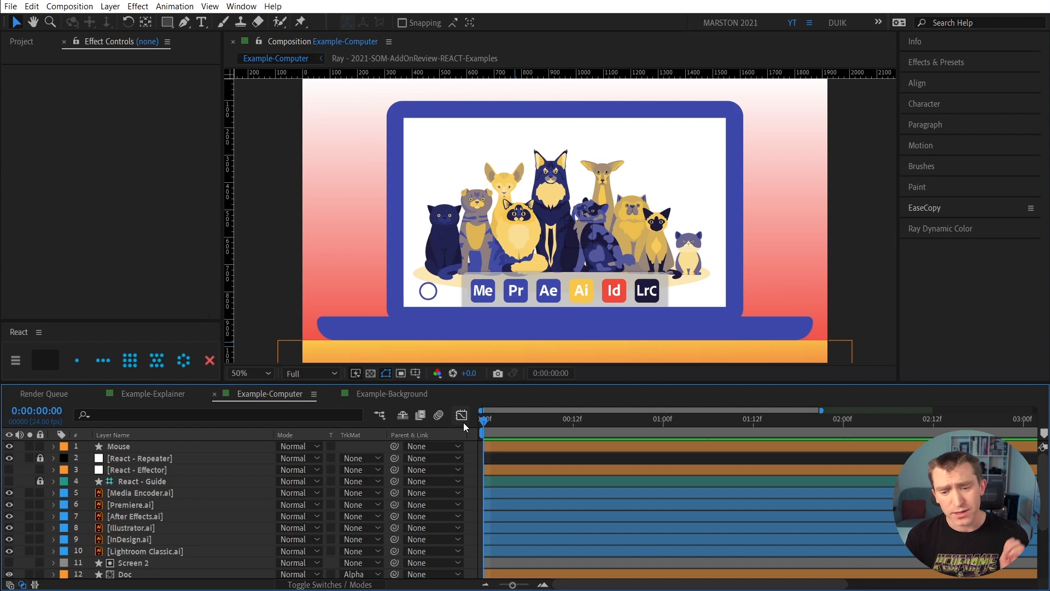
mouse_move(513, 423)
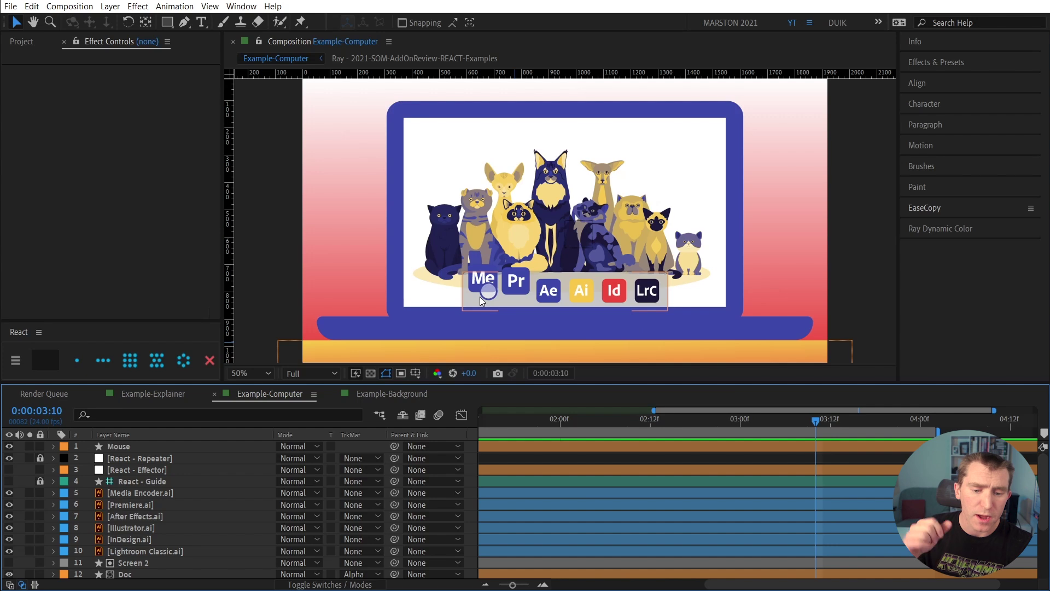
mouse_move(494, 299)
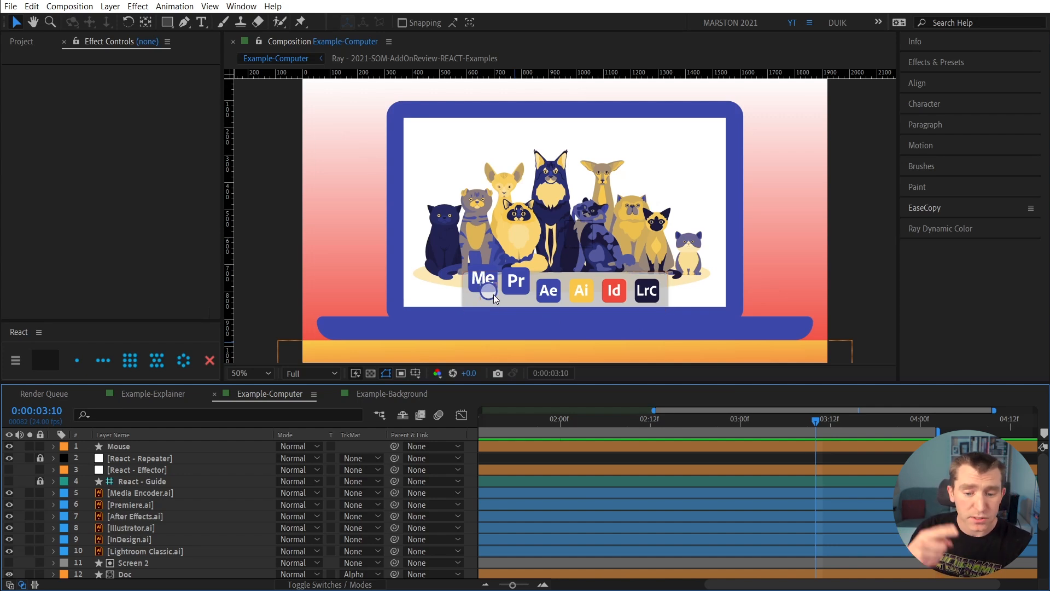
Switch to the Example-Background honeycomb comp tab.
left_click(392, 394)
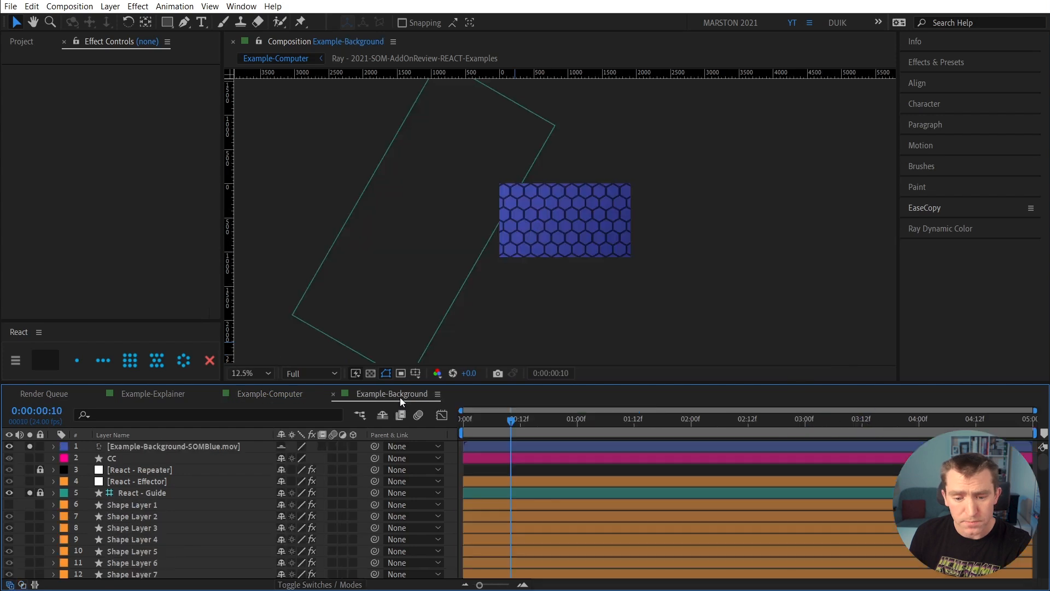
Enlarge the hexagon background in the viewer and play its ripple animation.
left_click(391, 393)
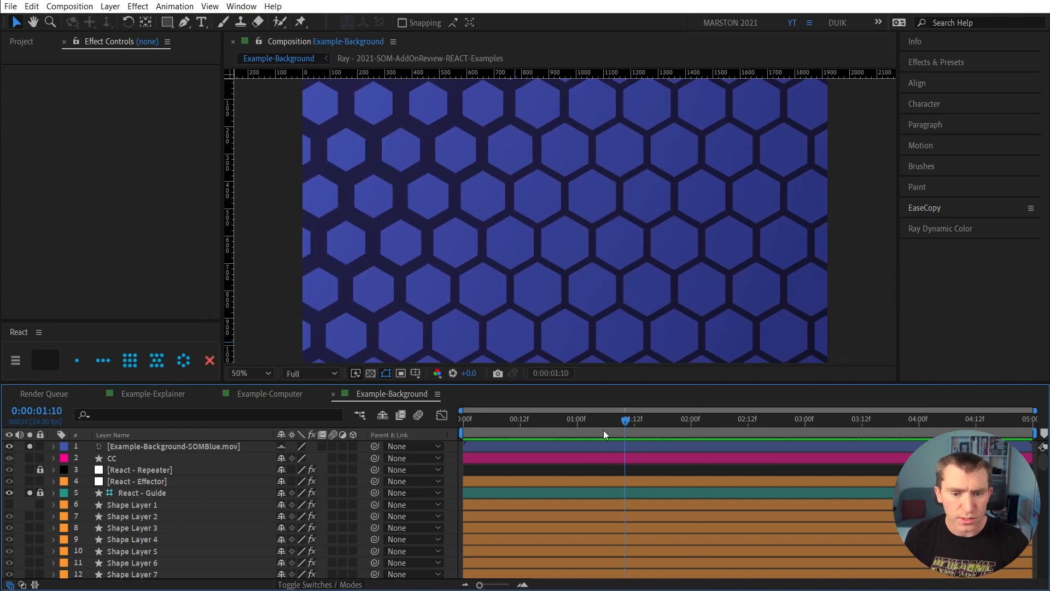
left_click(792, 418)
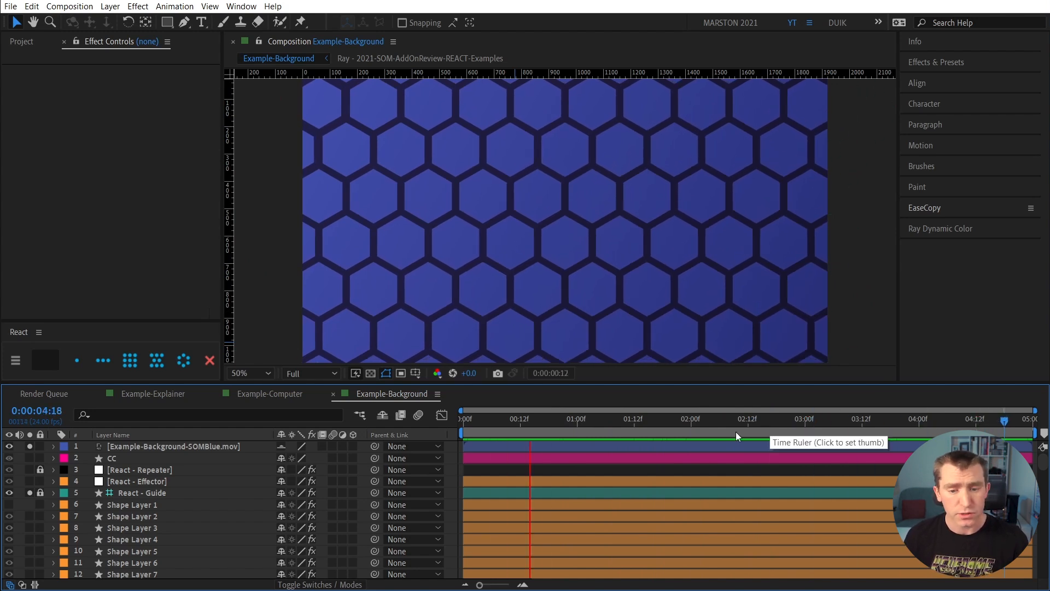
left_click(757, 418)
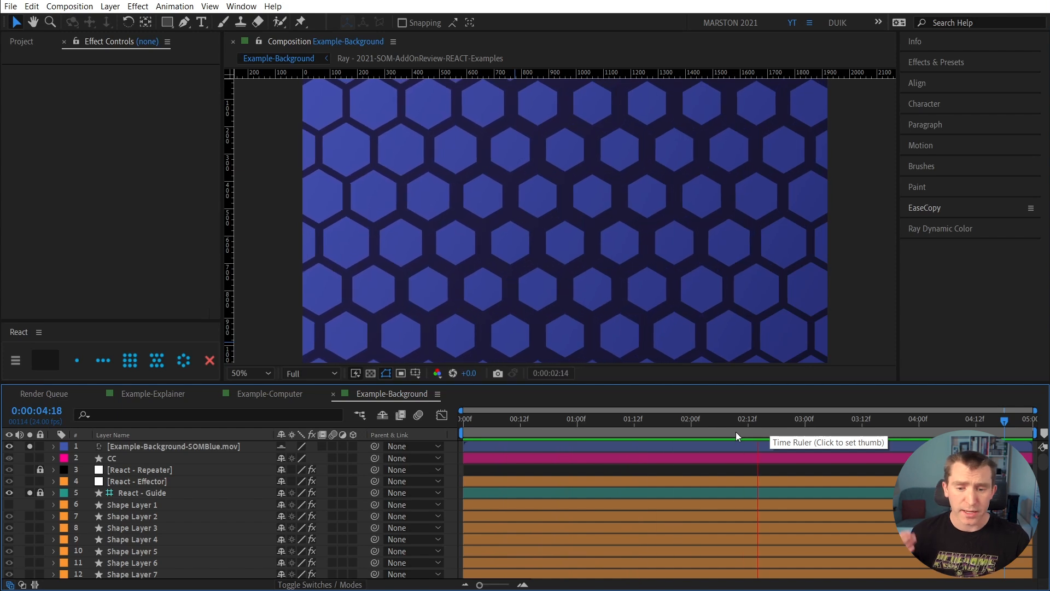